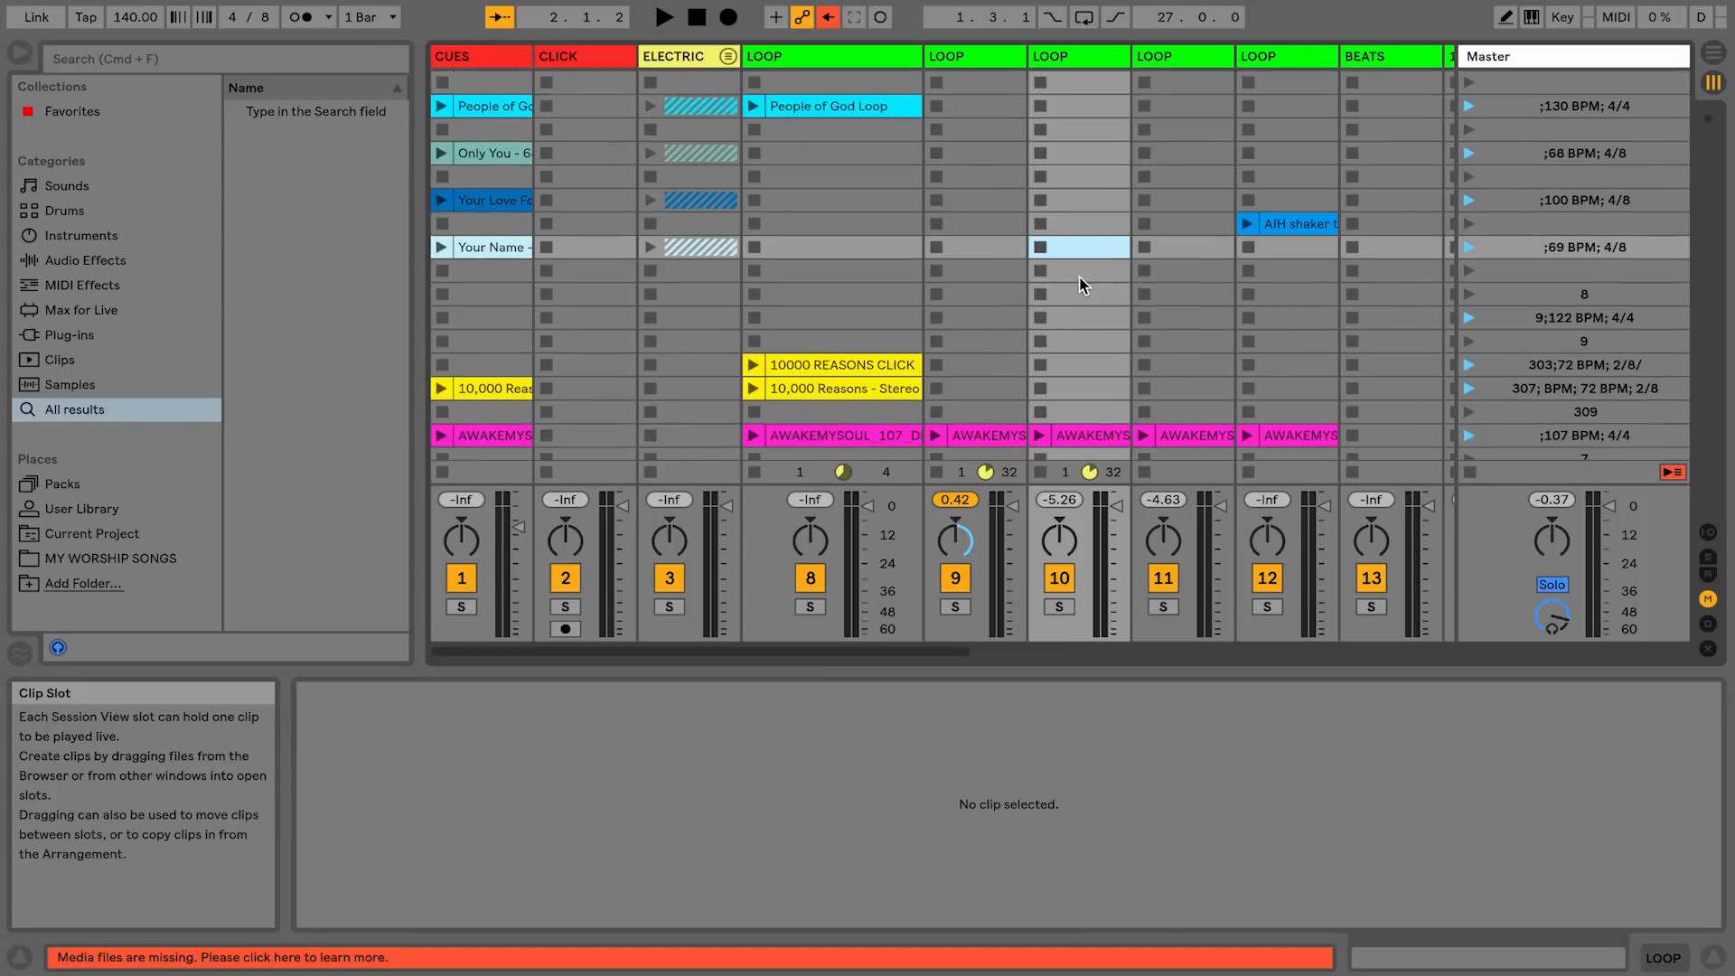
Enter MIDI Map Mode and assign a MIDI note to the first song scene's launcher
scroll(down, 3)
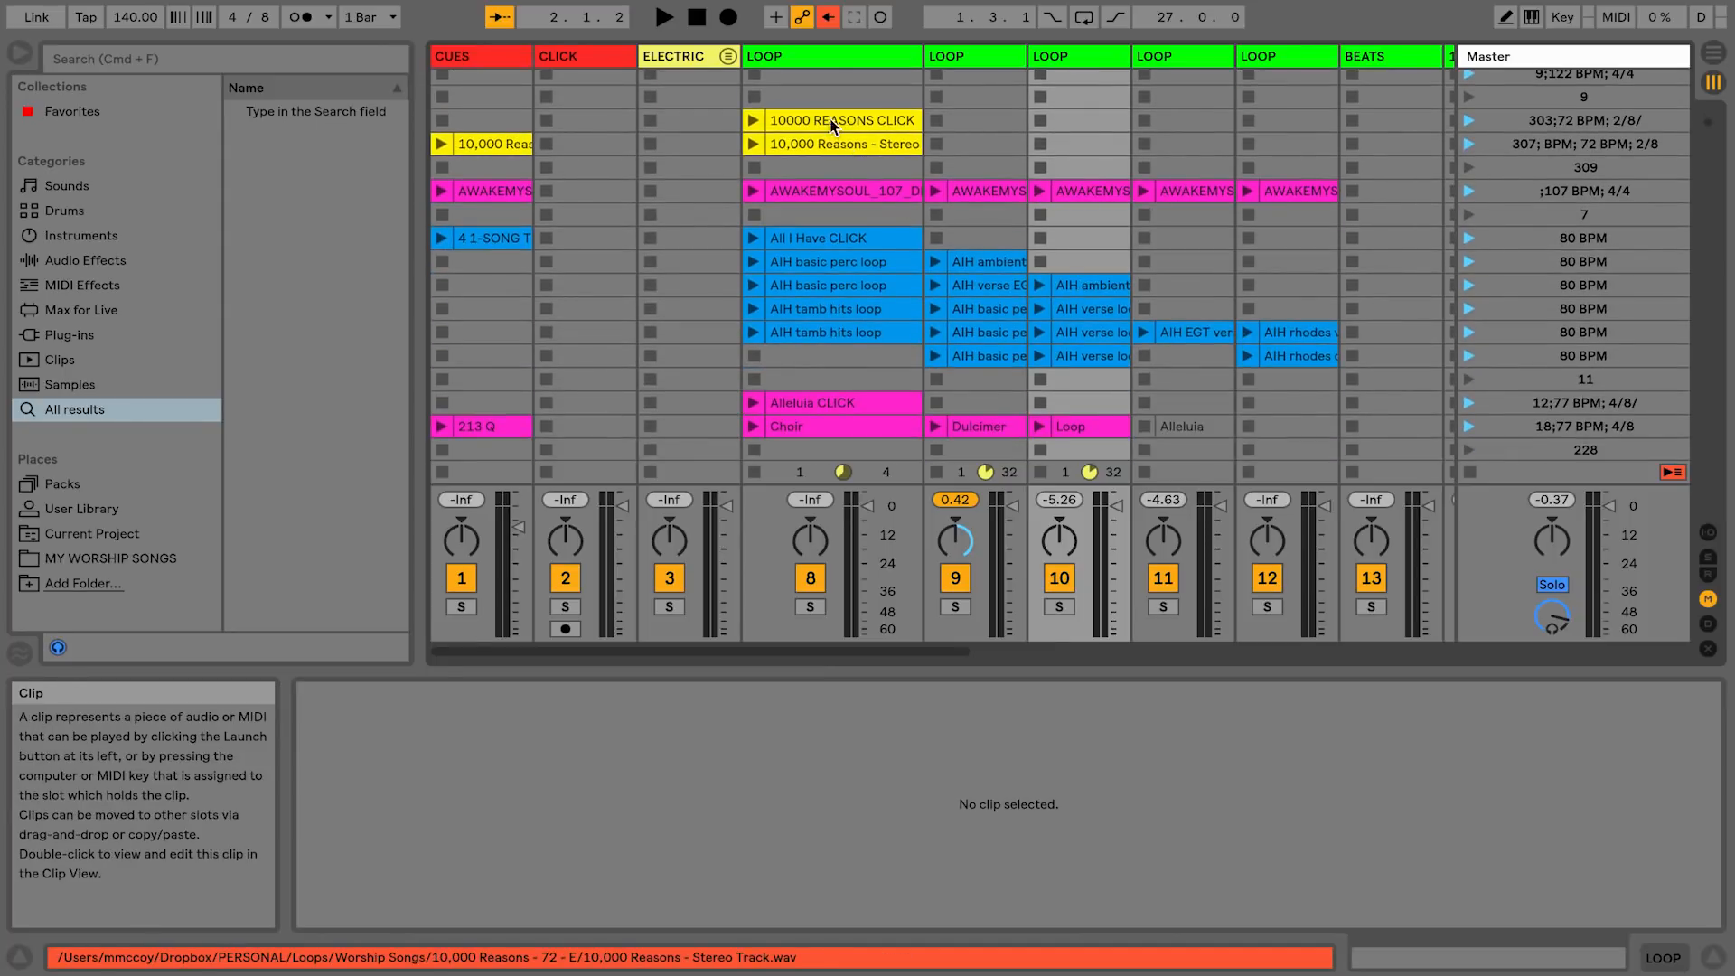
scroll(down, 3)
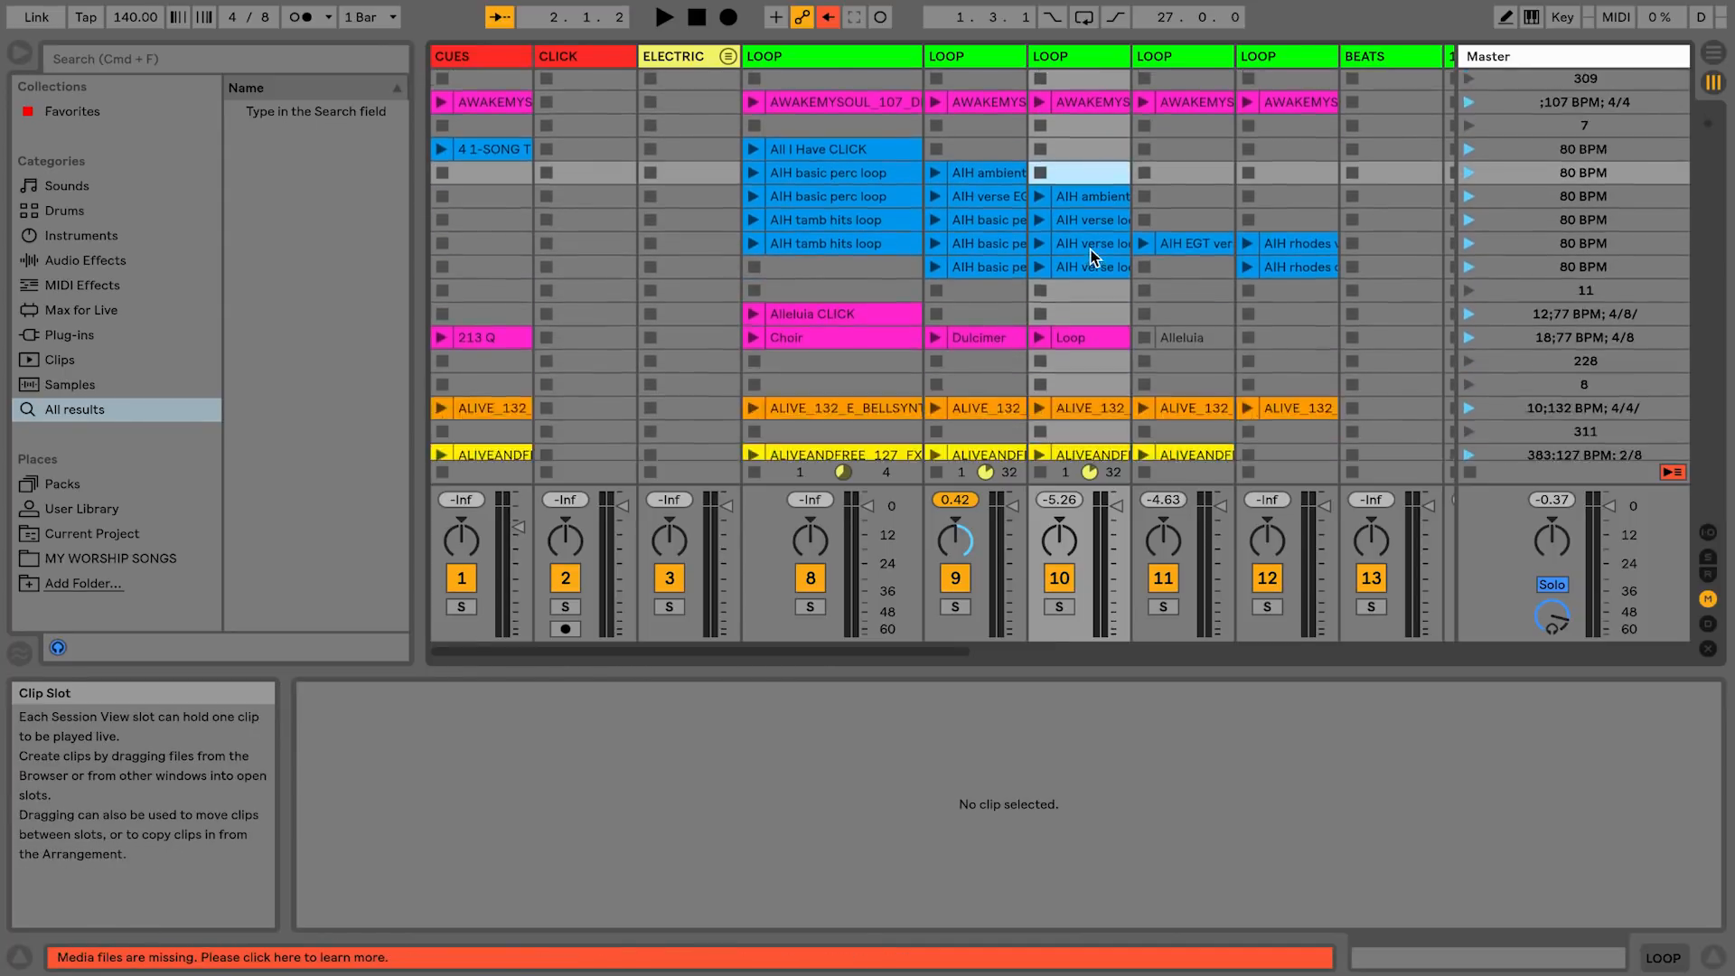
scroll(down, 3)
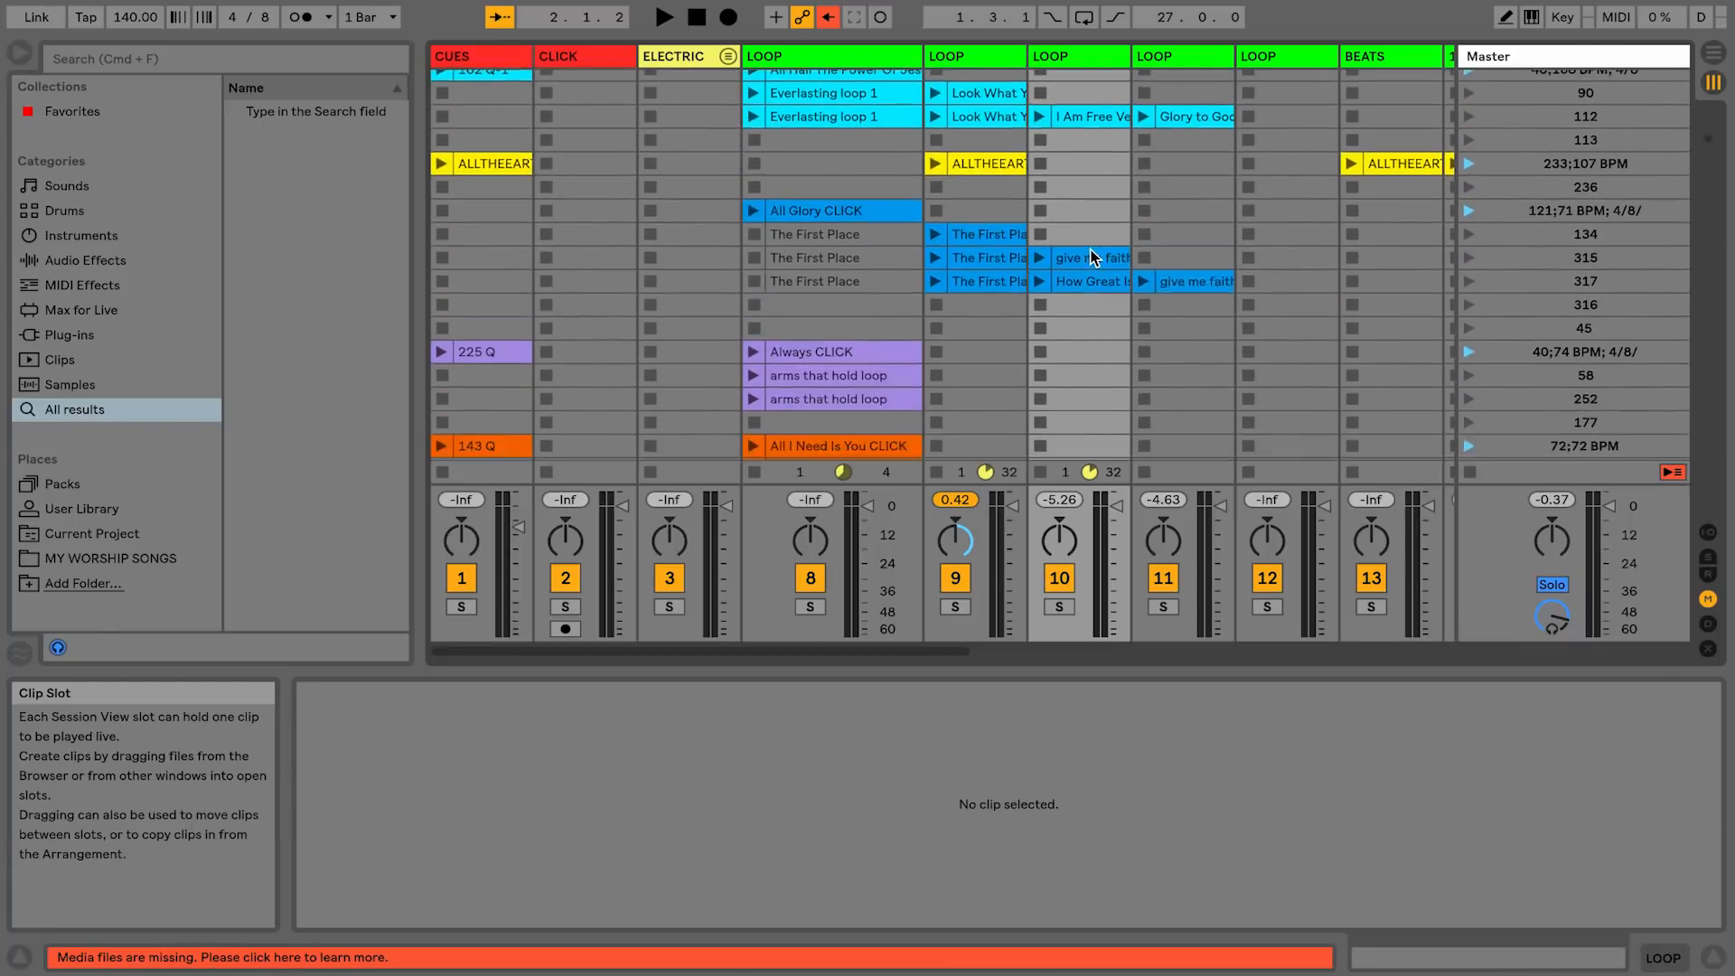
scroll(down, 3)
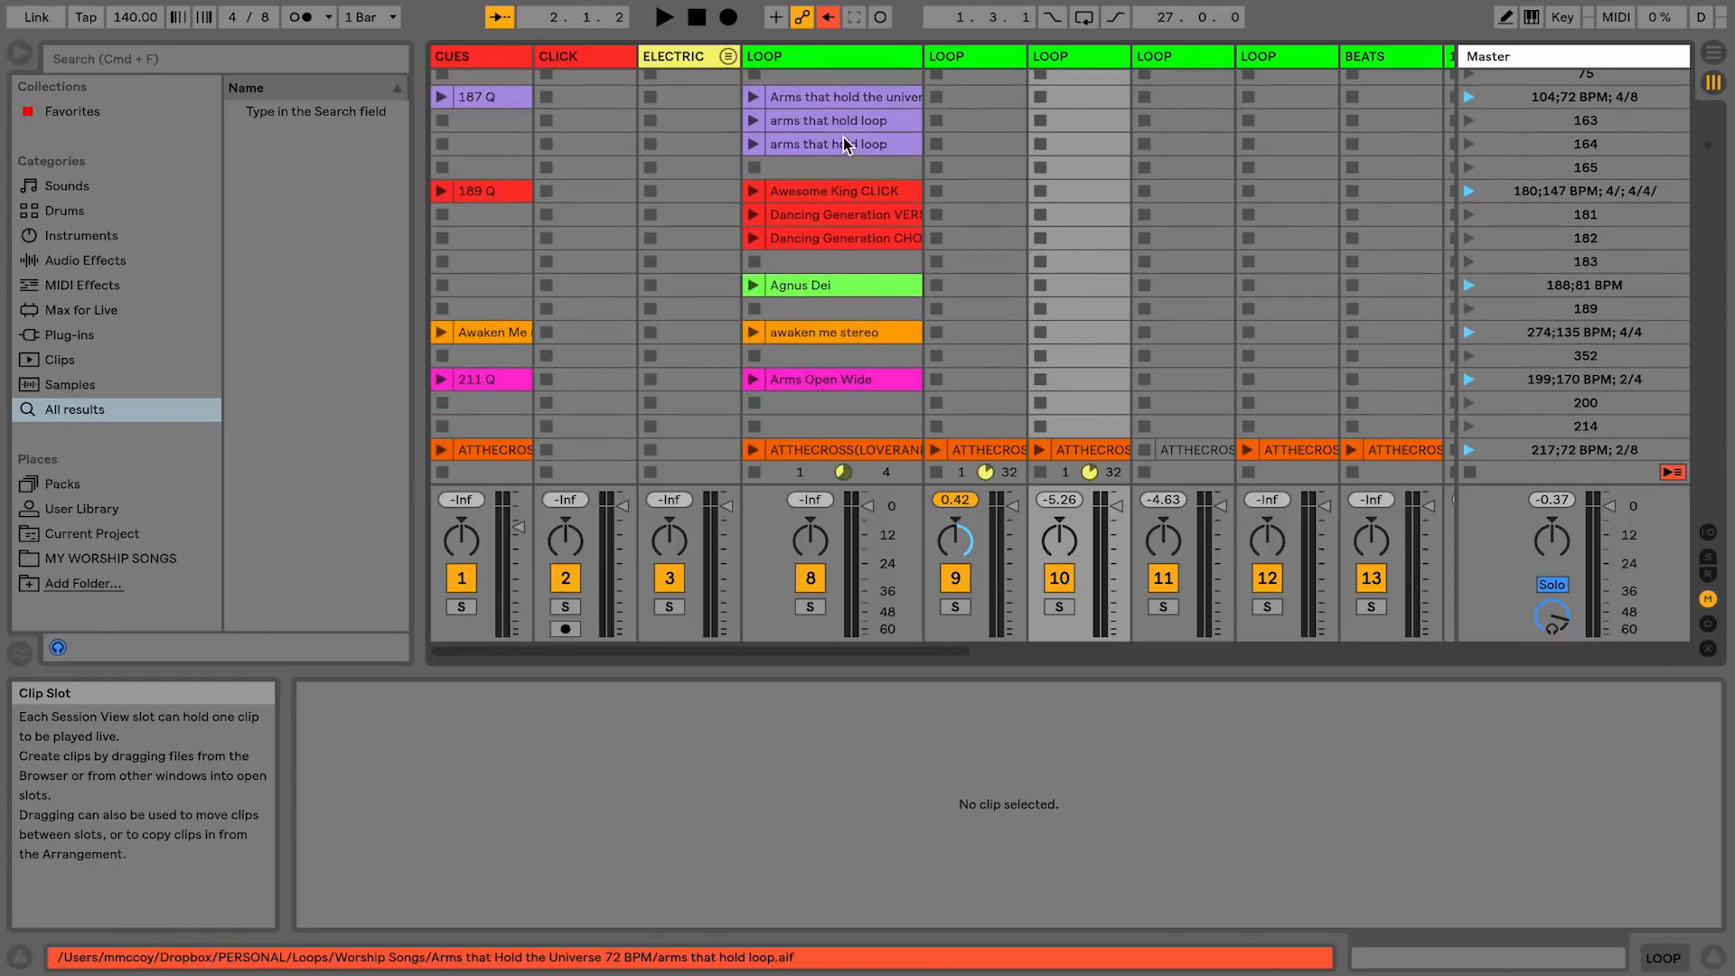
scroll(down, 3)
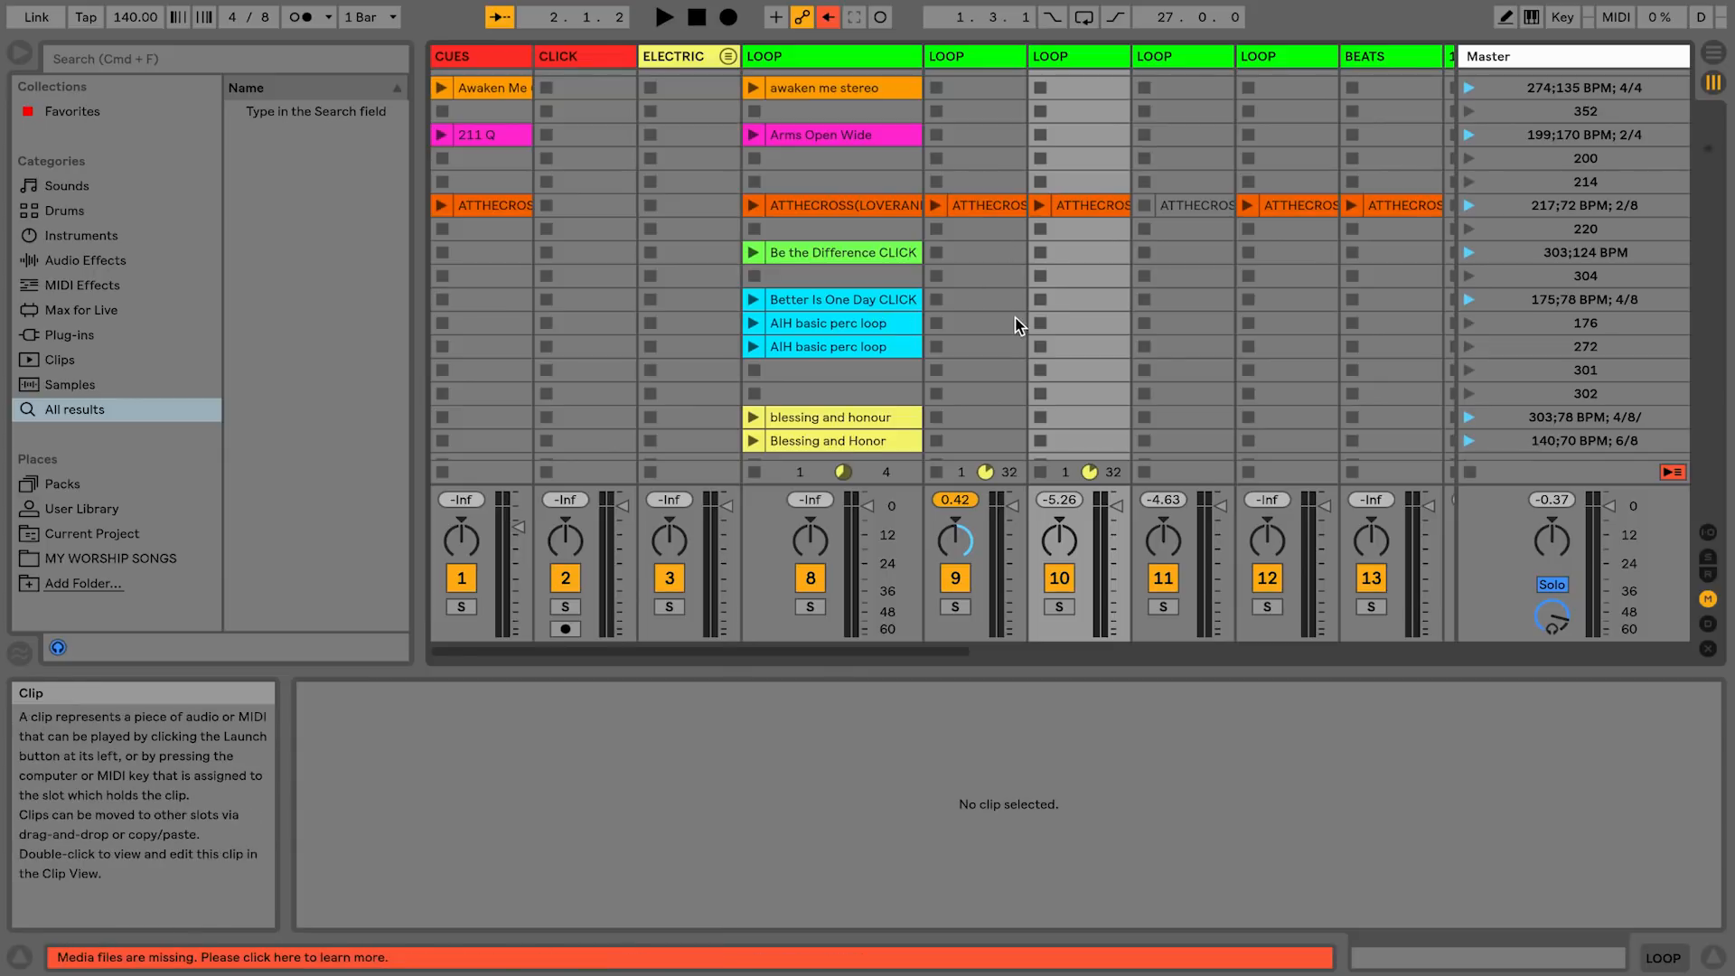
scroll(down, 3)
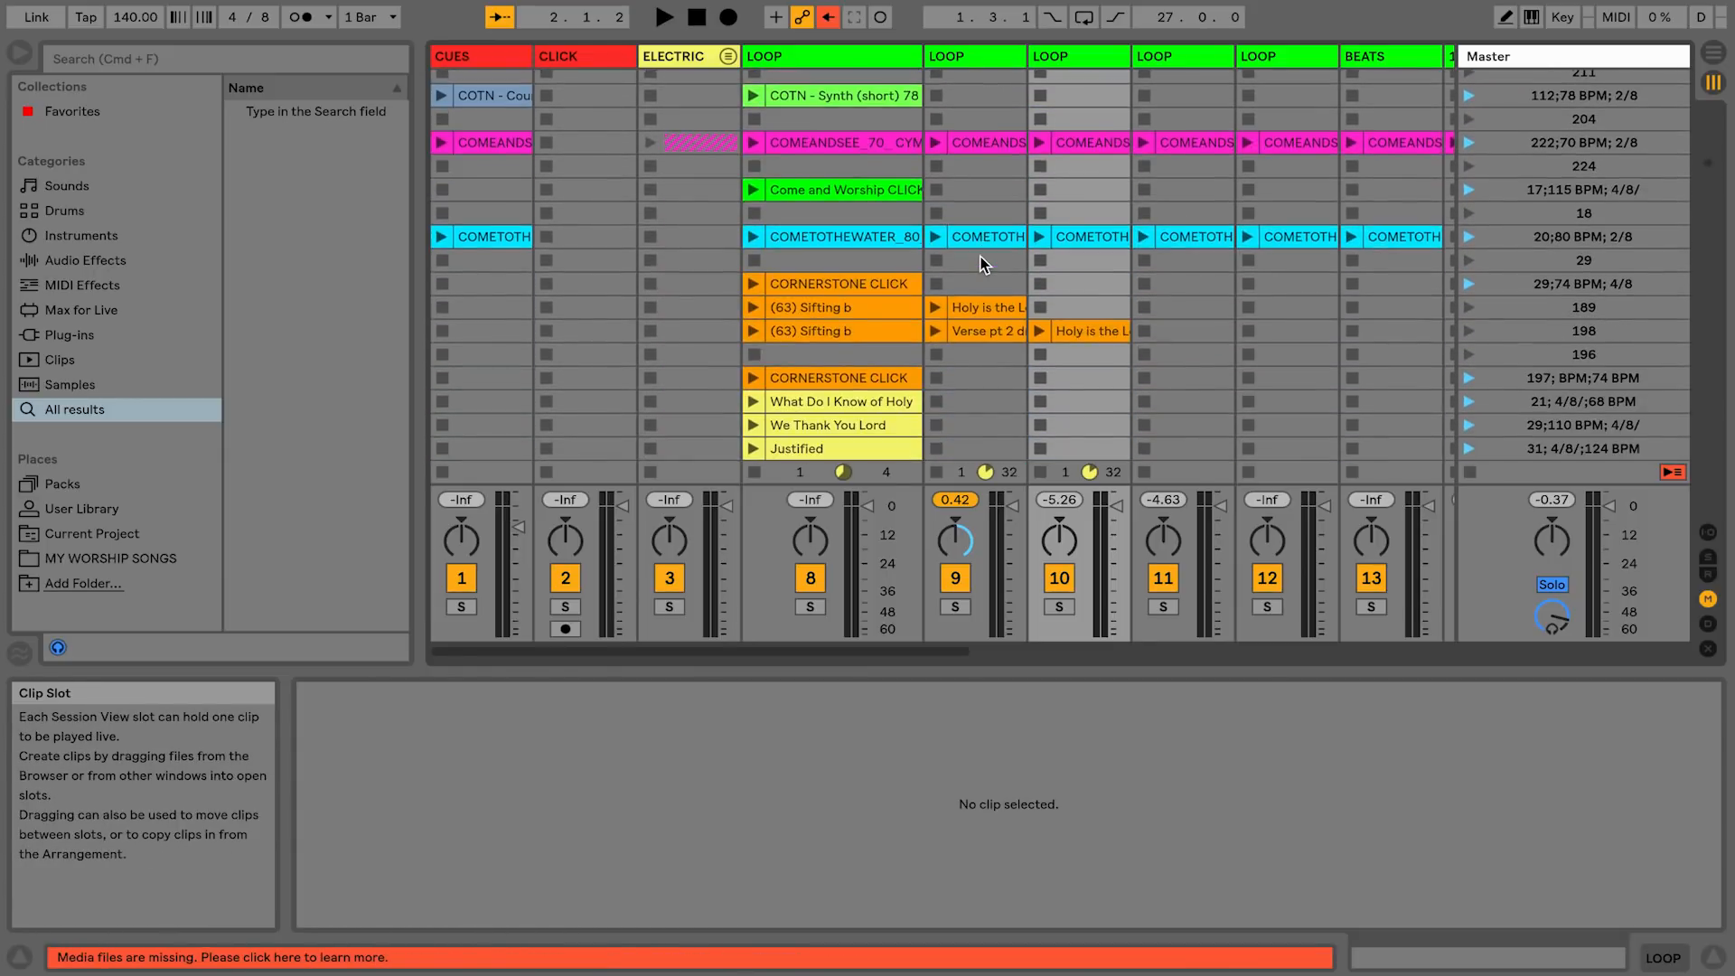
scroll(down, 3)
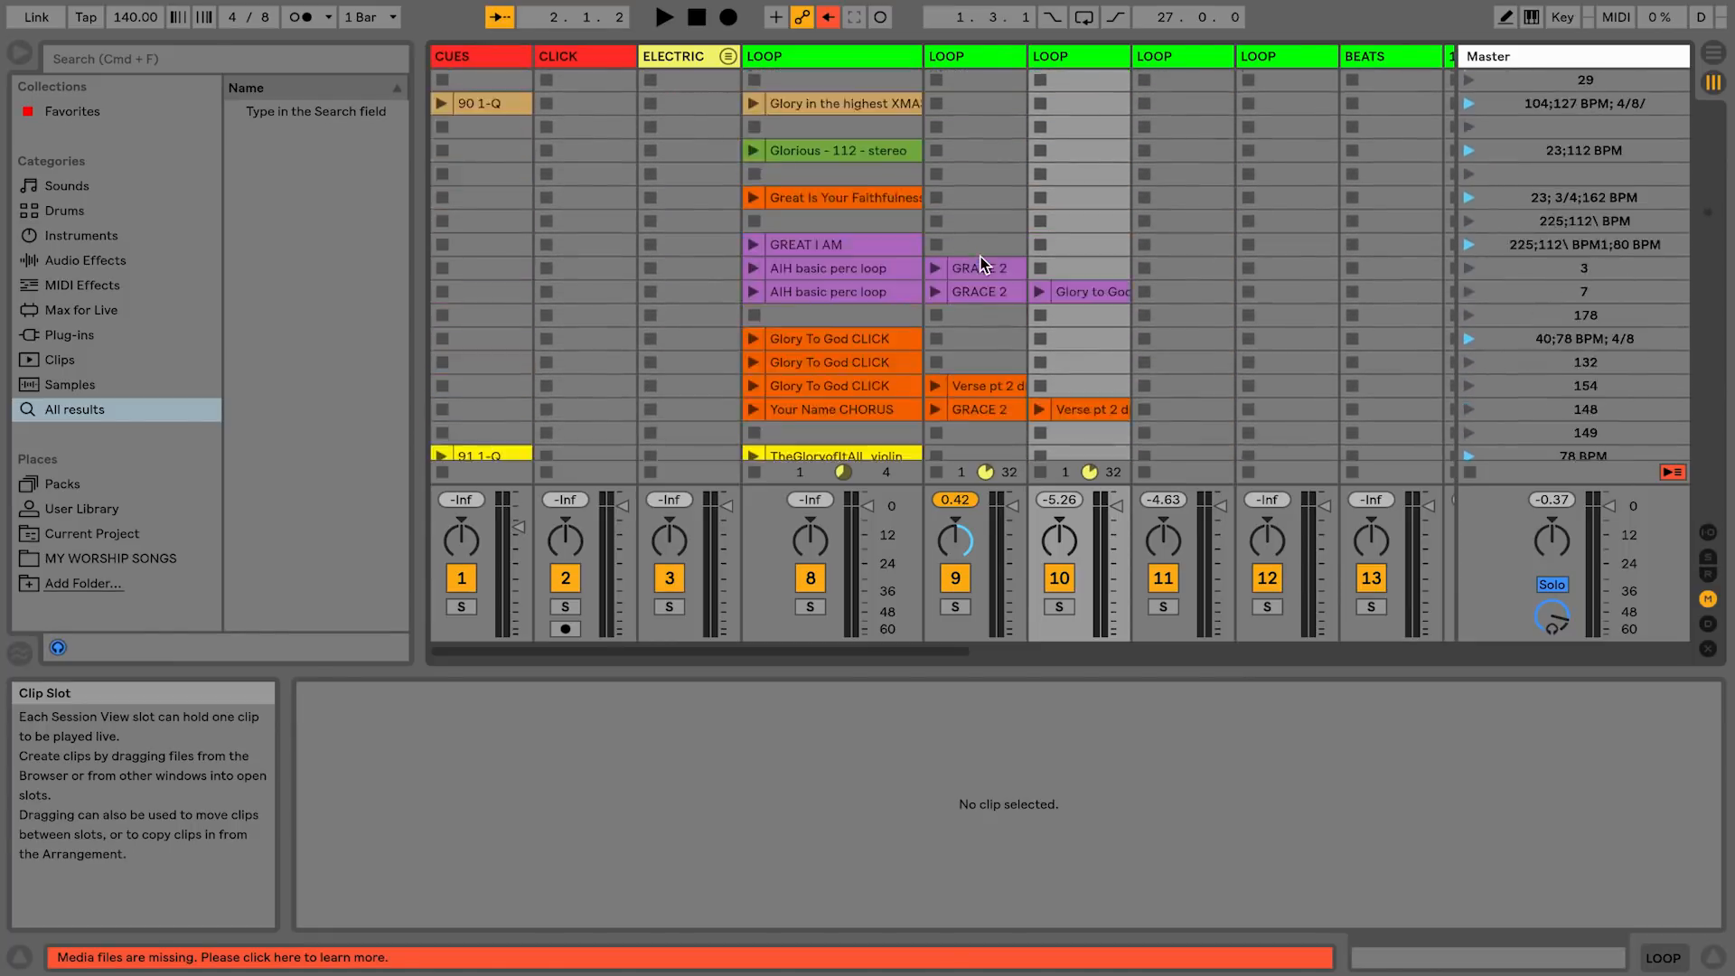
scroll(down, 3)
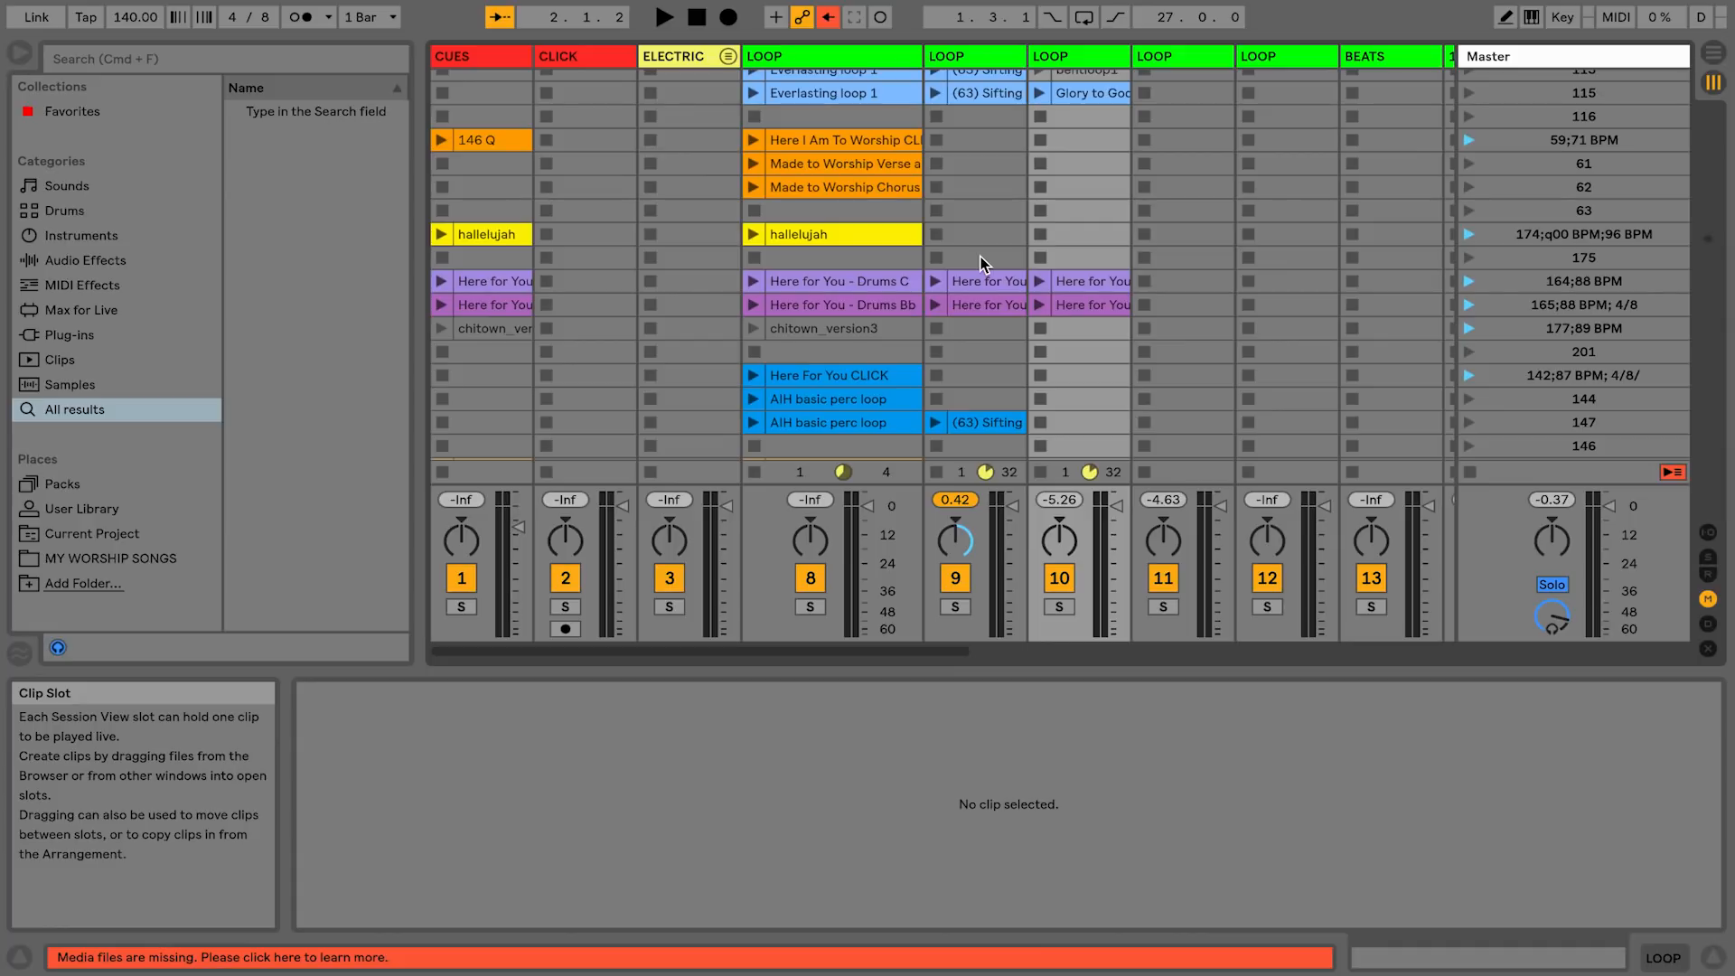
mouse_move(1616, 16)
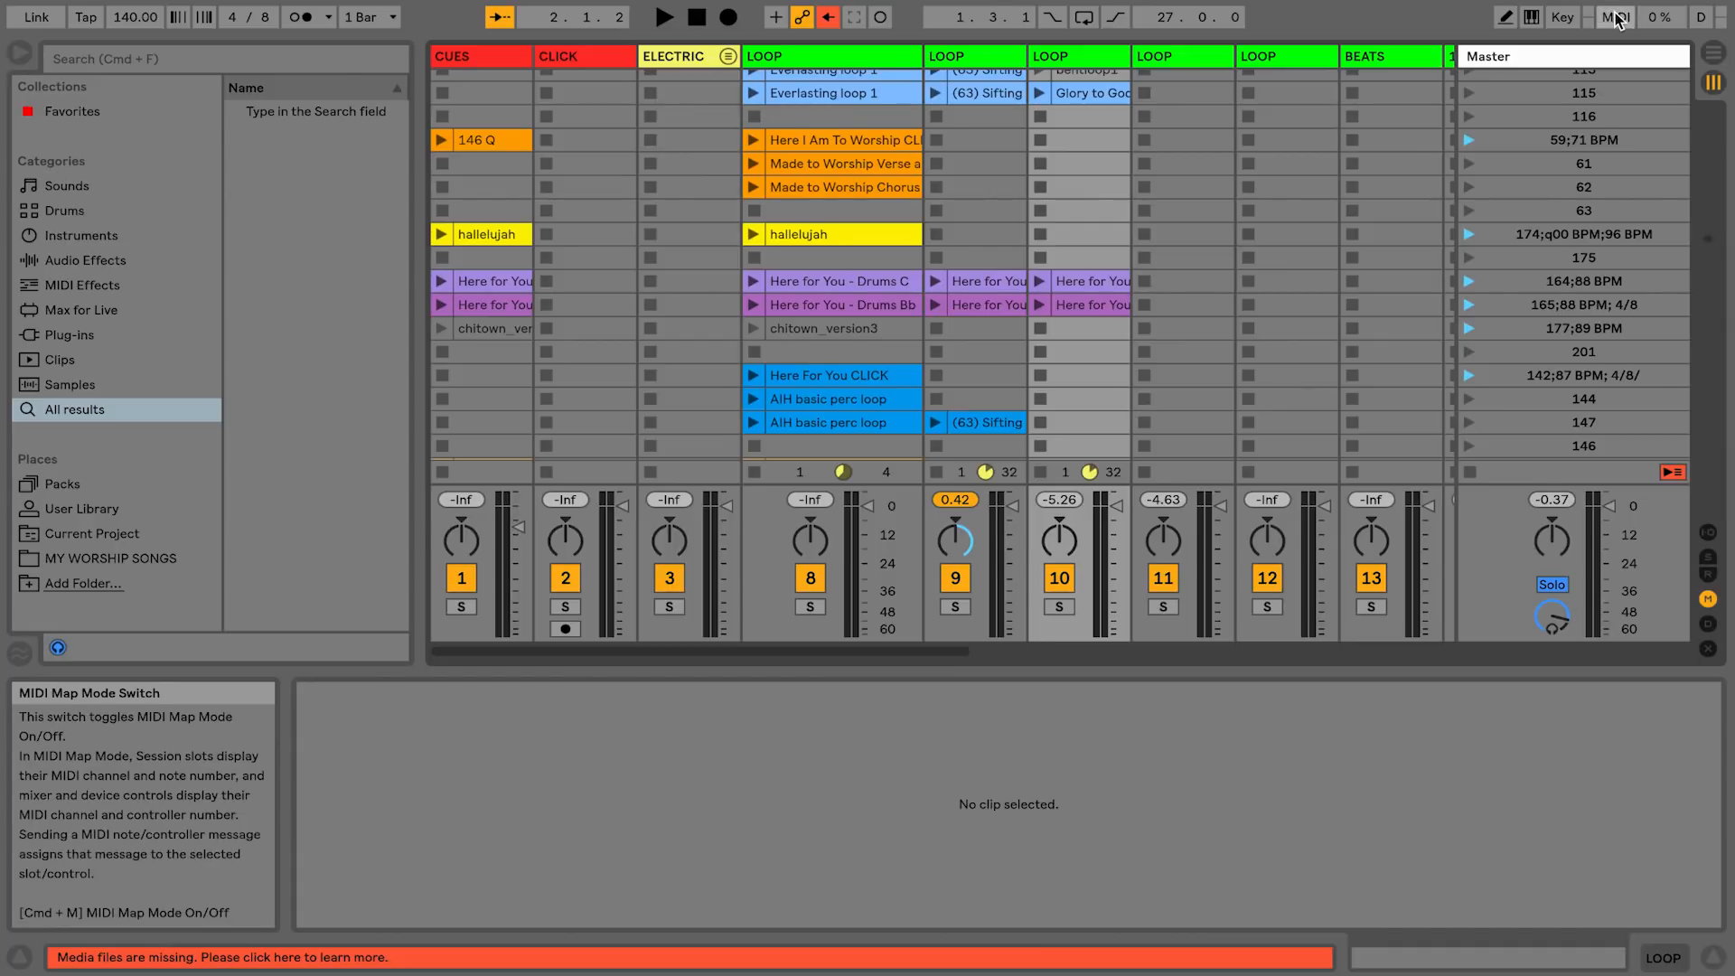
click(1614, 16)
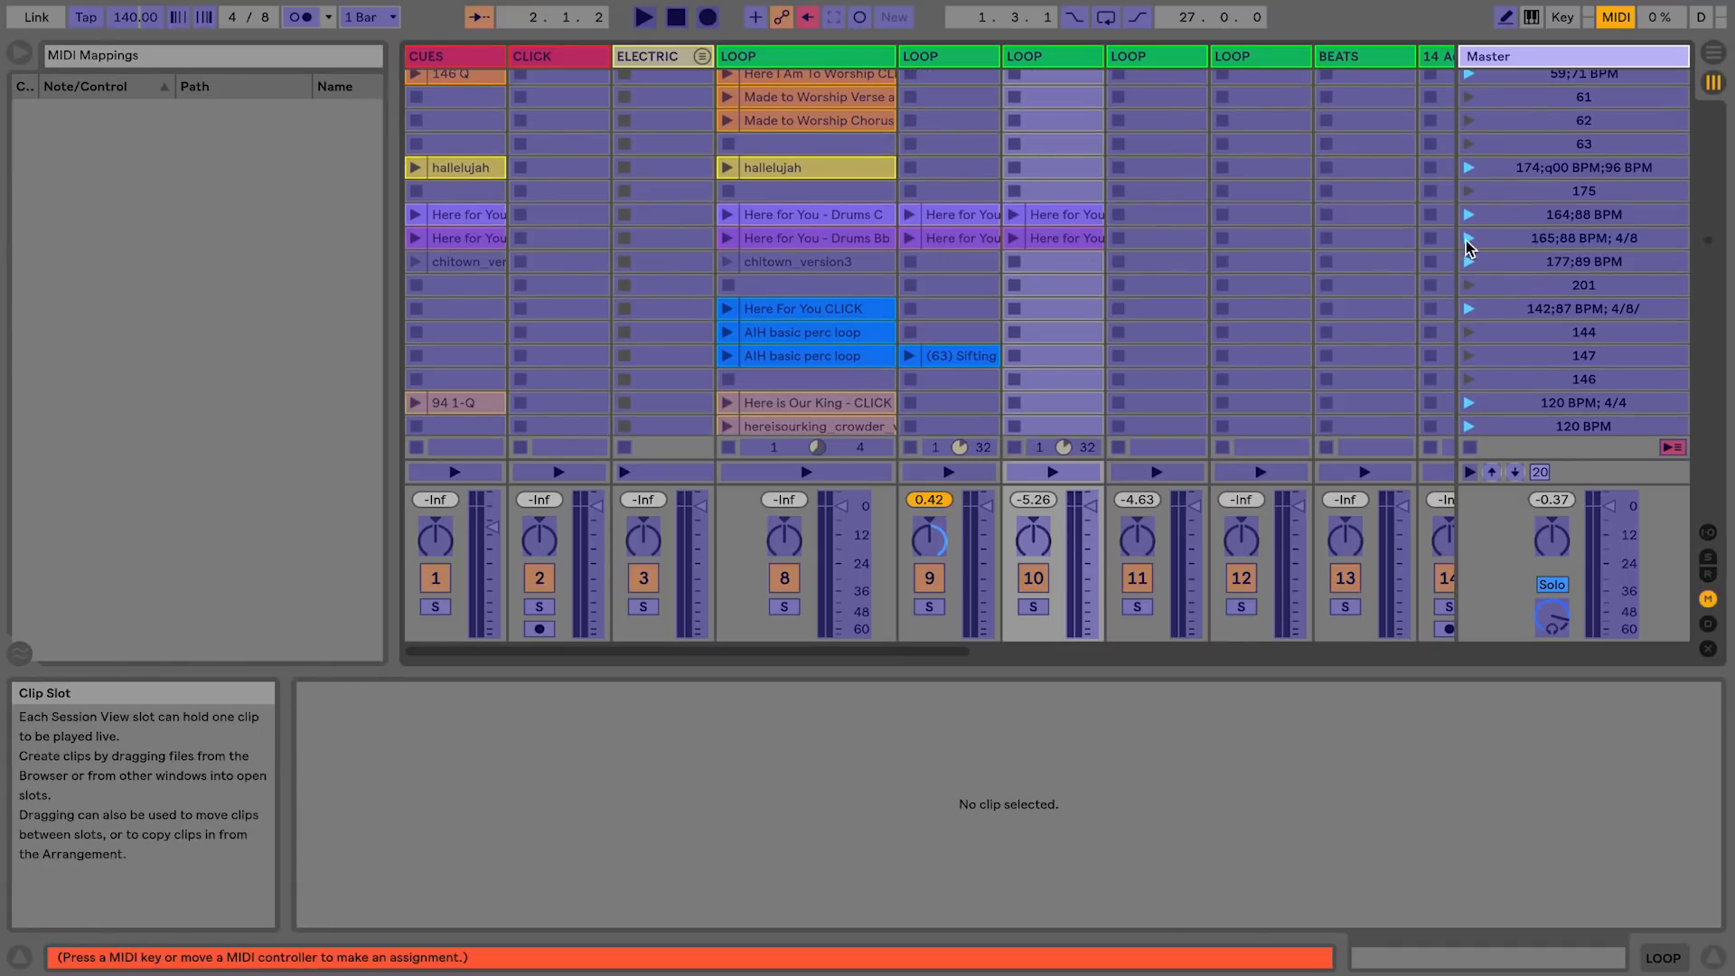
click(1583, 237)
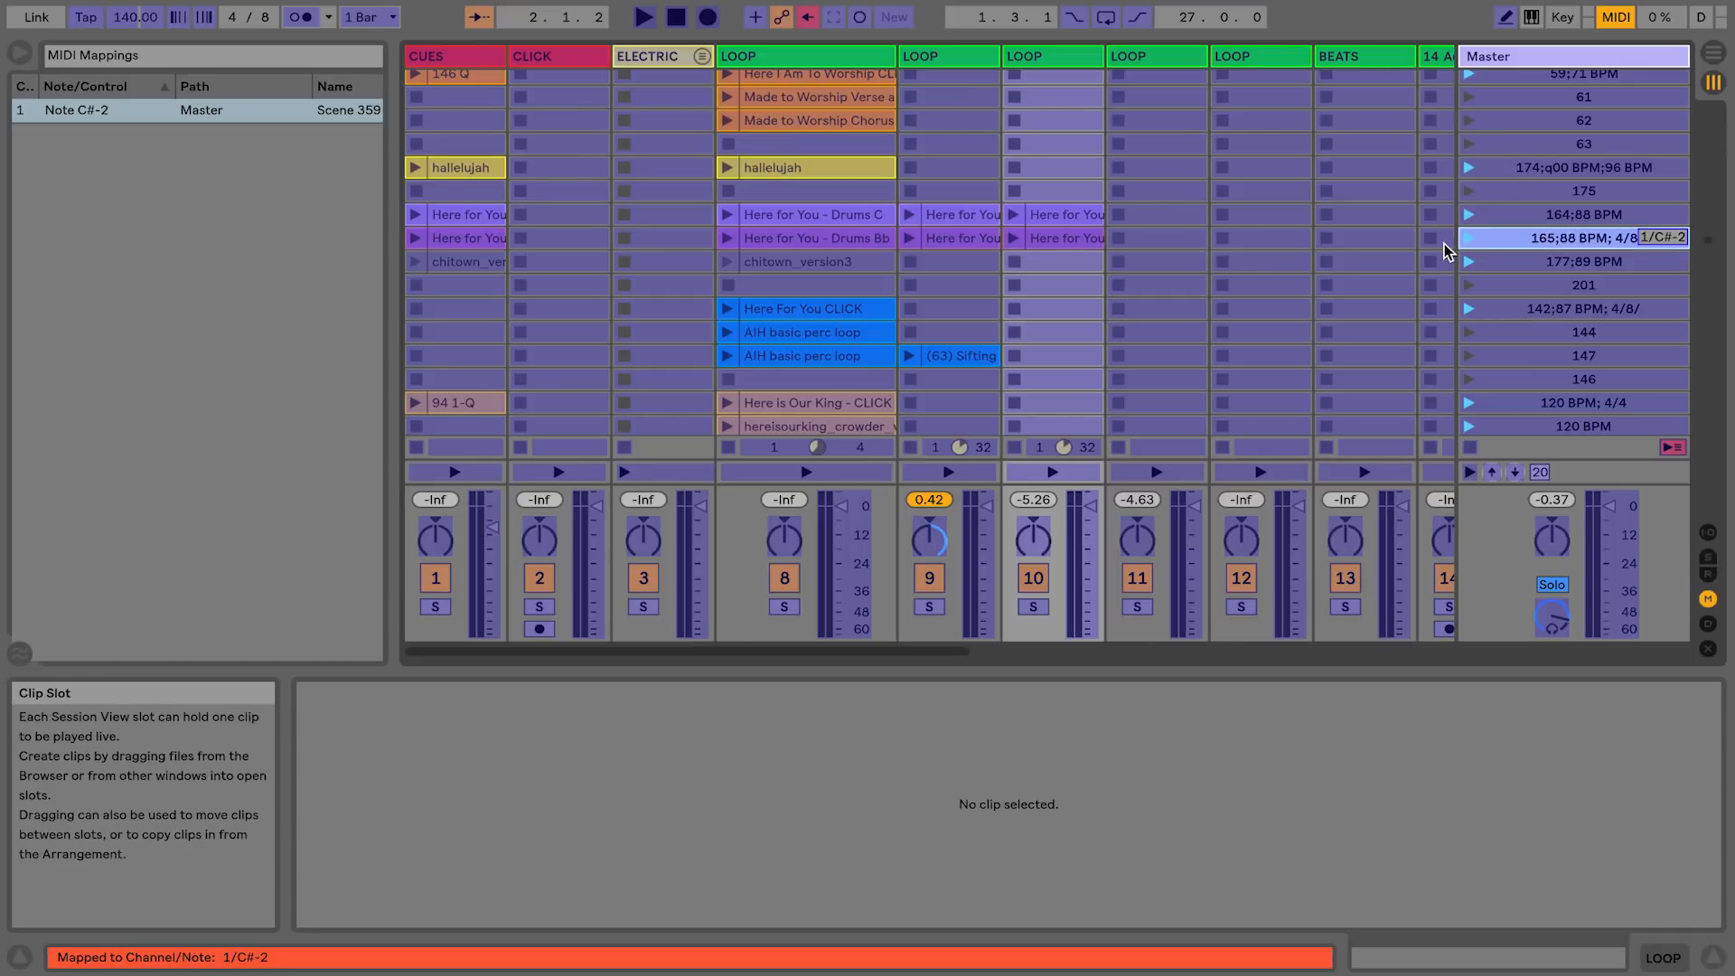
Map further scene launchers and the transport Stop to MIDI notes, then leave mapping mode
scroll(down, 3)
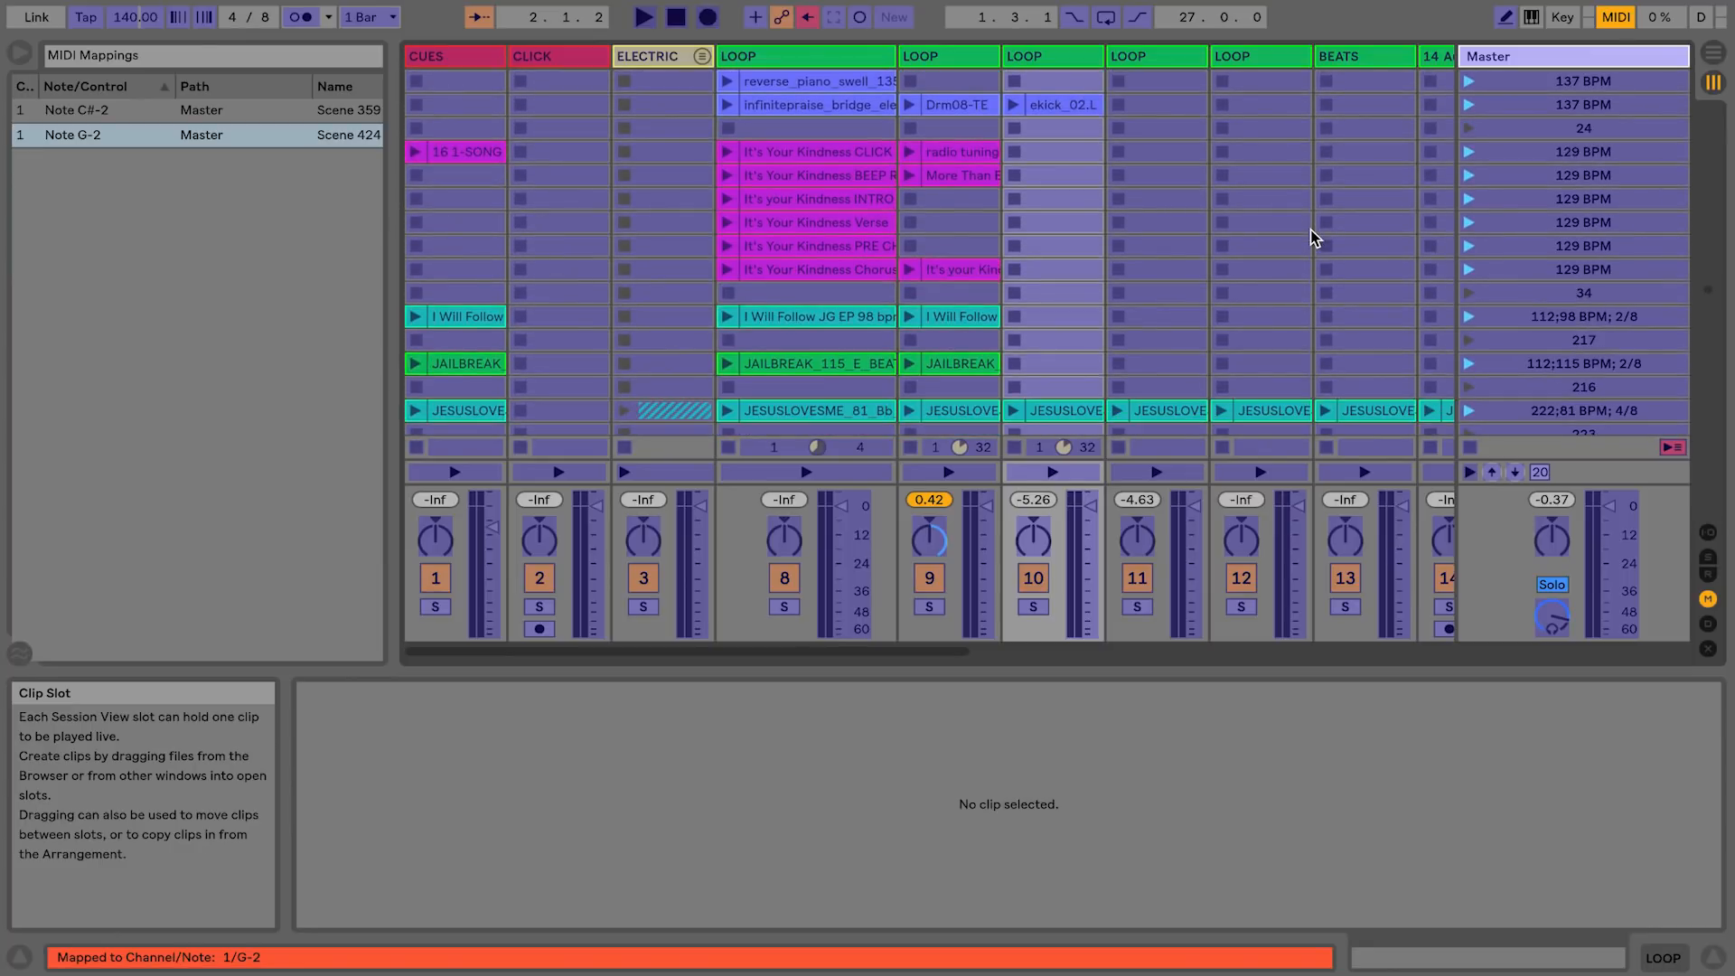
scroll(down, 3)
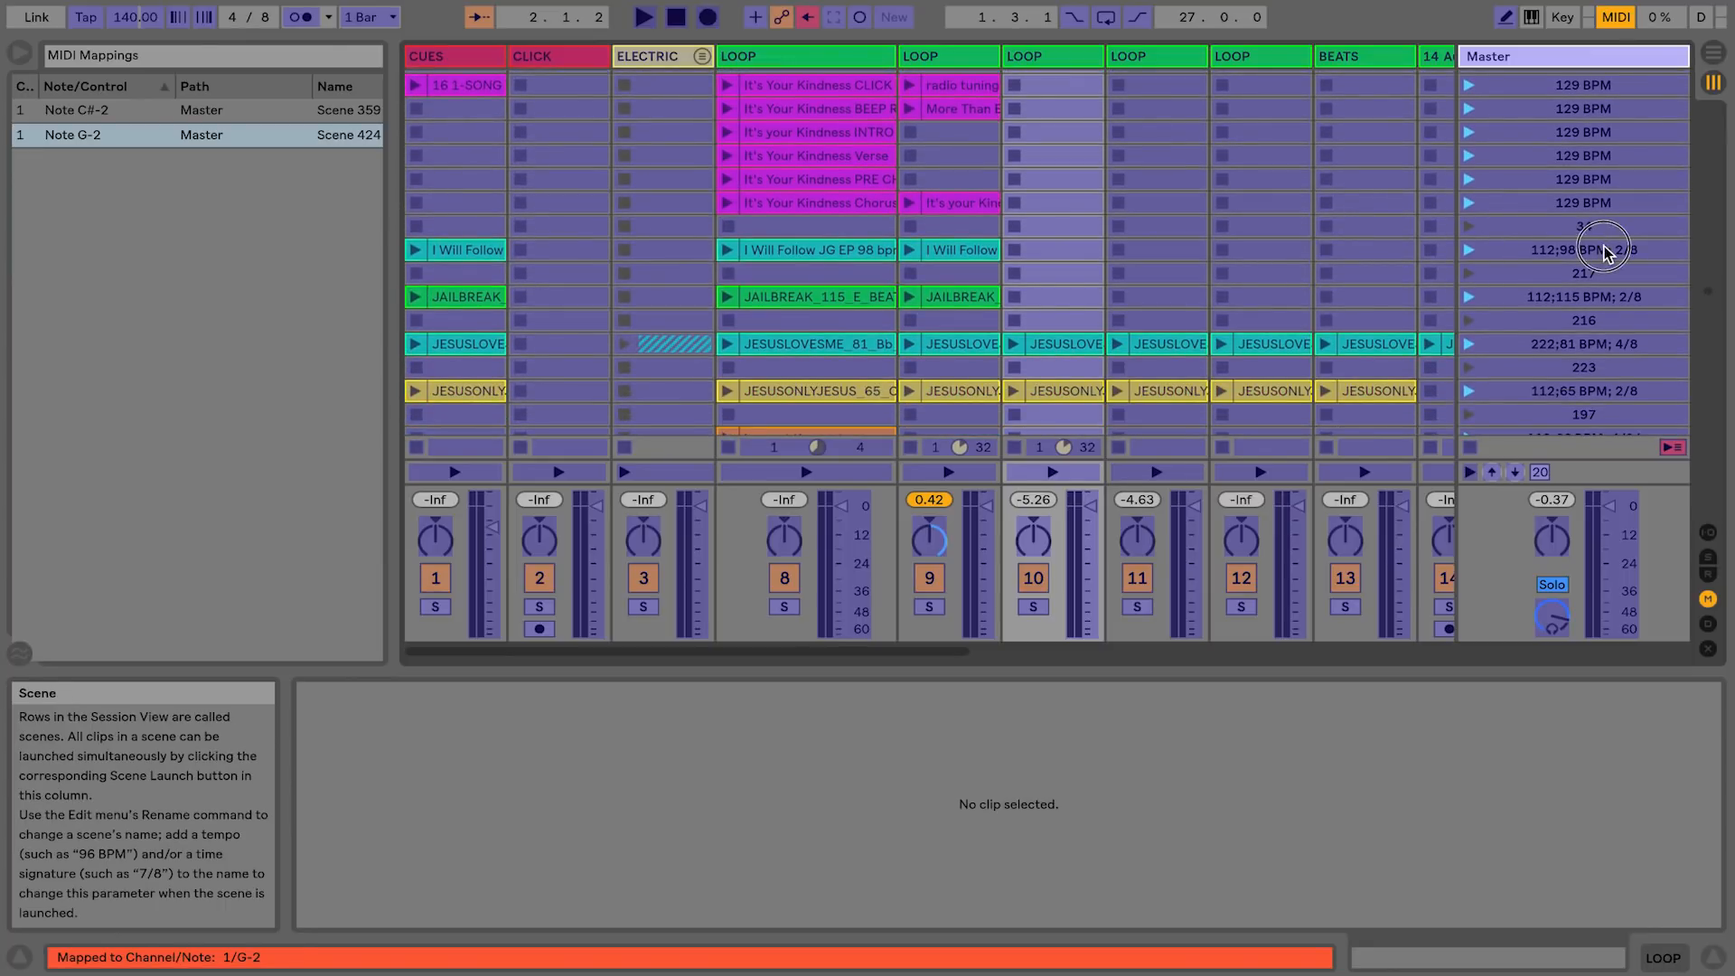
click(1584, 250)
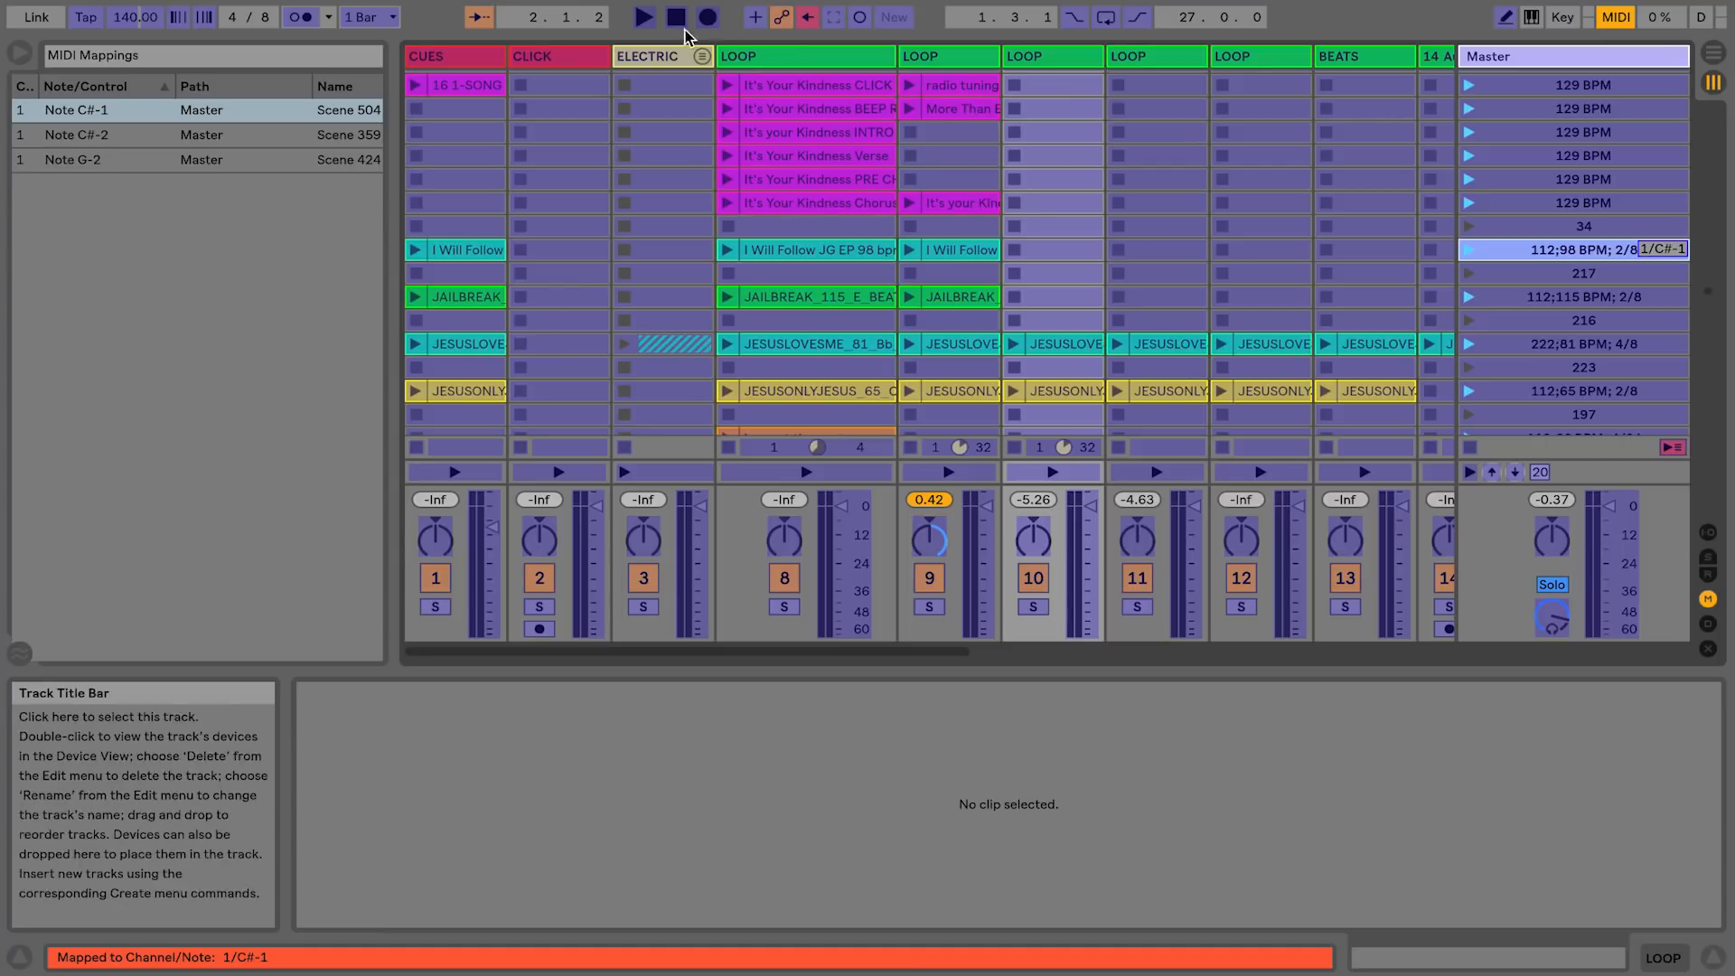
click(1615, 17)
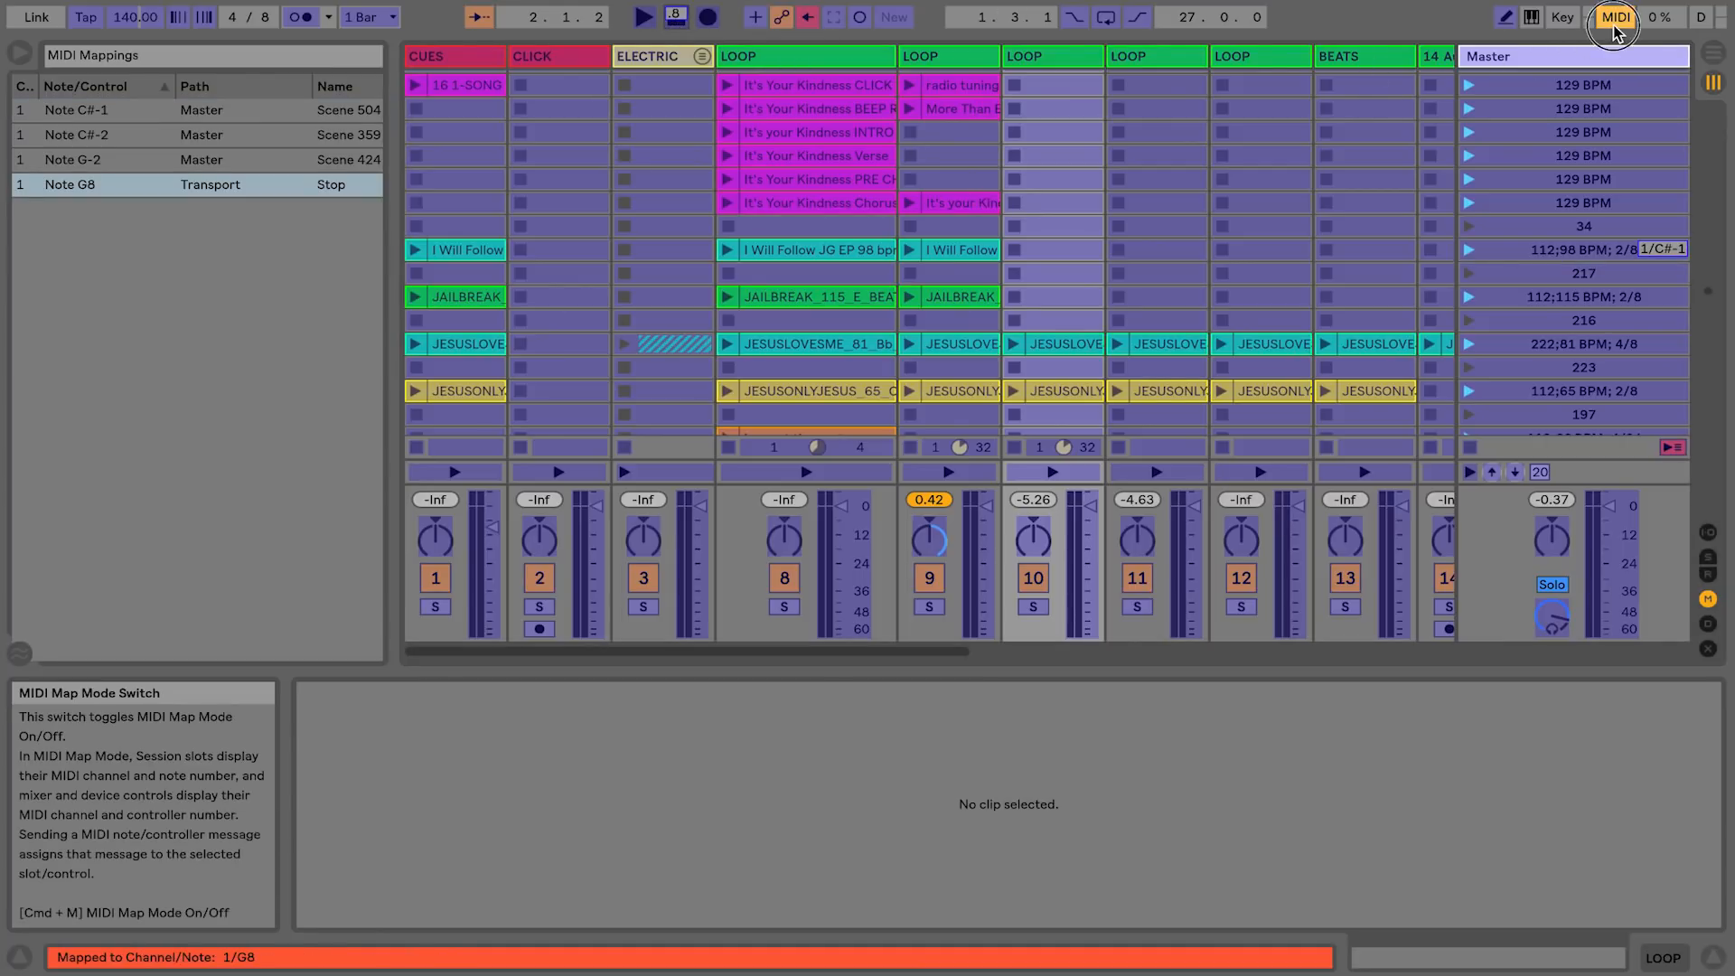
click(1614, 16)
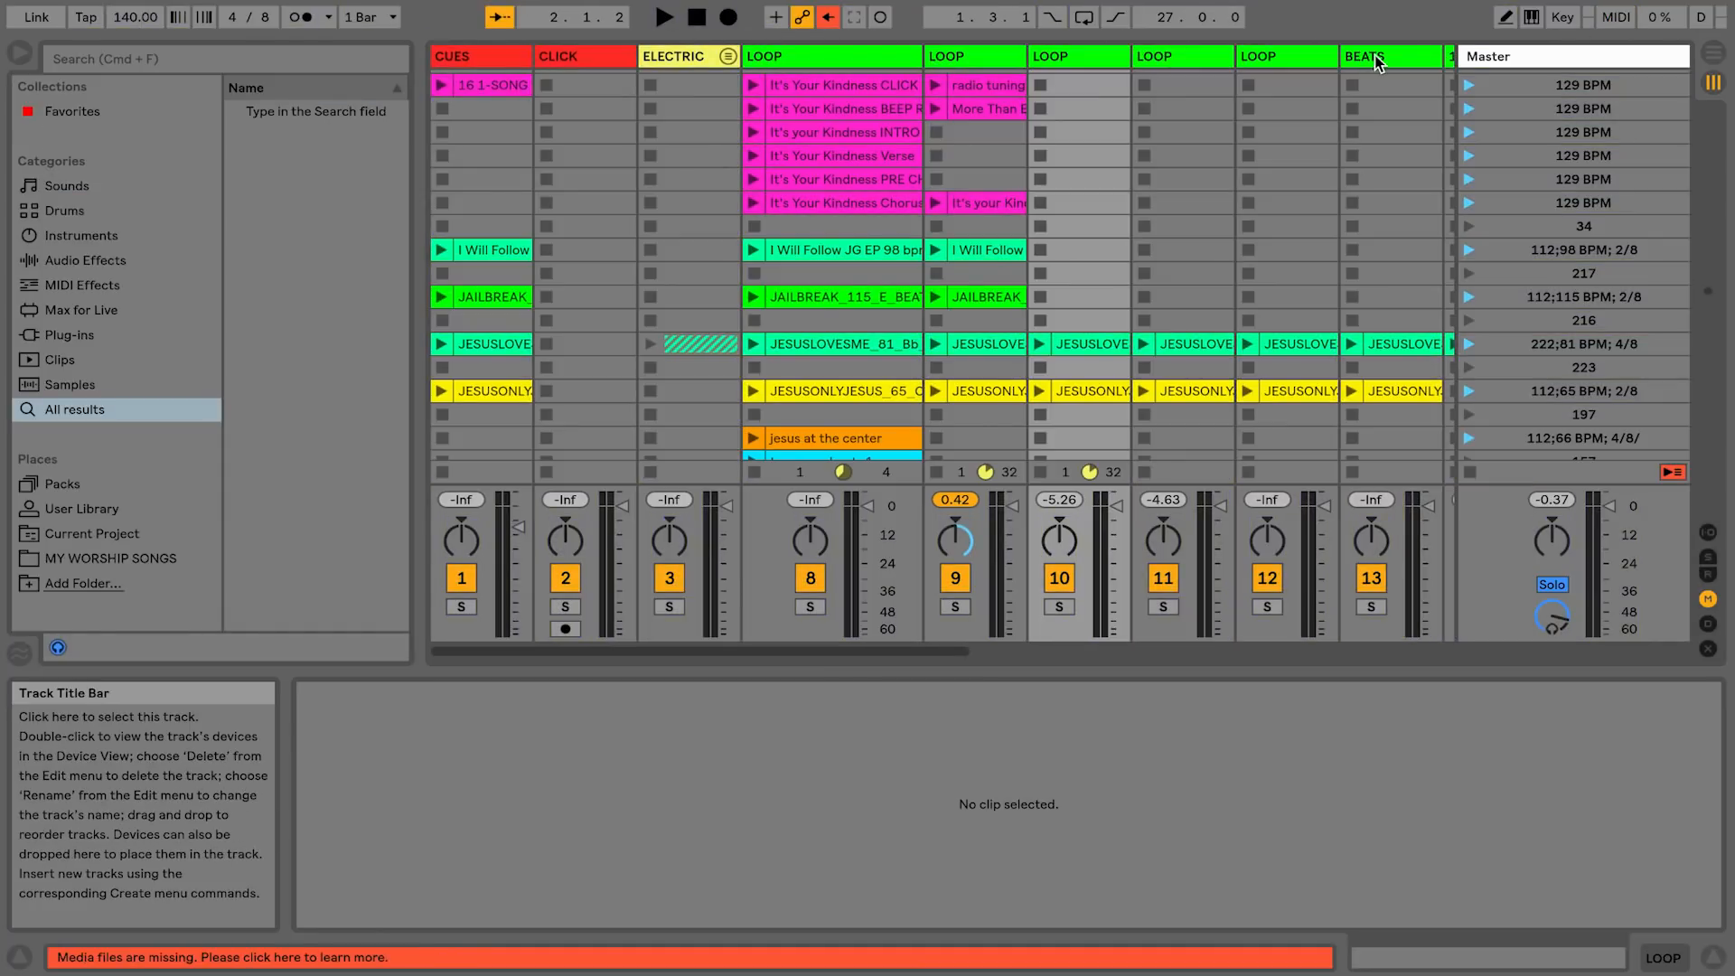
Launch a scene to check it, then close the MASTER LOOPS 2016 set so the save prompt appears
click(136, 17)
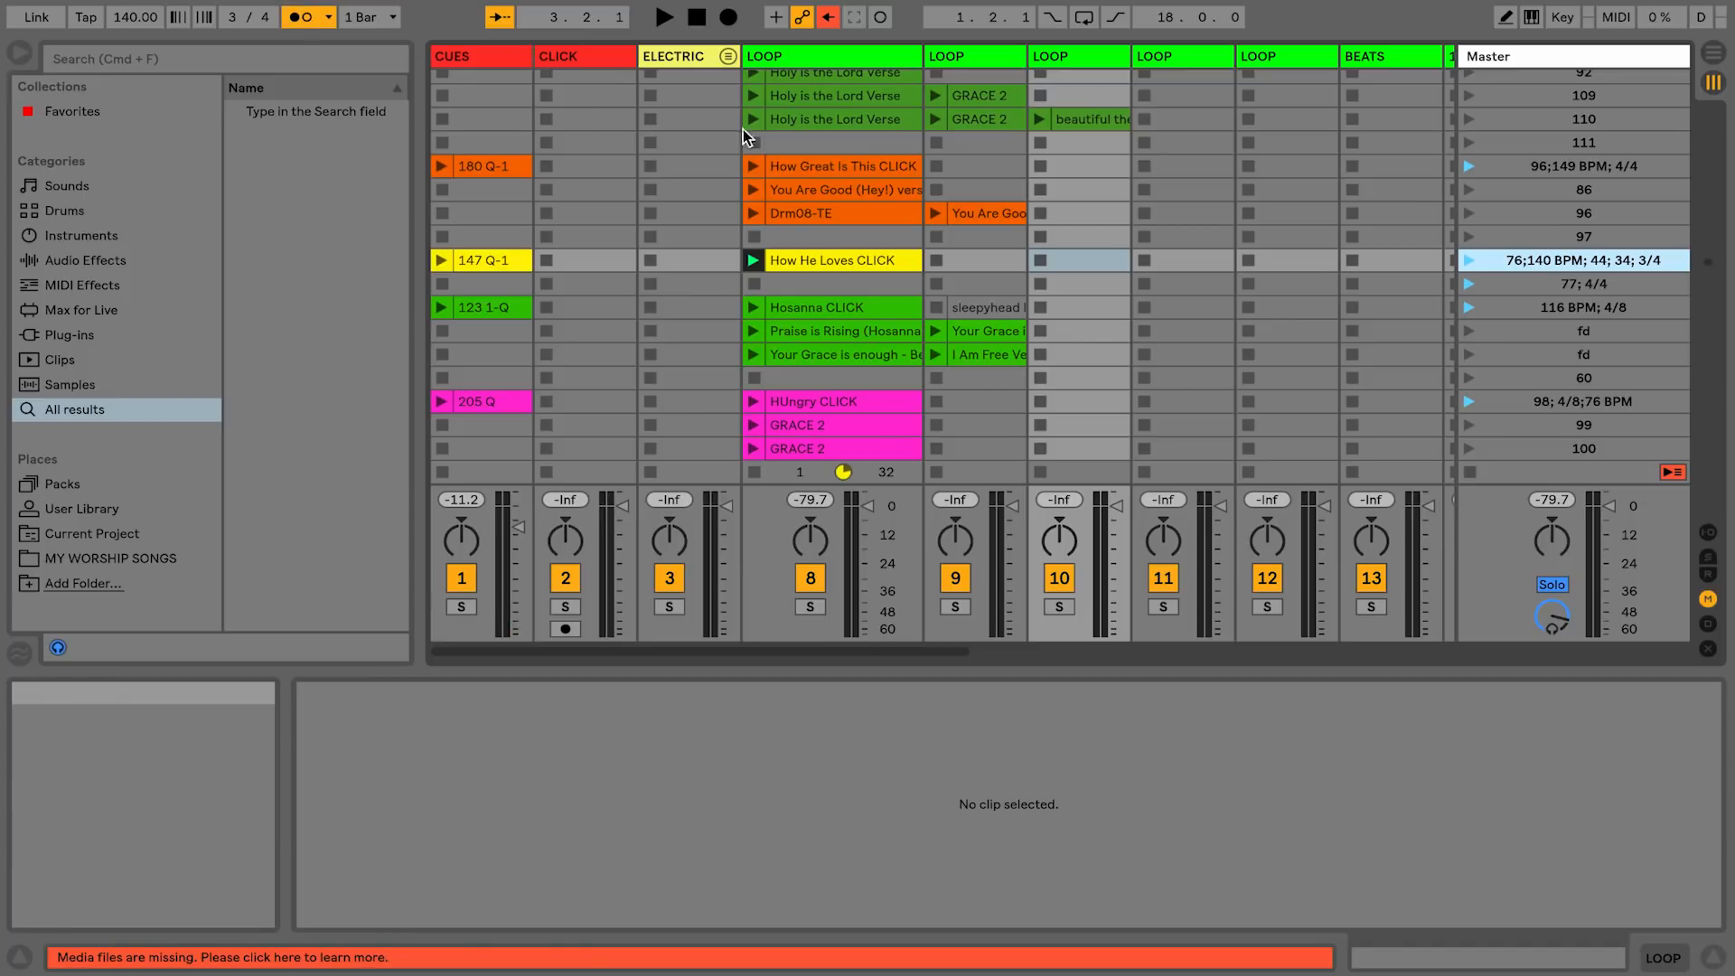
click(1077, 261)
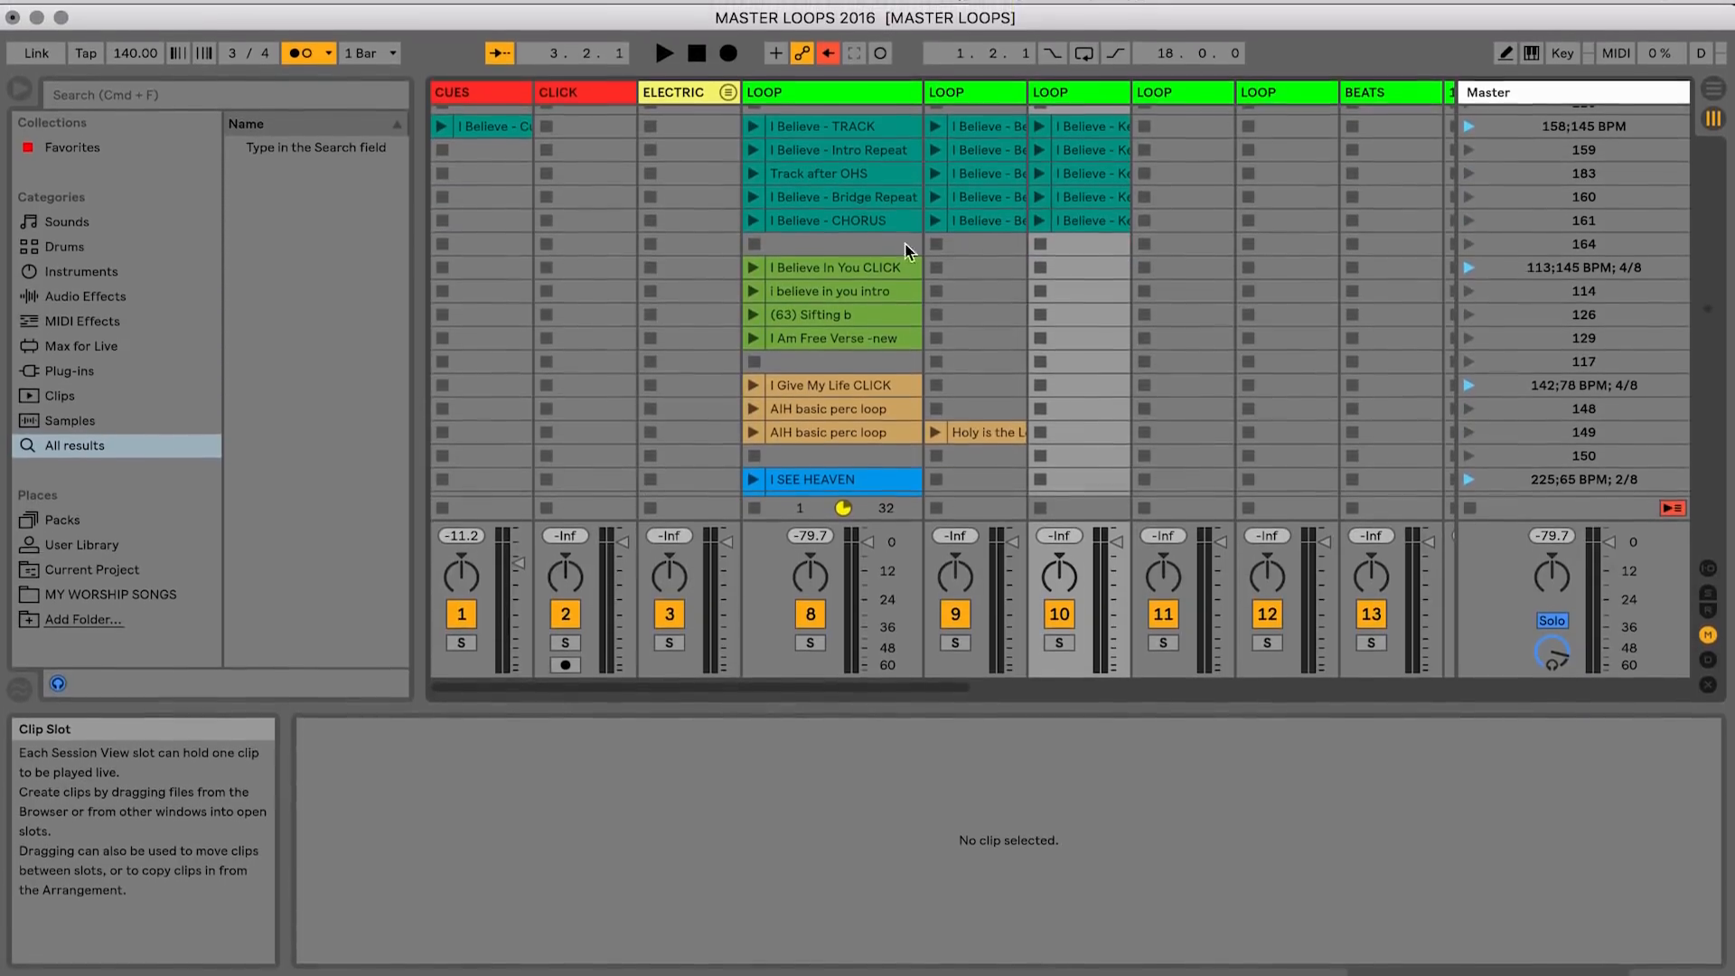
click(130, 12)
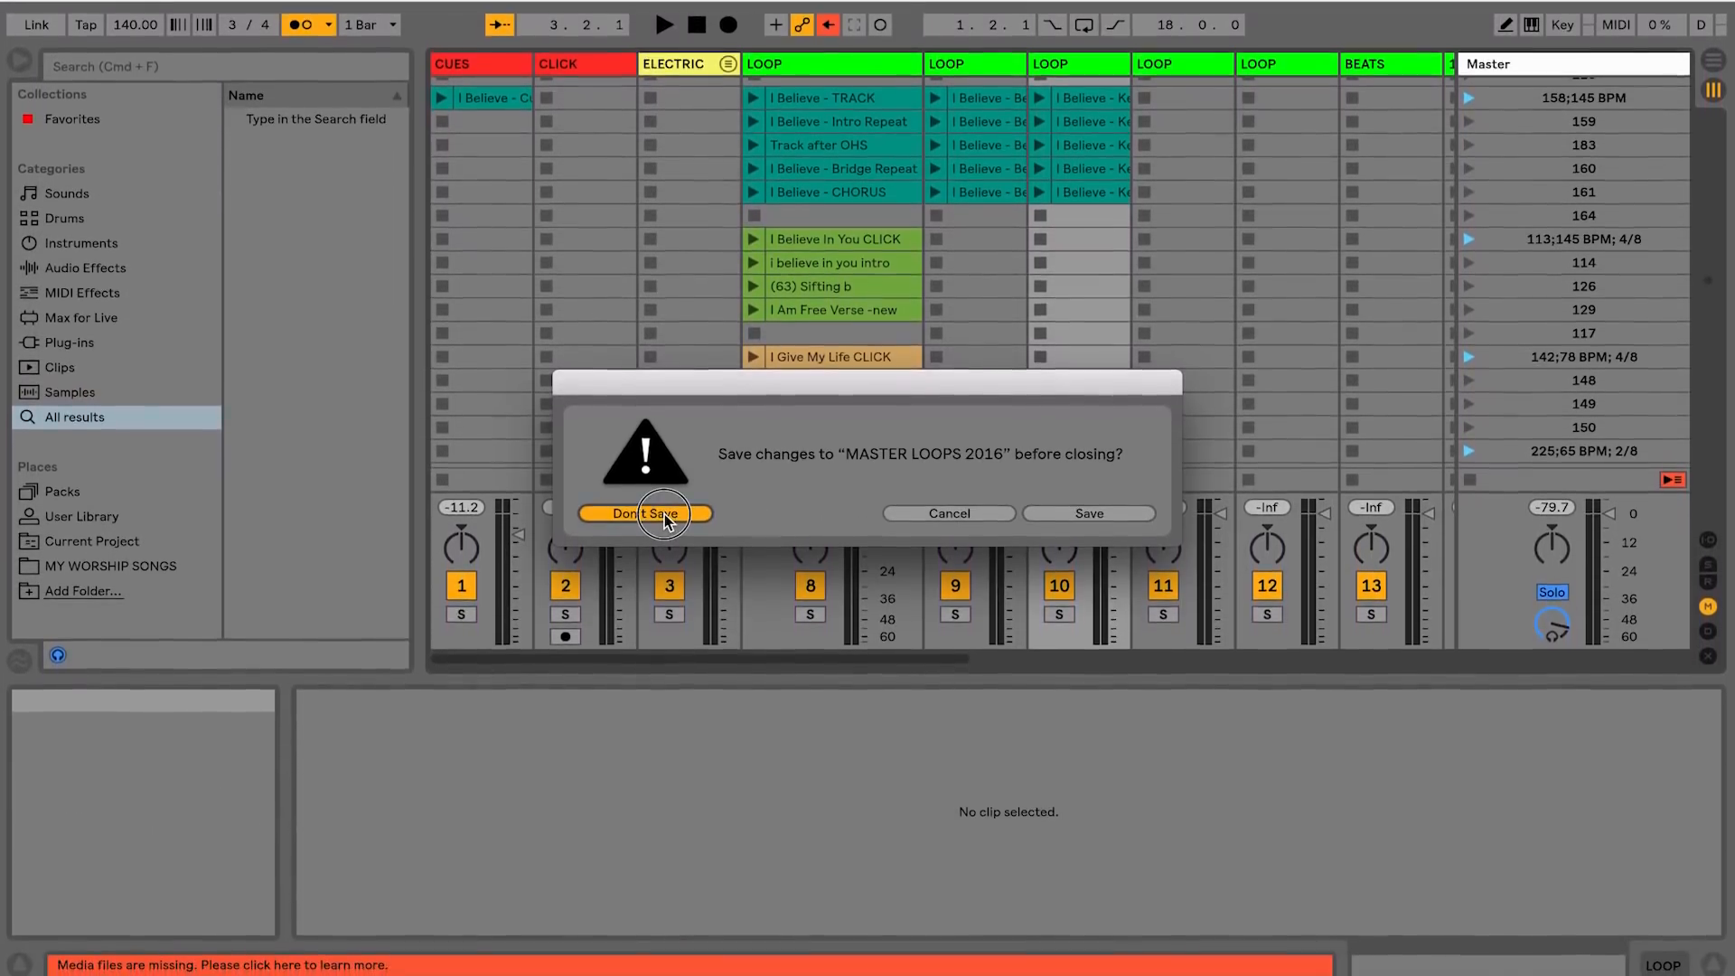
Discard changes to MASTER LOOPS 2016, leaving a fresh empty Live Set
click(644, 512)
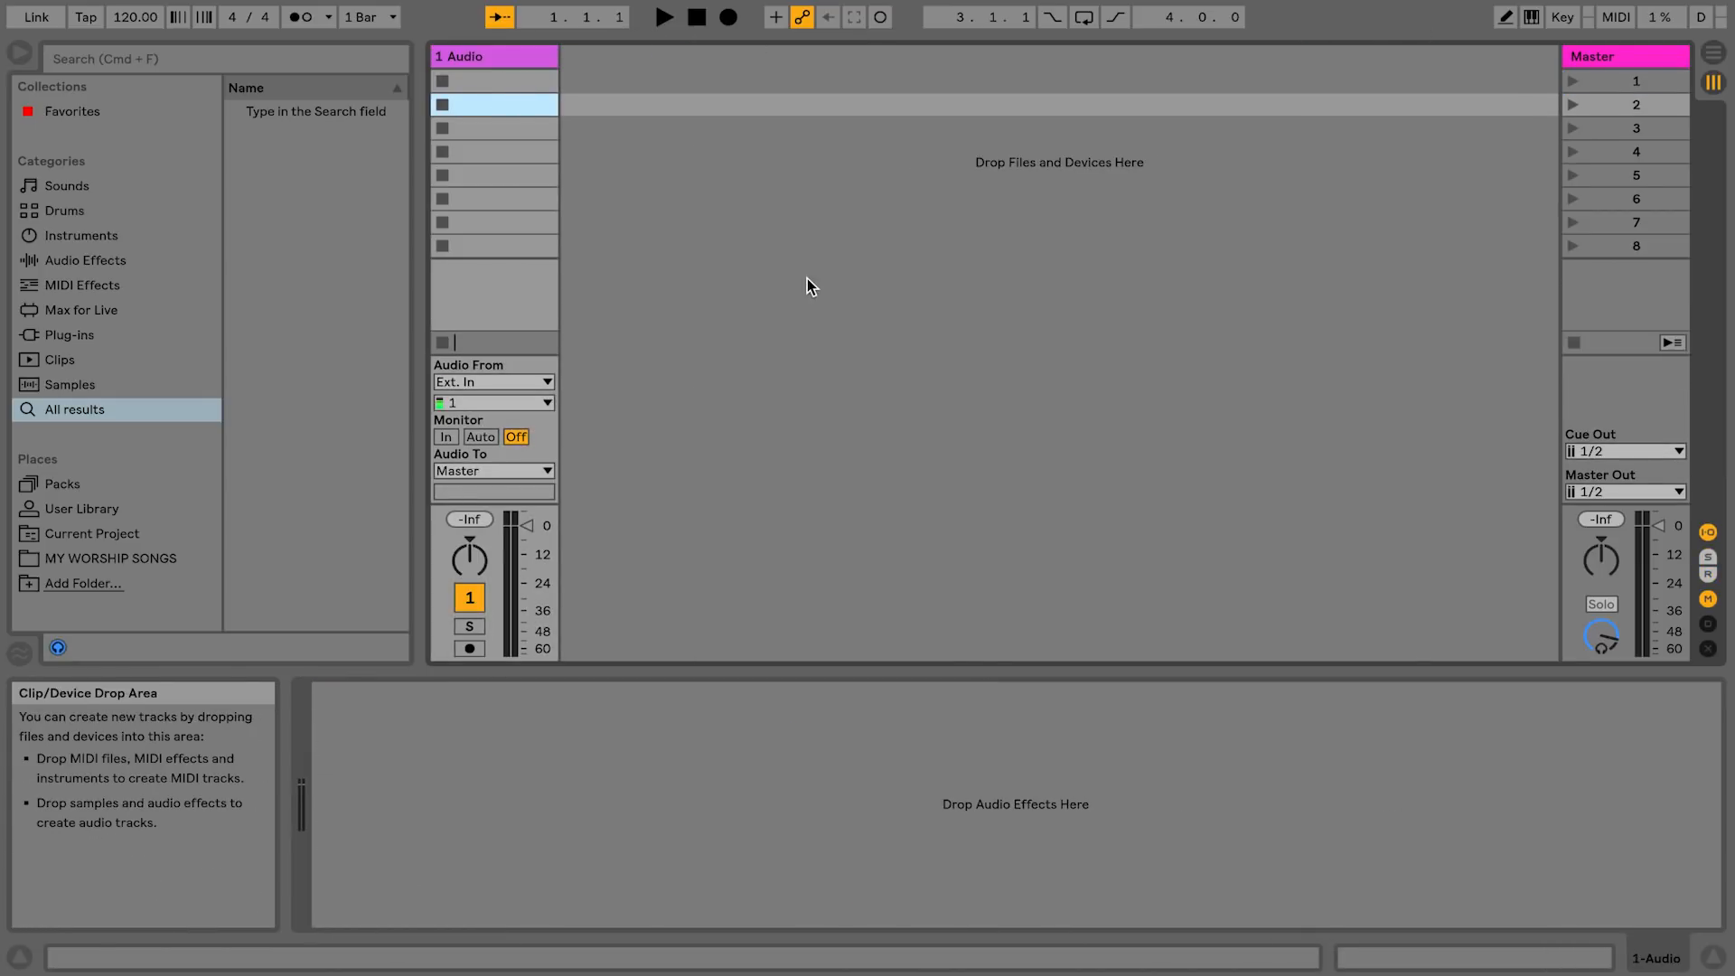
Load the PREMIUM Cornerstone stems: CUES.wav onto the CUE track, the rest as new audio tracks
click(110, 533)
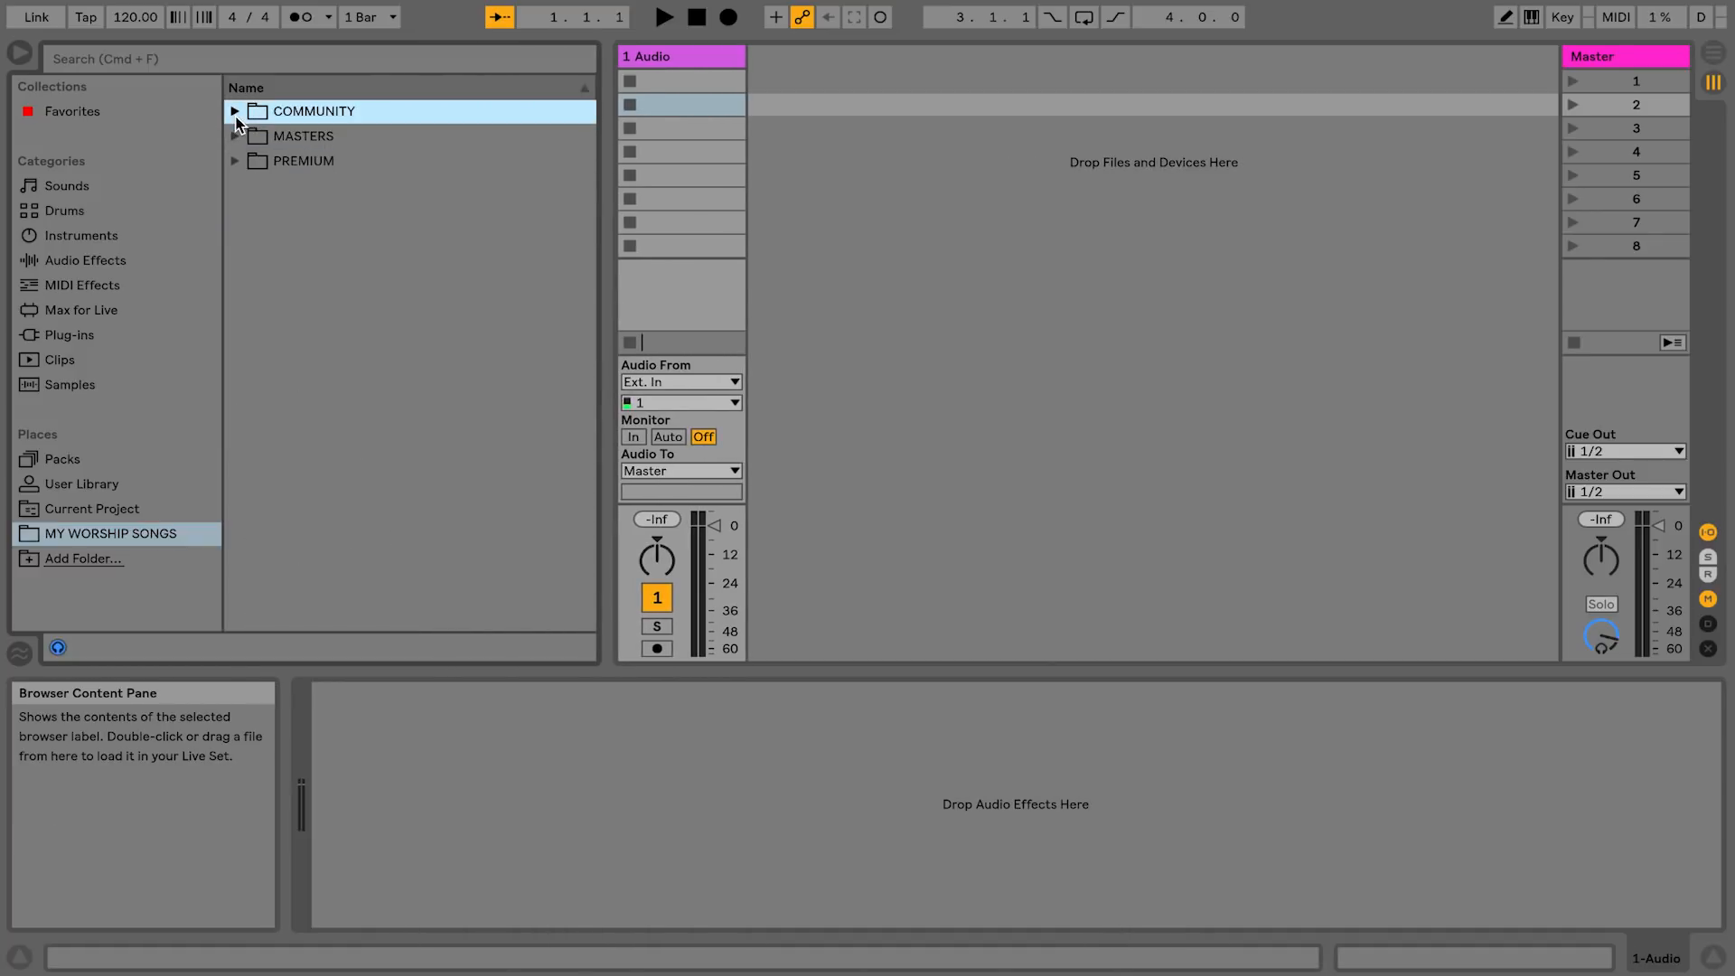
click(235, 161)
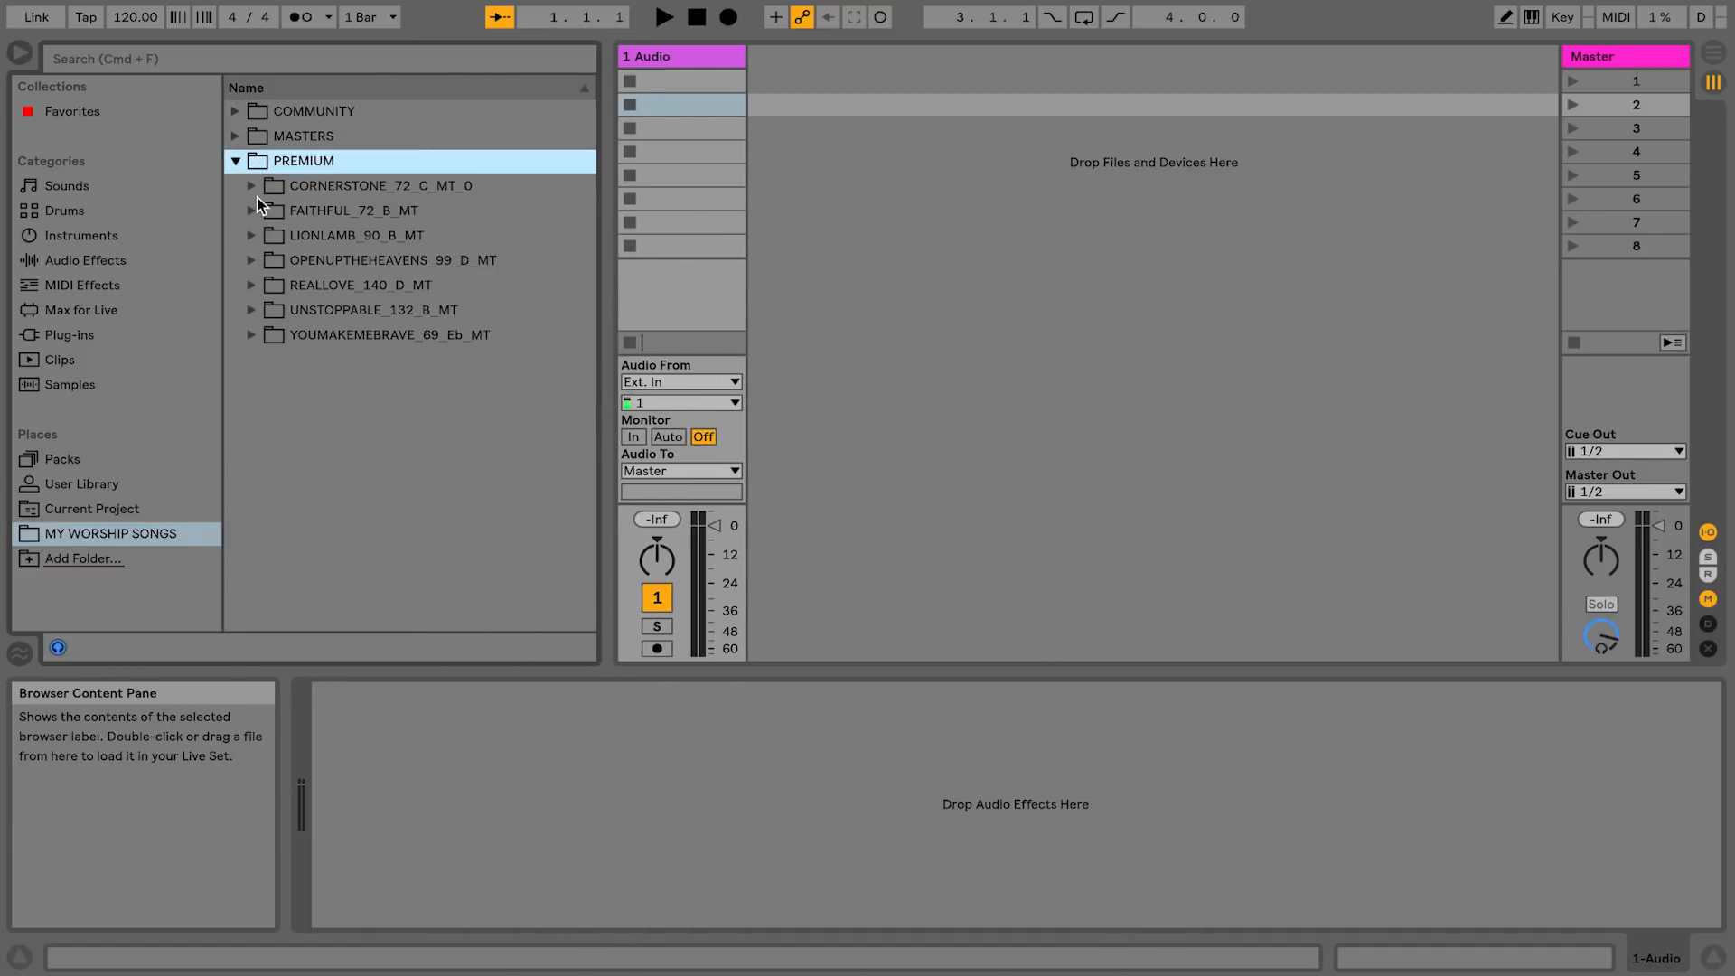
click(251, 184)
text(CUE)
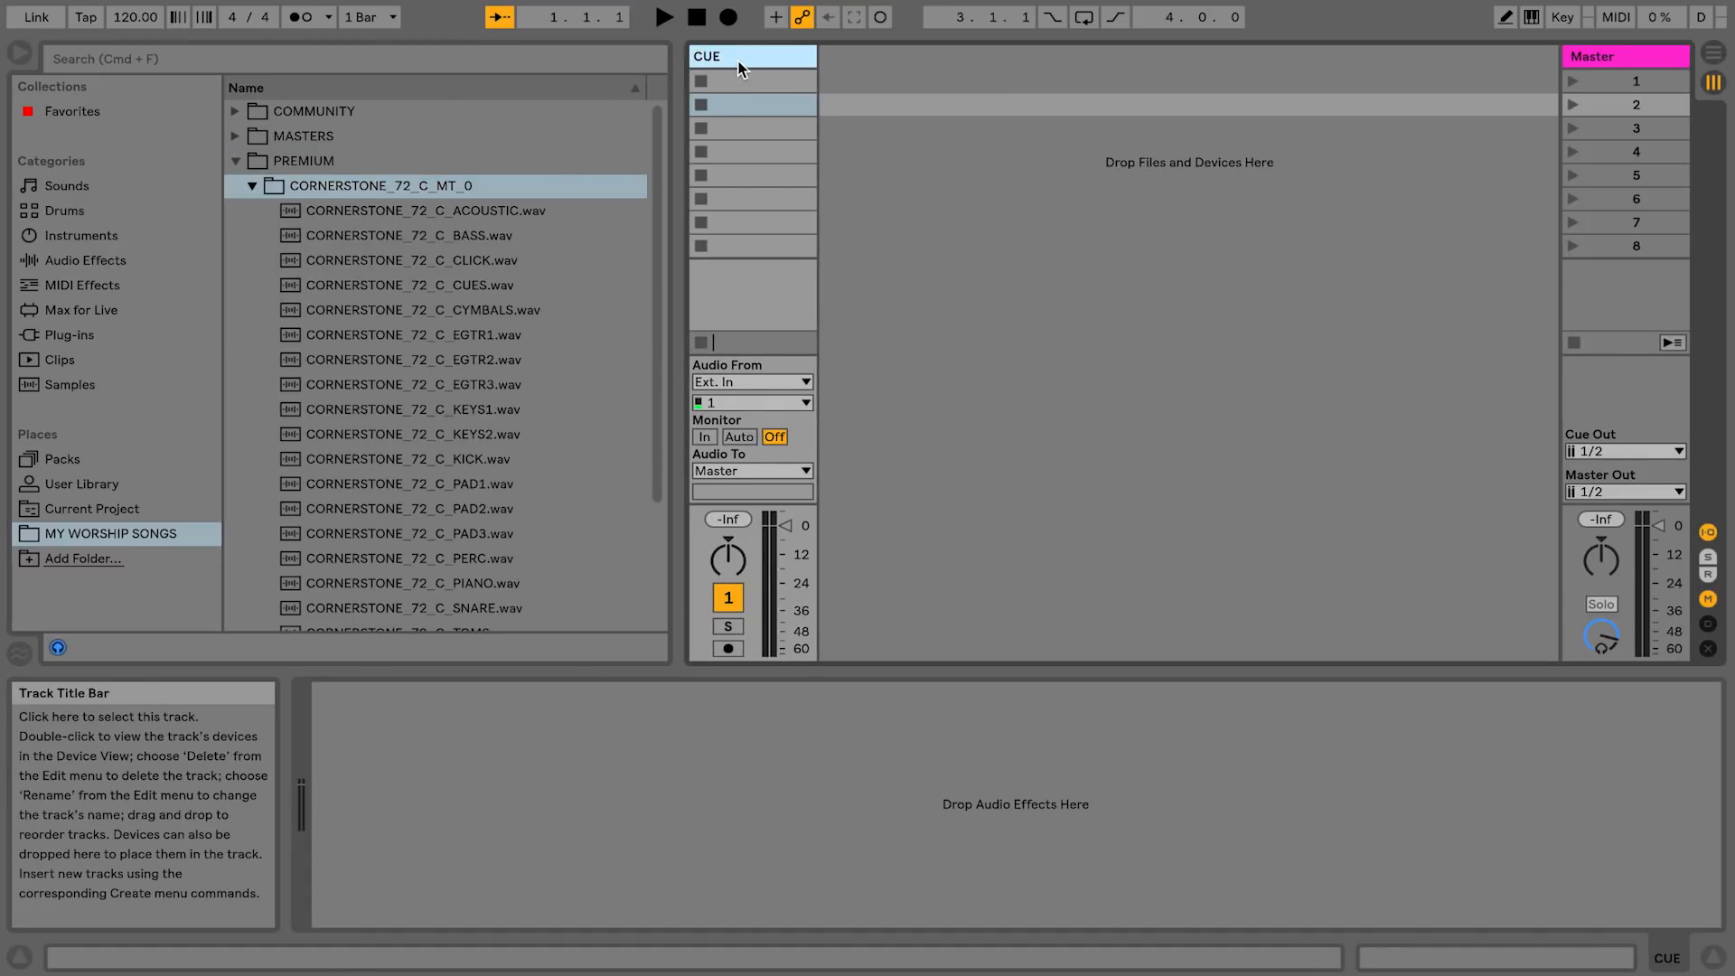
drag(410, 284, 783, 77)
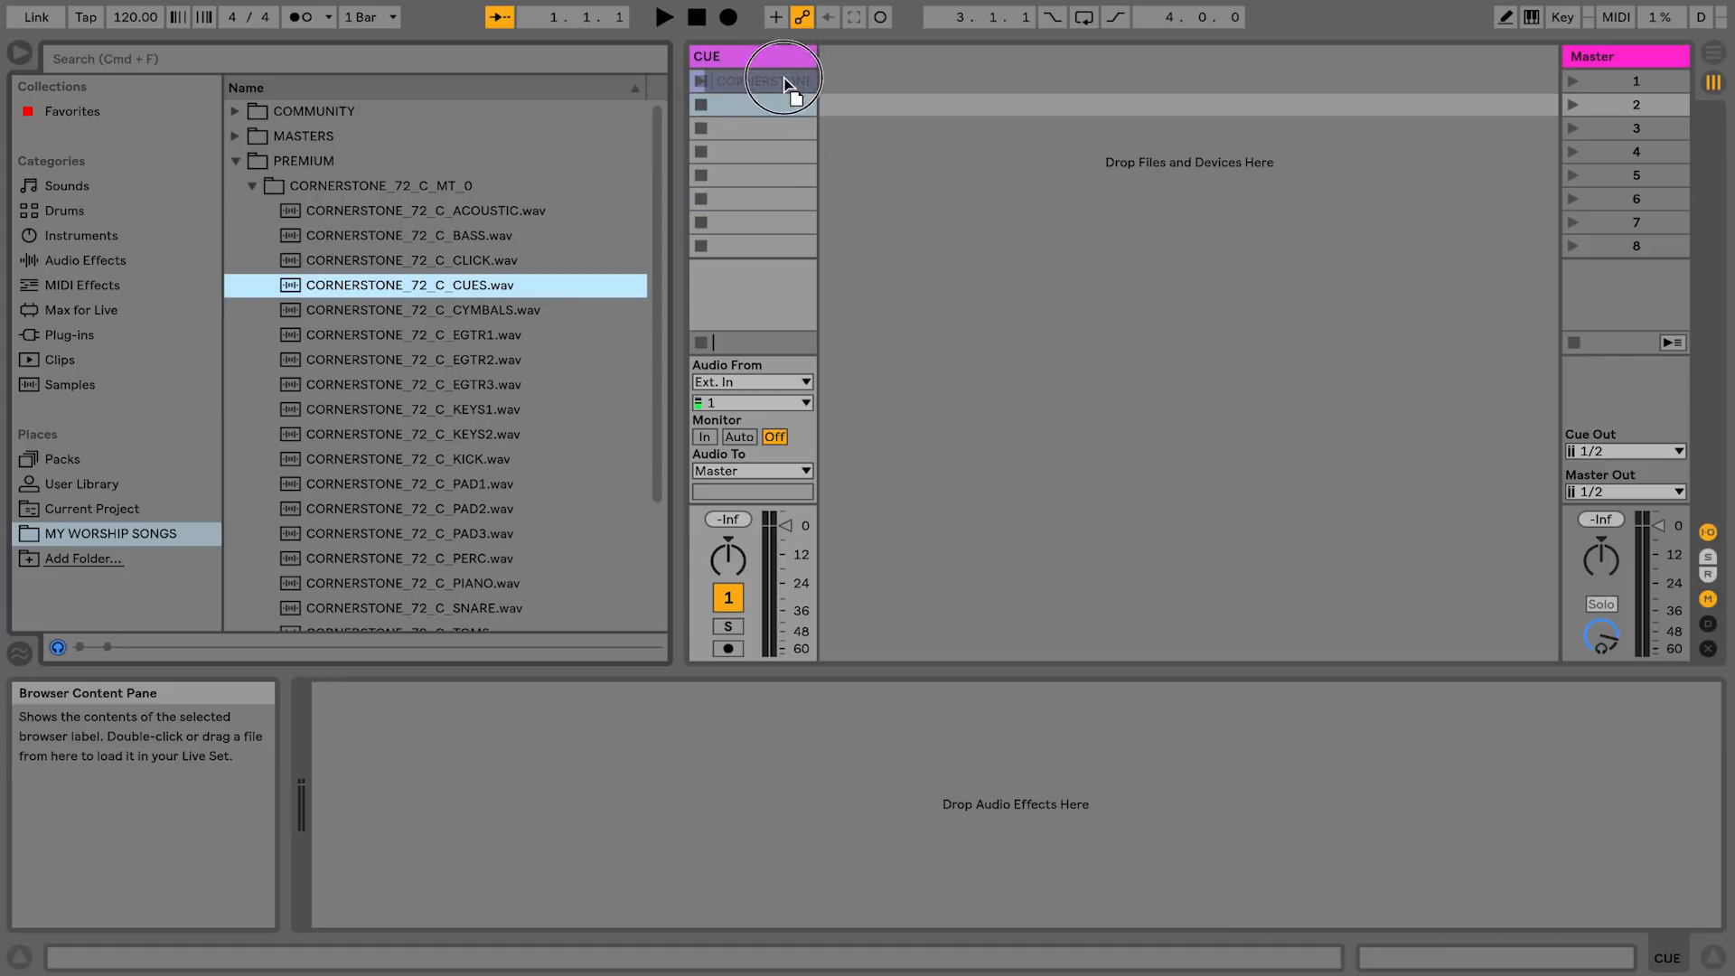
drag(410, 284, 781, 79)
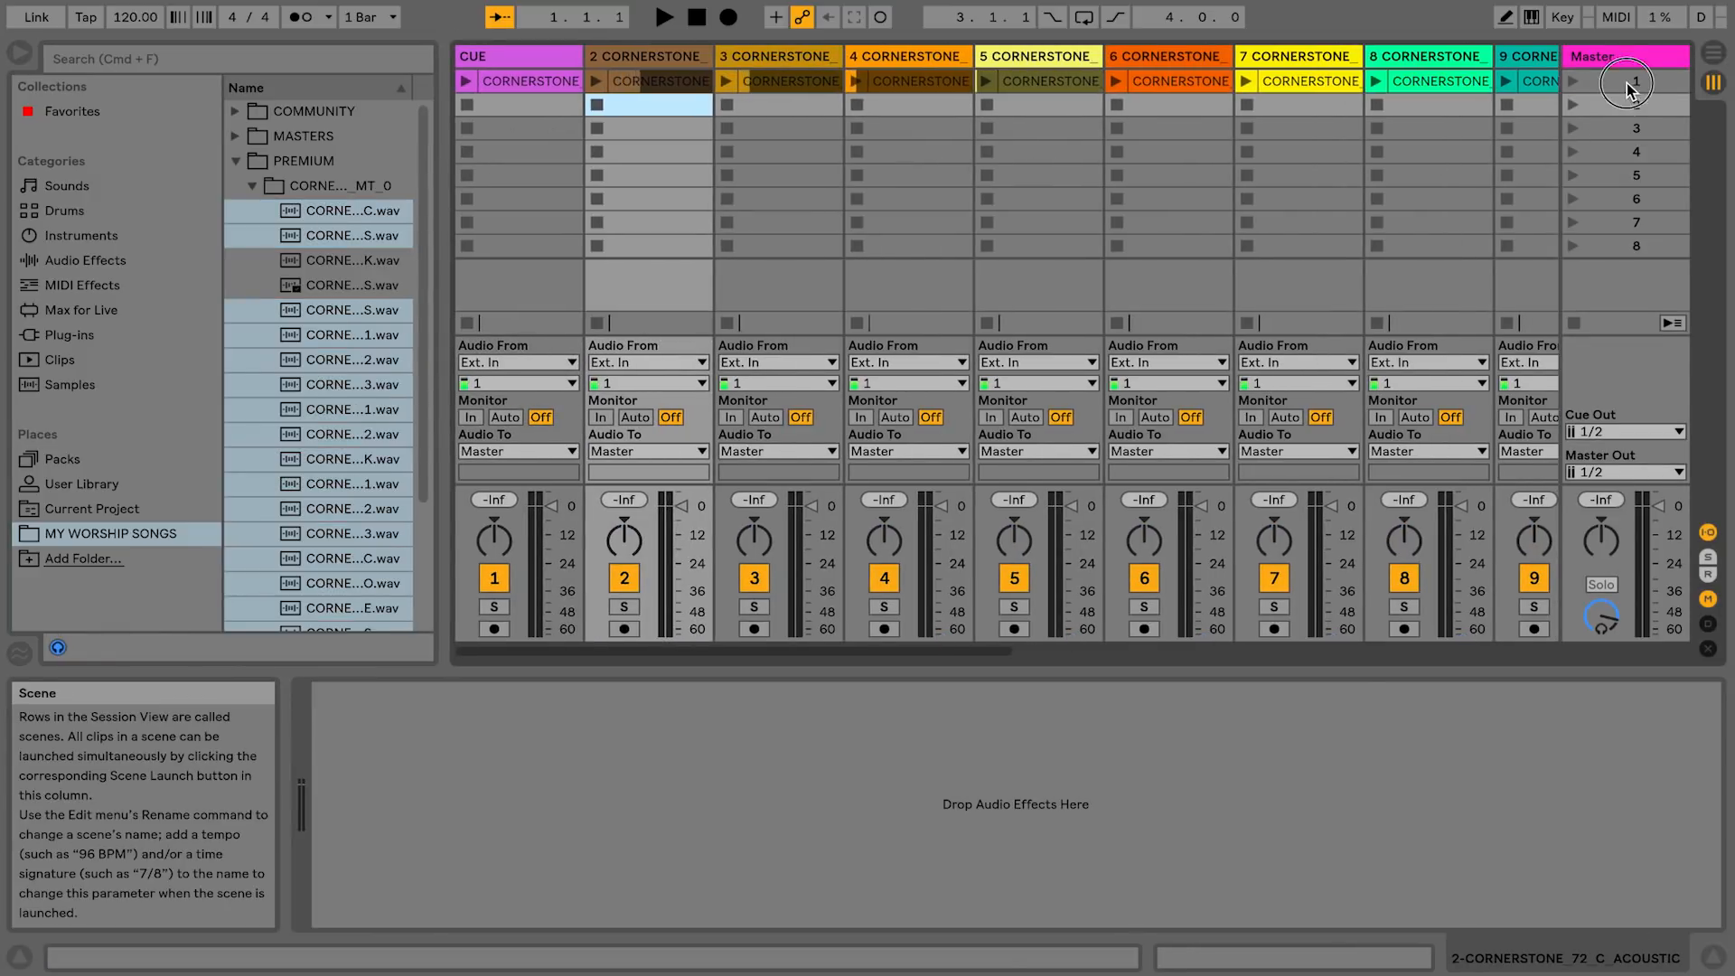
Name the first scene 'CORNERSTONE; 72 BPM'
click(1627, 81)
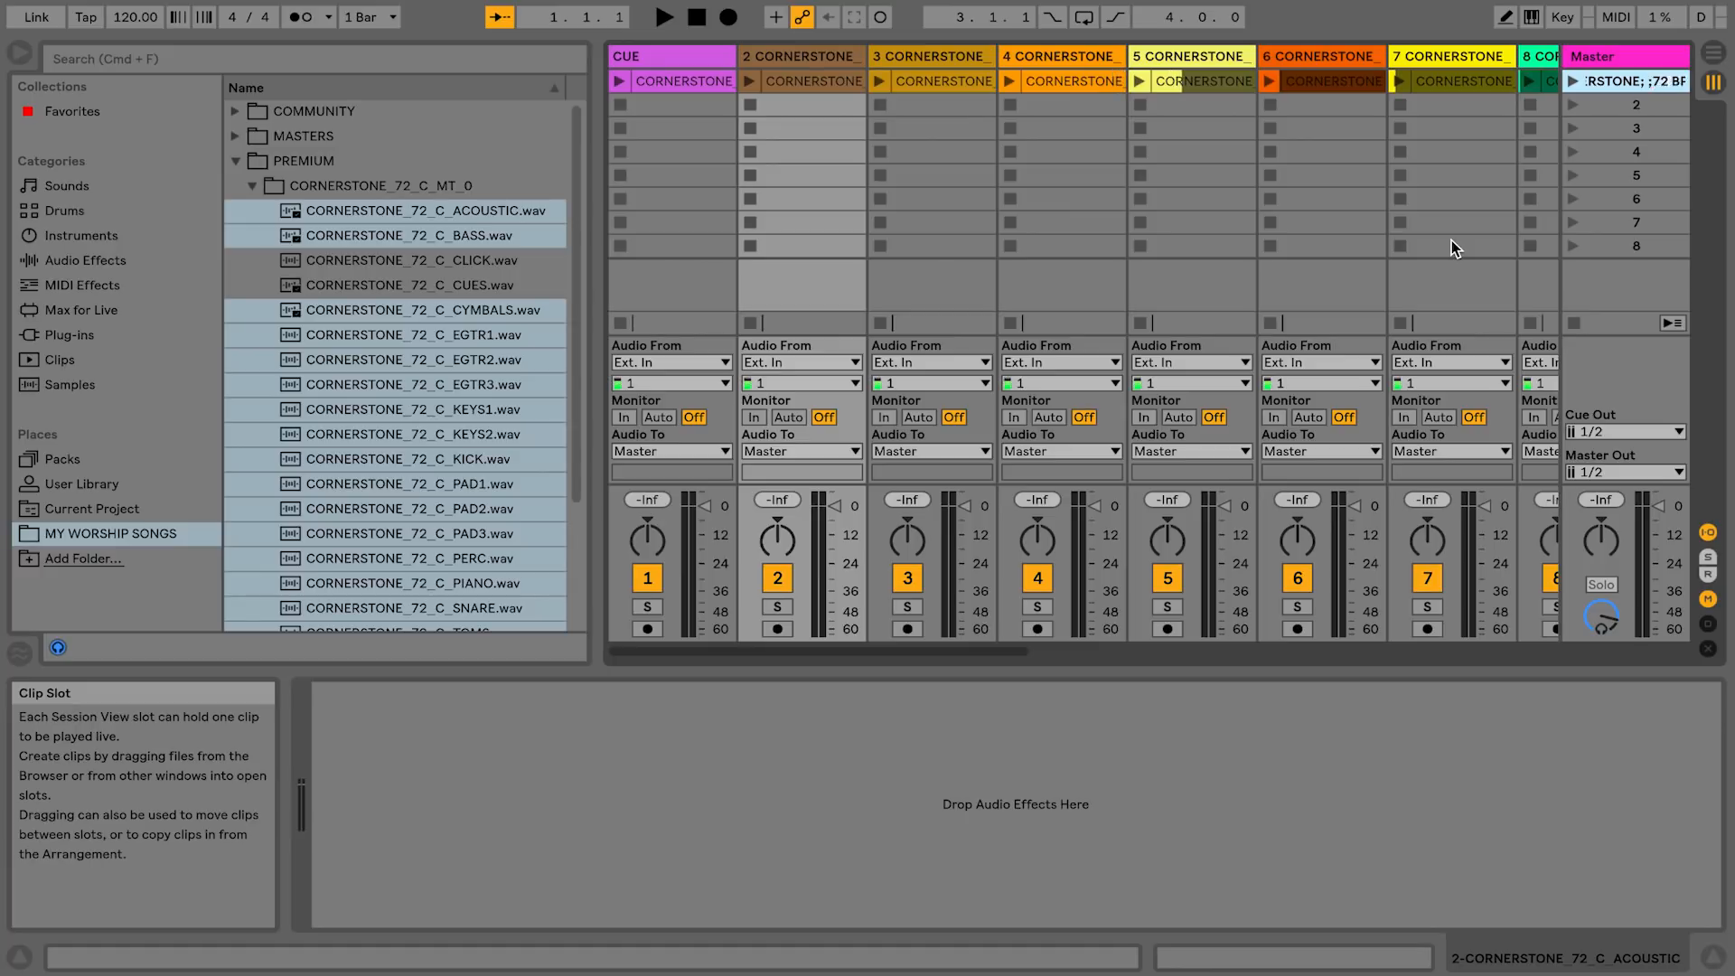
click(251, 184)
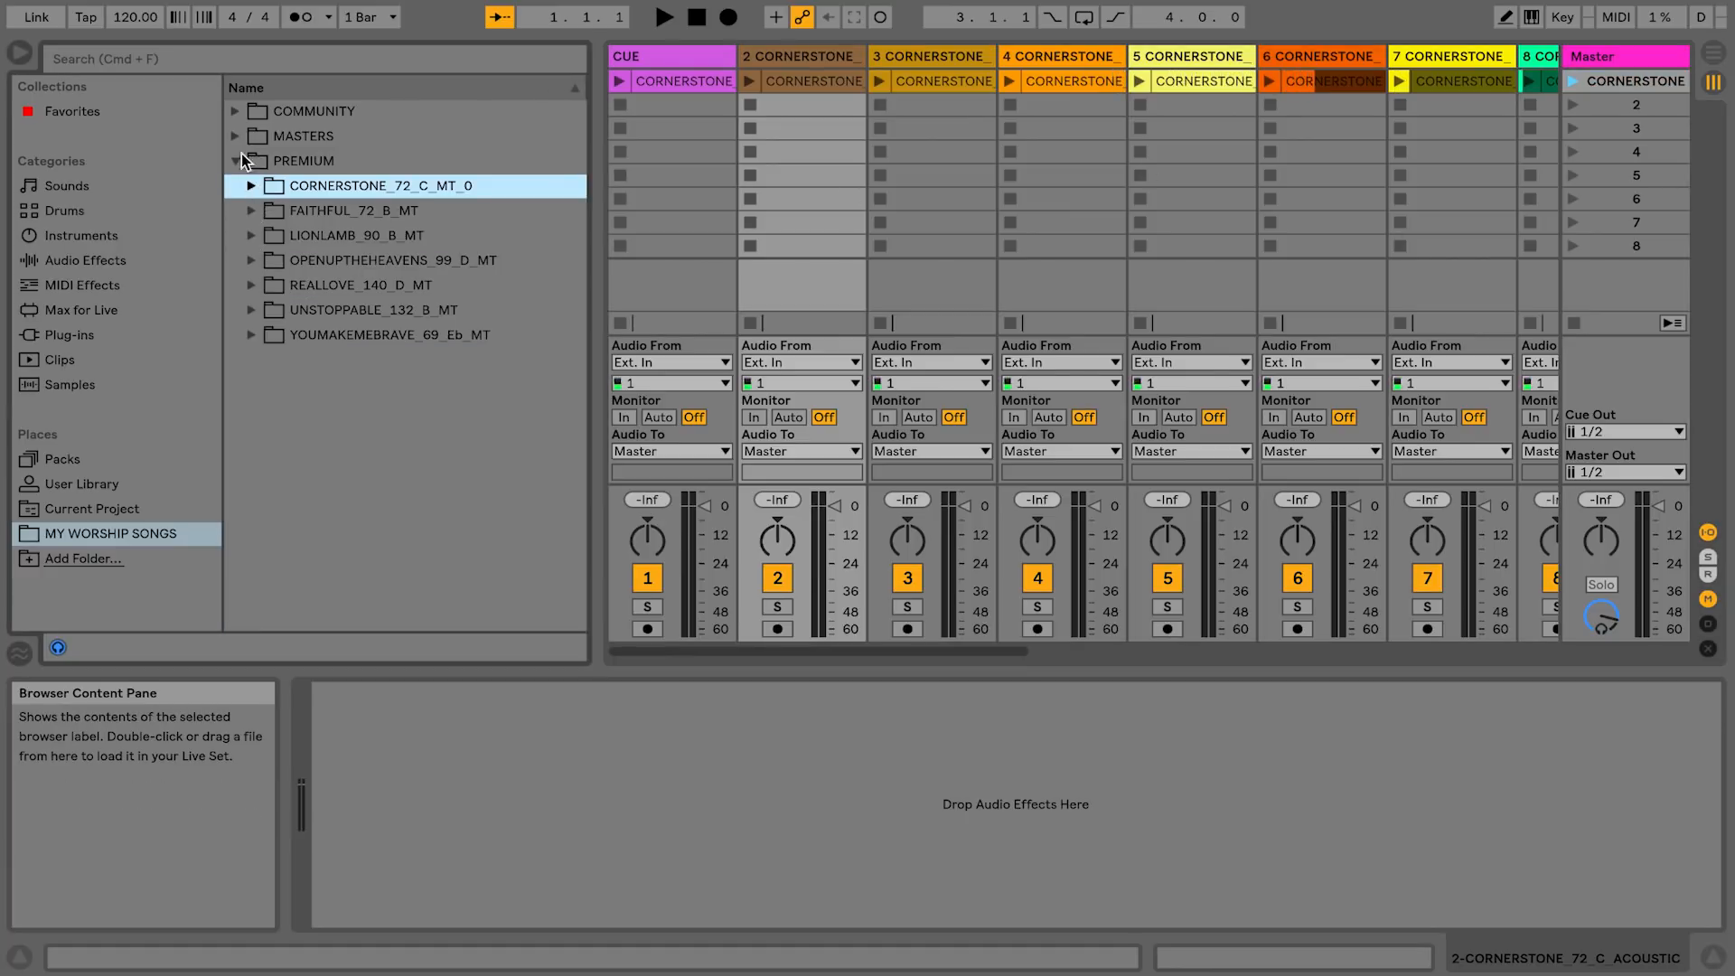
Add the Alive 132 BPM and How He Loves 74 BPM scenes from COMMUNITY stems, Alive first
click(233, 111)
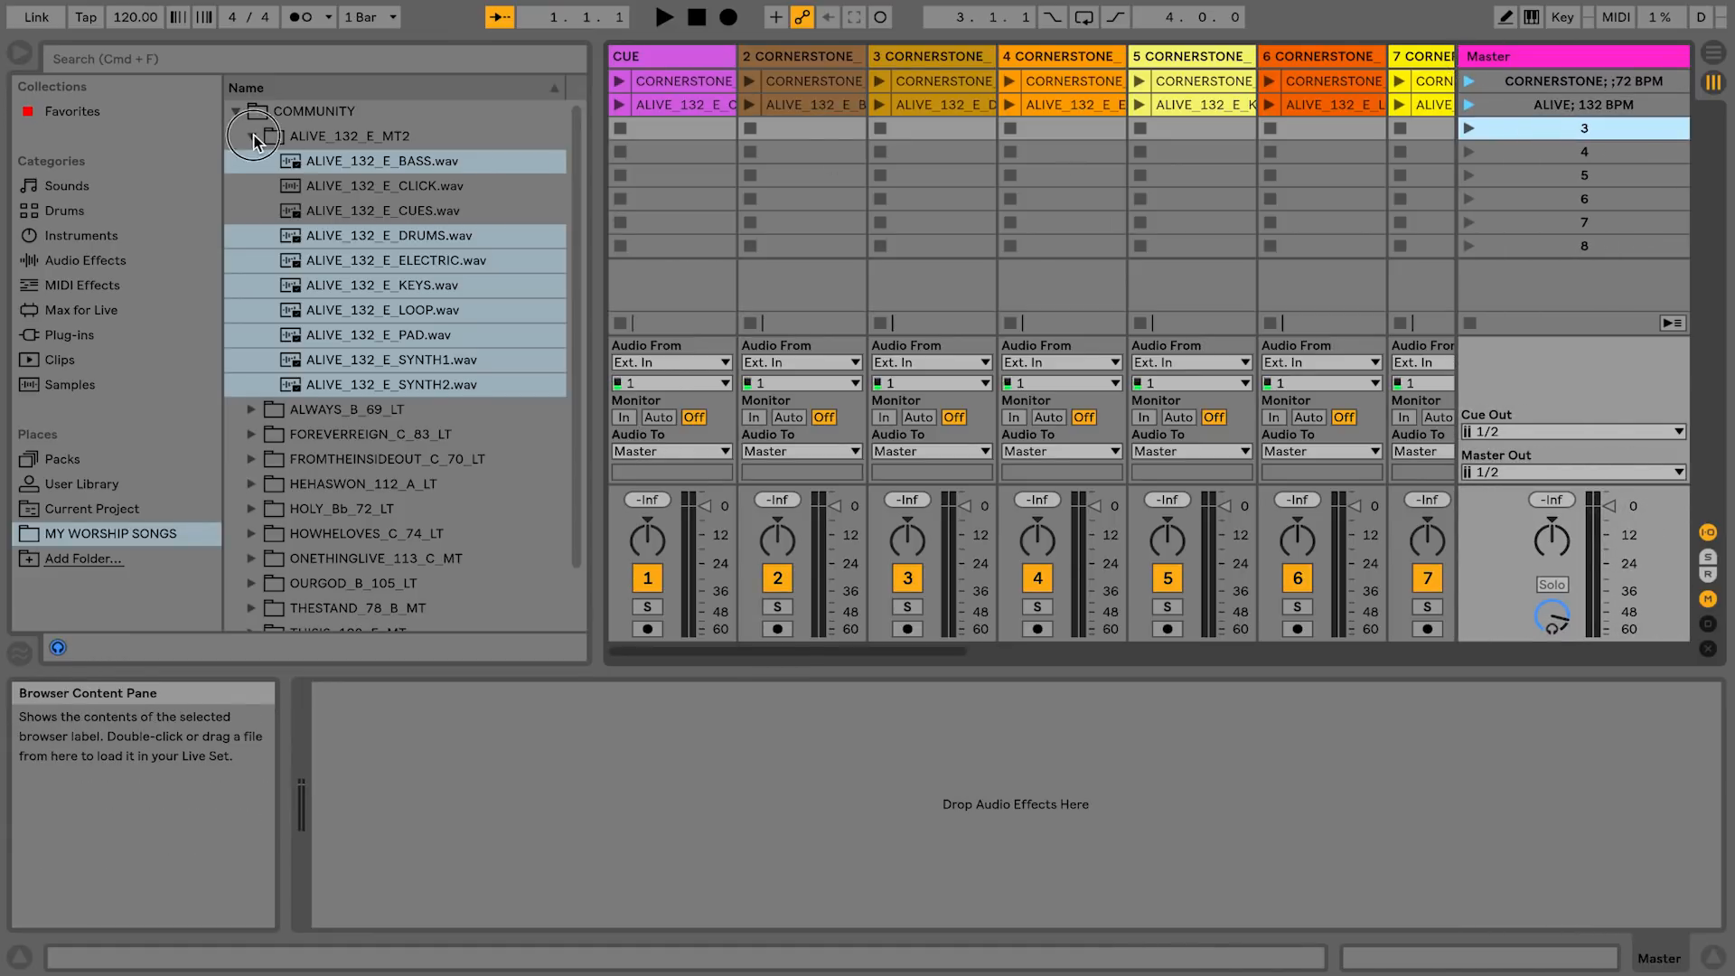
click(235, 136)
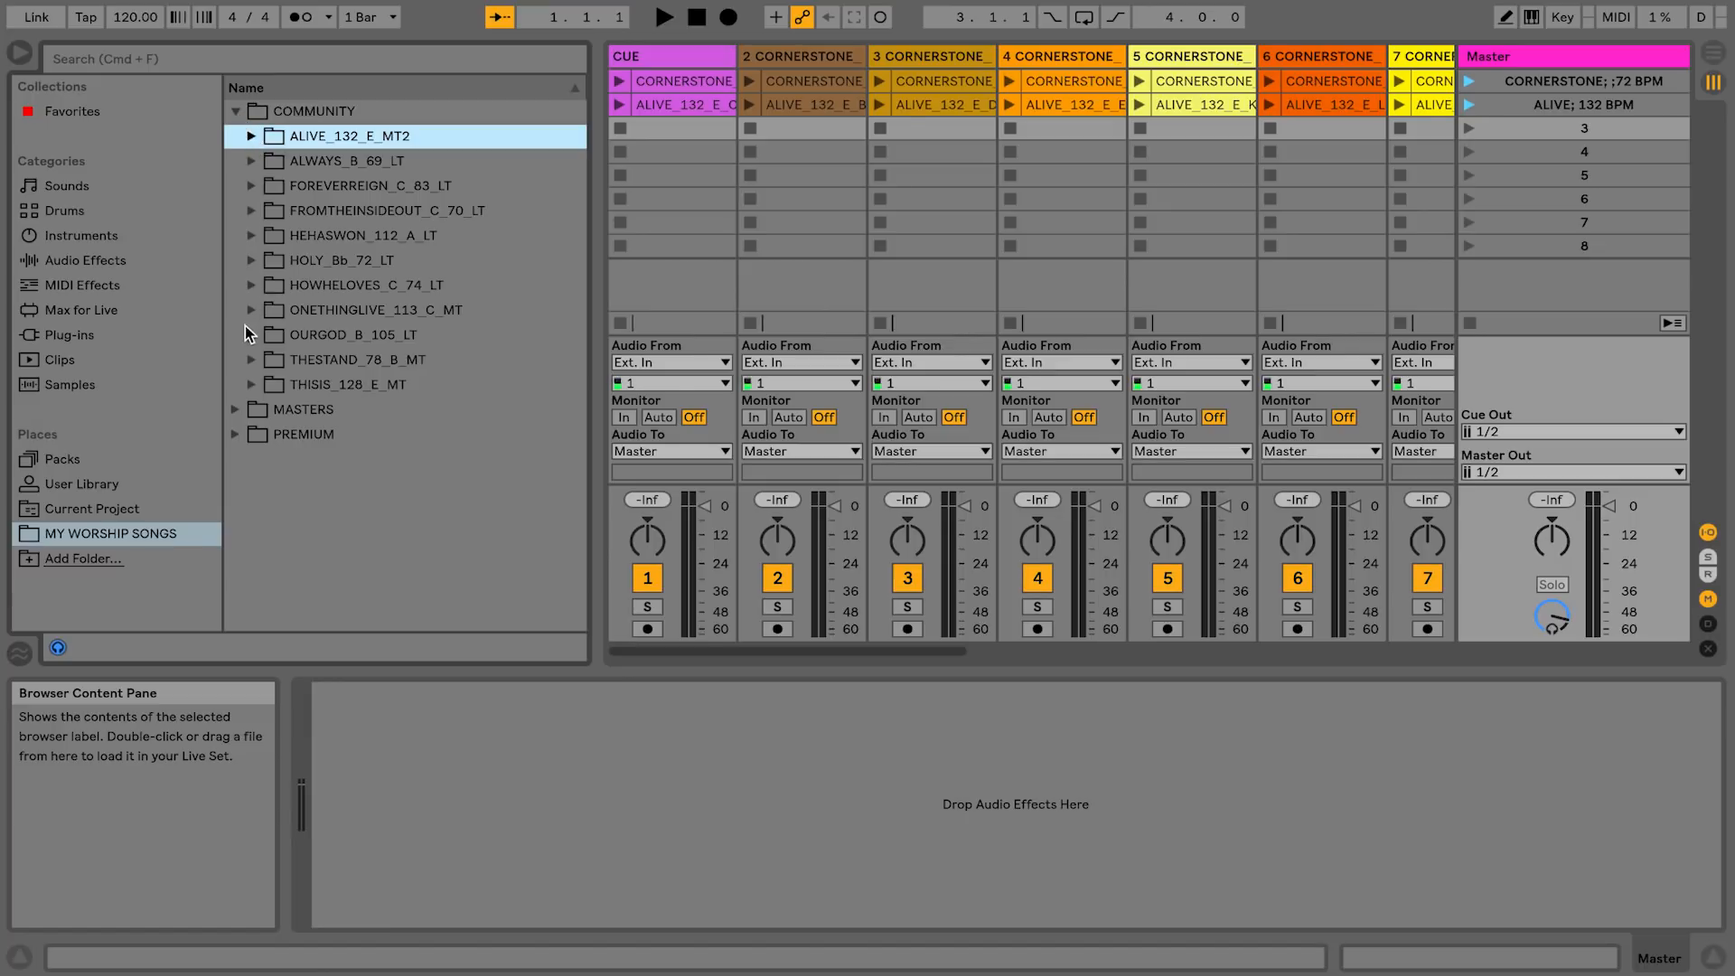
click(251, 284)
text(HOW HE LOVES; 74 BPM)
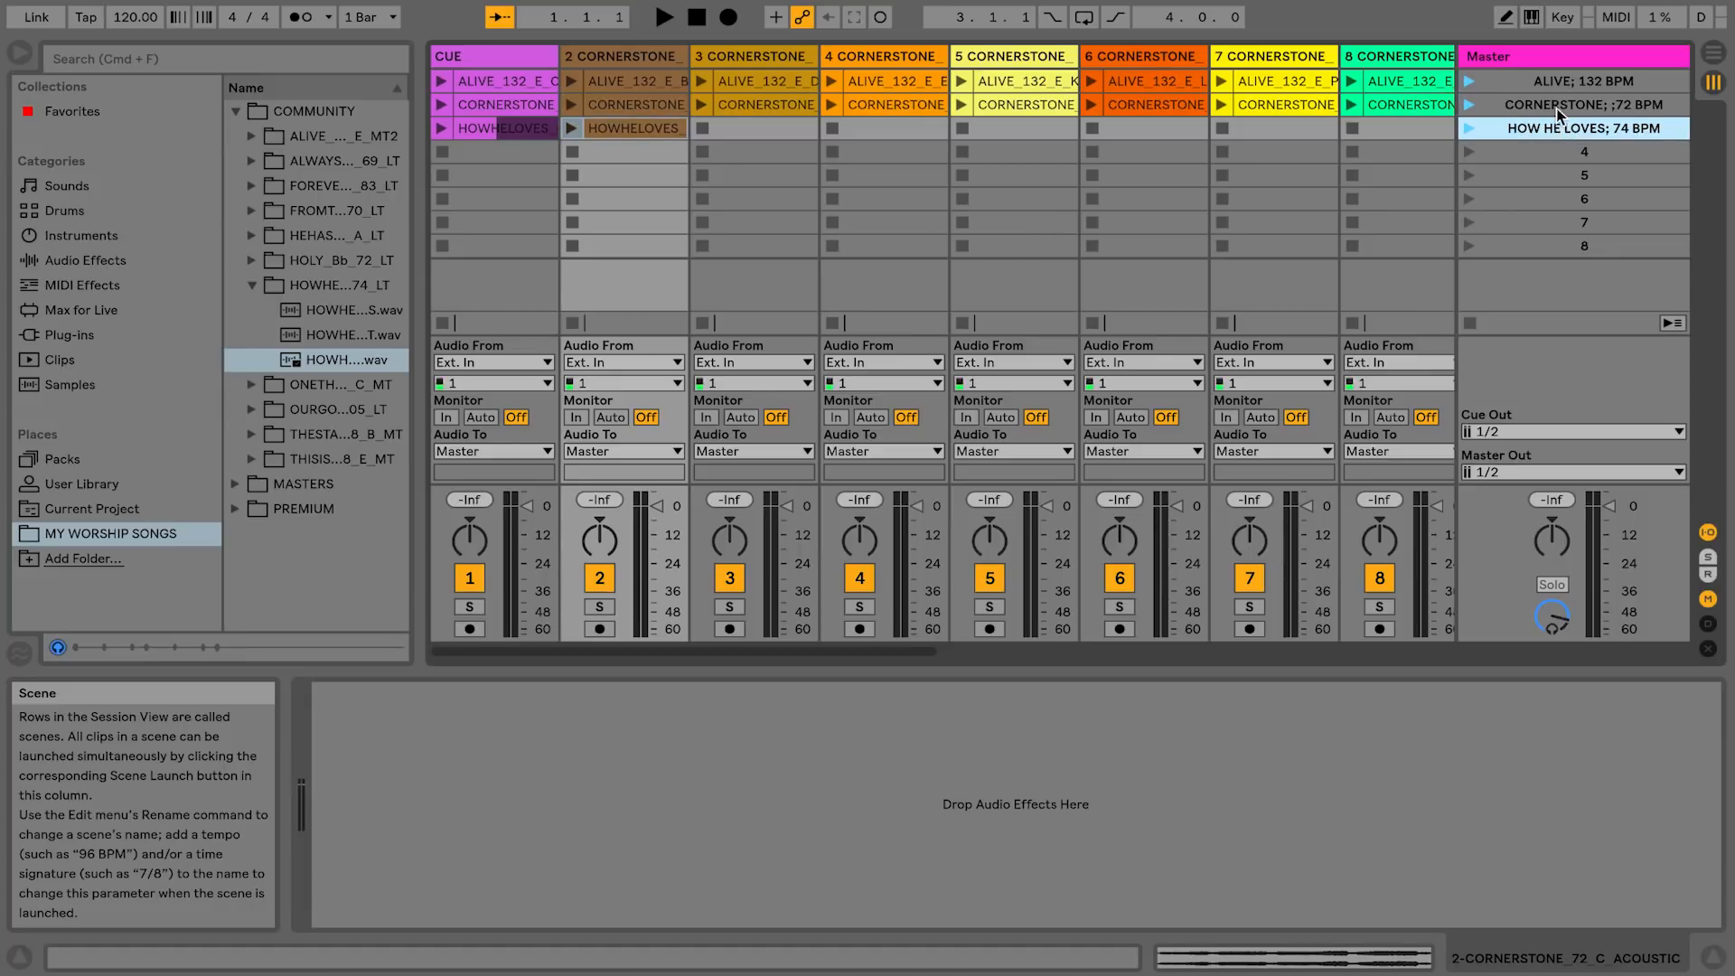
Color the Alive scene red, Cornerstone yellow and How He Loves cyan from the scene context menus
right_click(1585, 105)
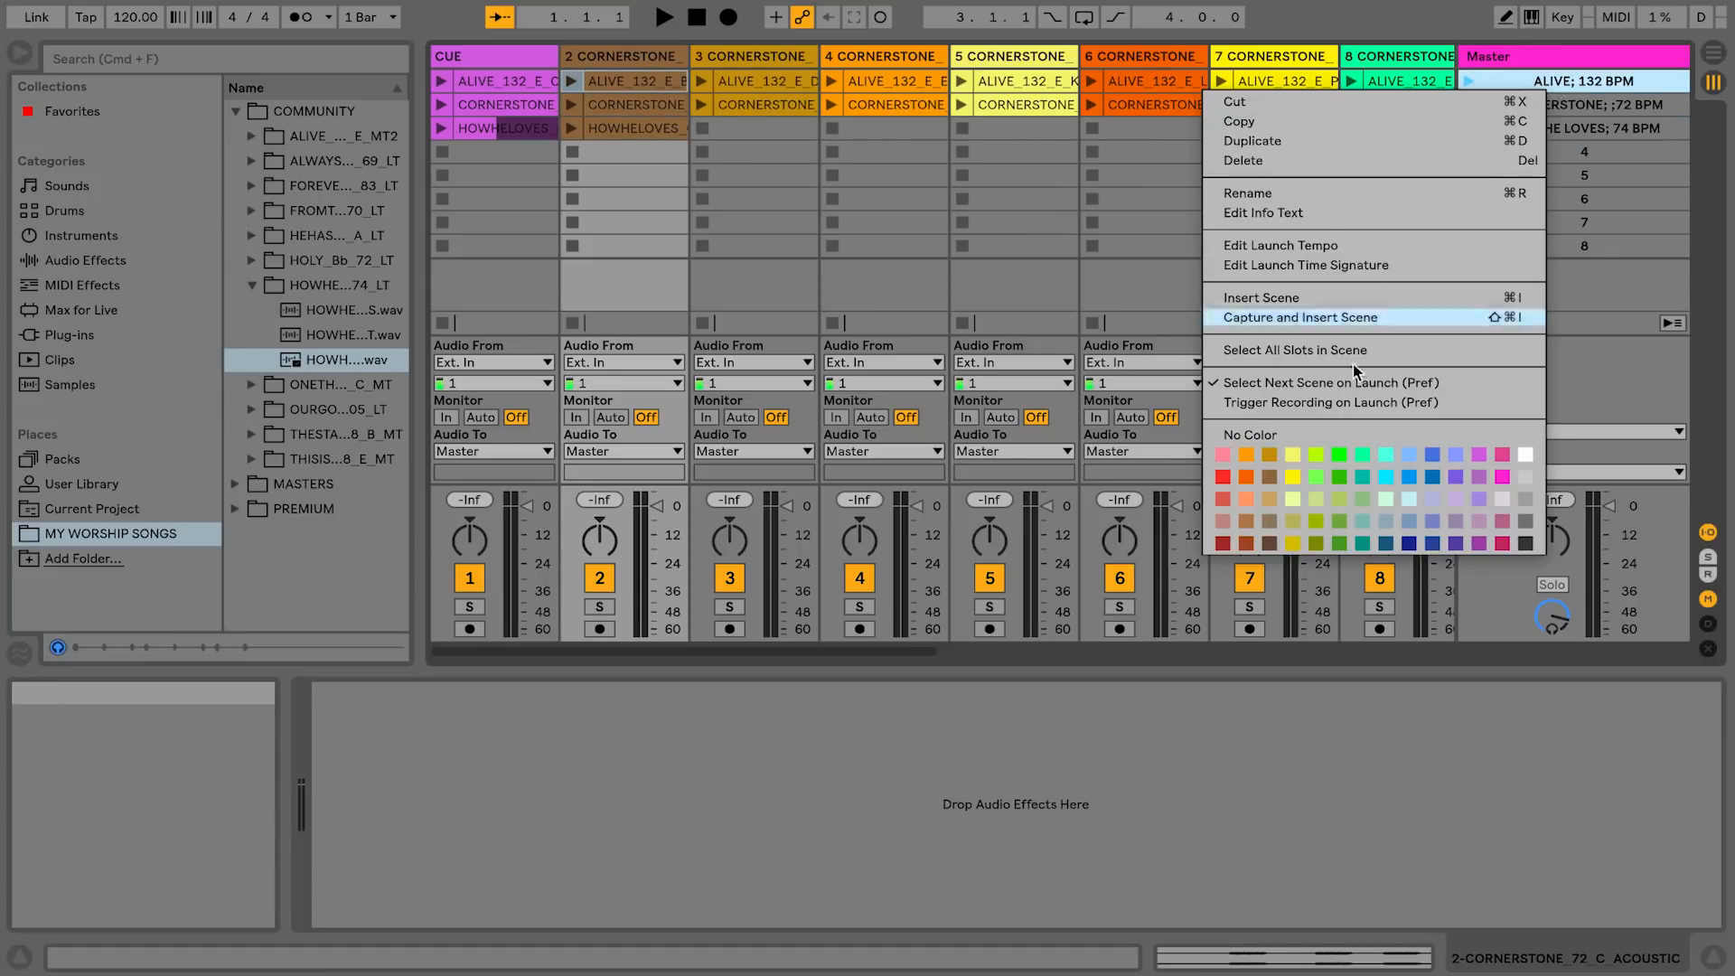
click(504, 82)
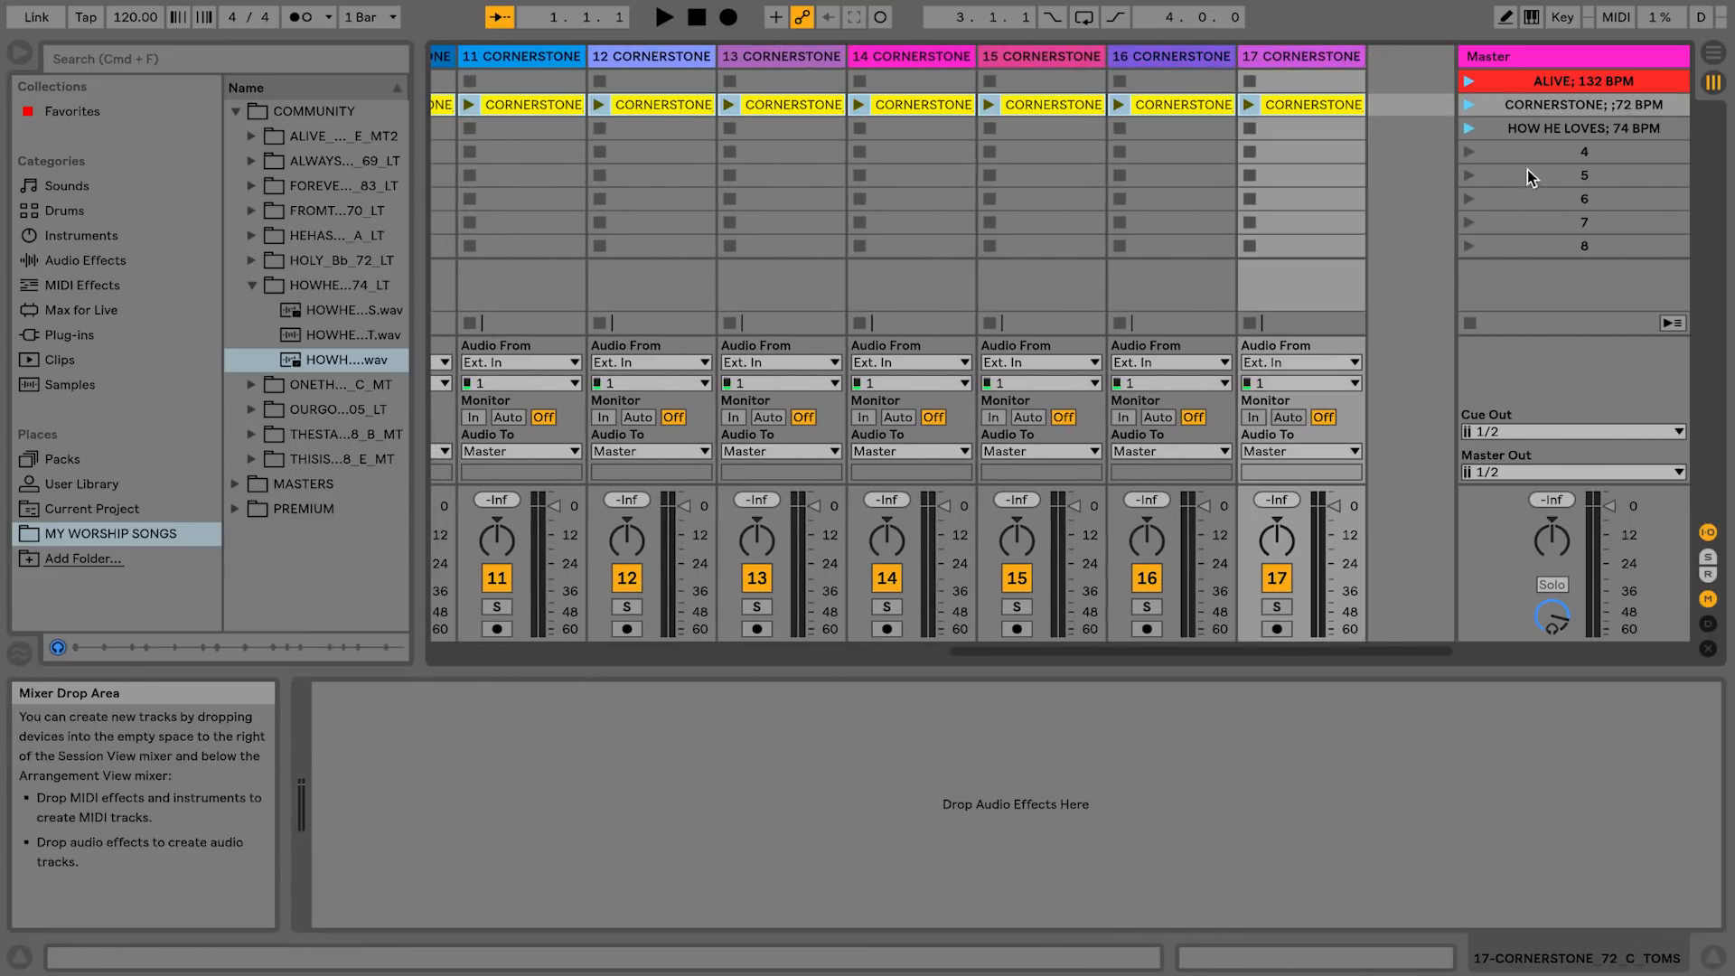
right_click(1583, 104)
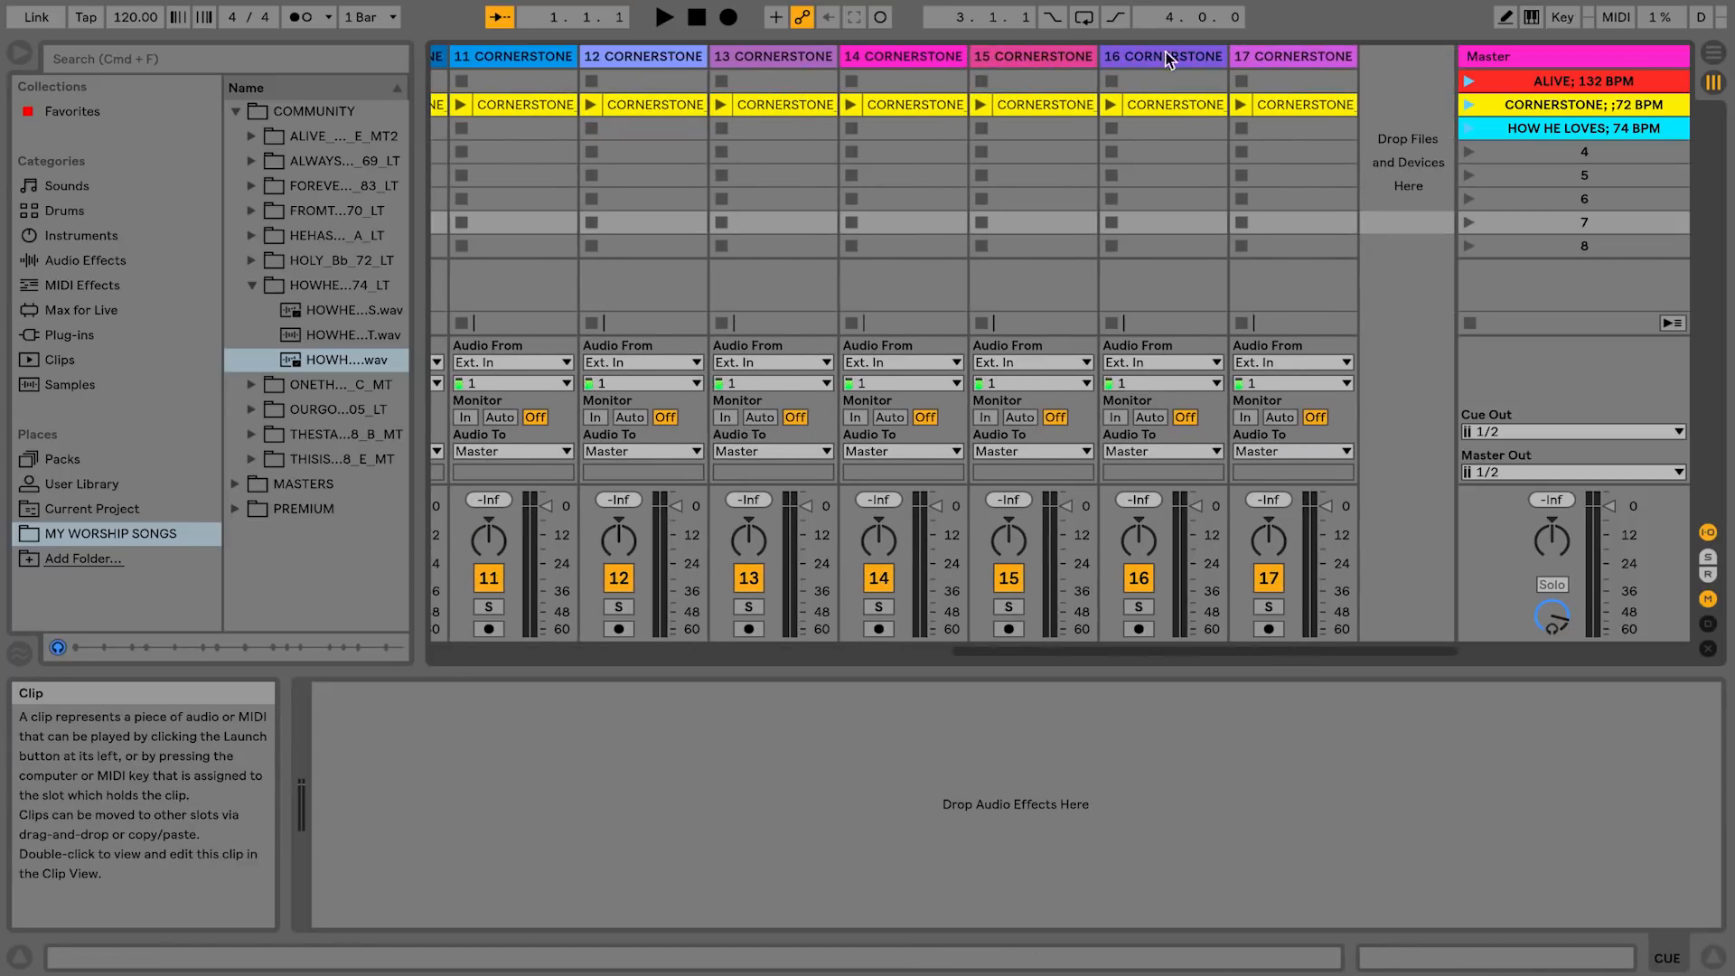
right_click(1292, 56)
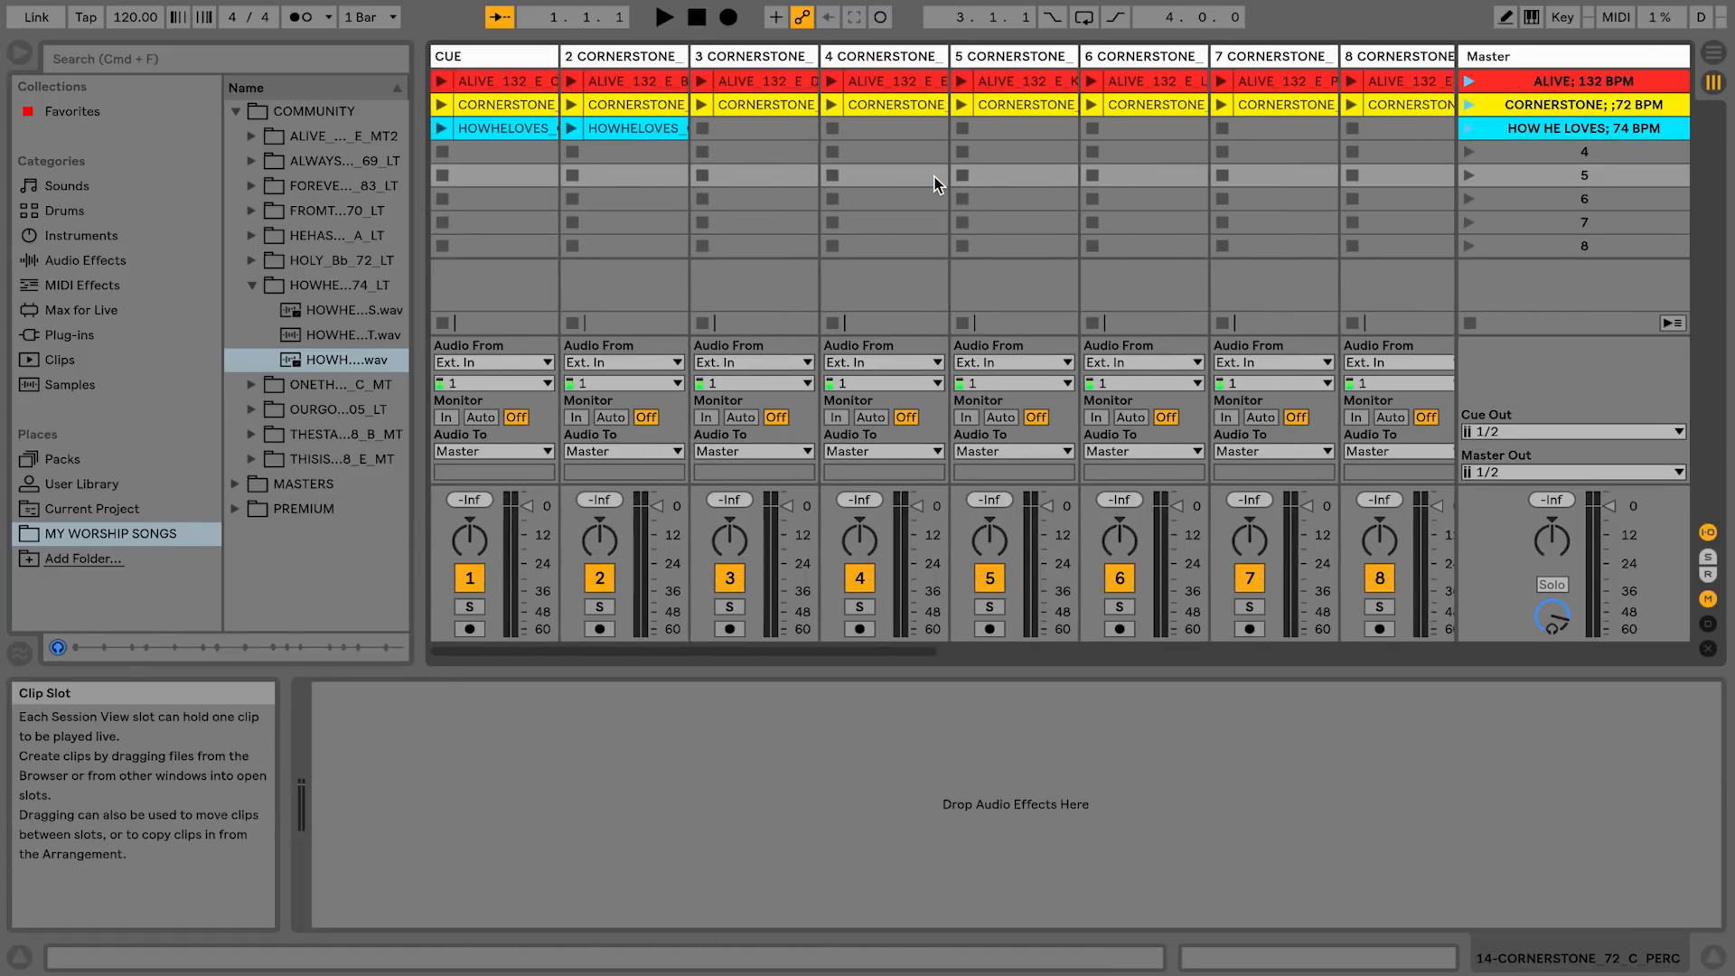
click(884, 175)
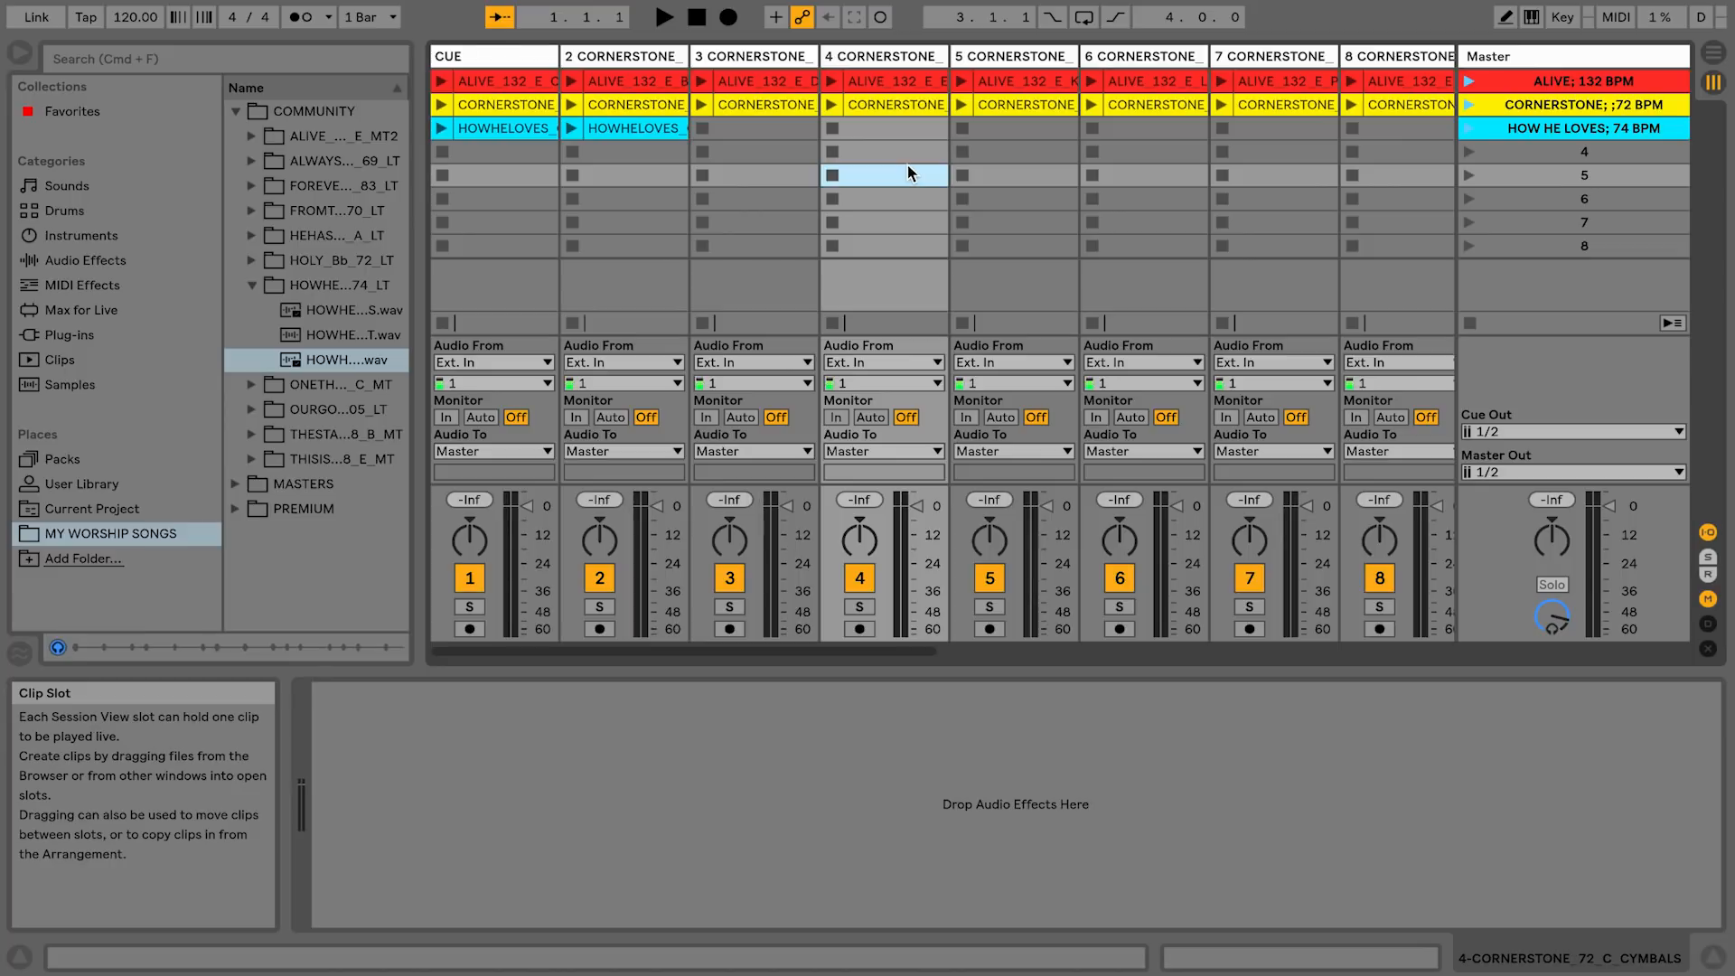
mouse_move(780, 136)
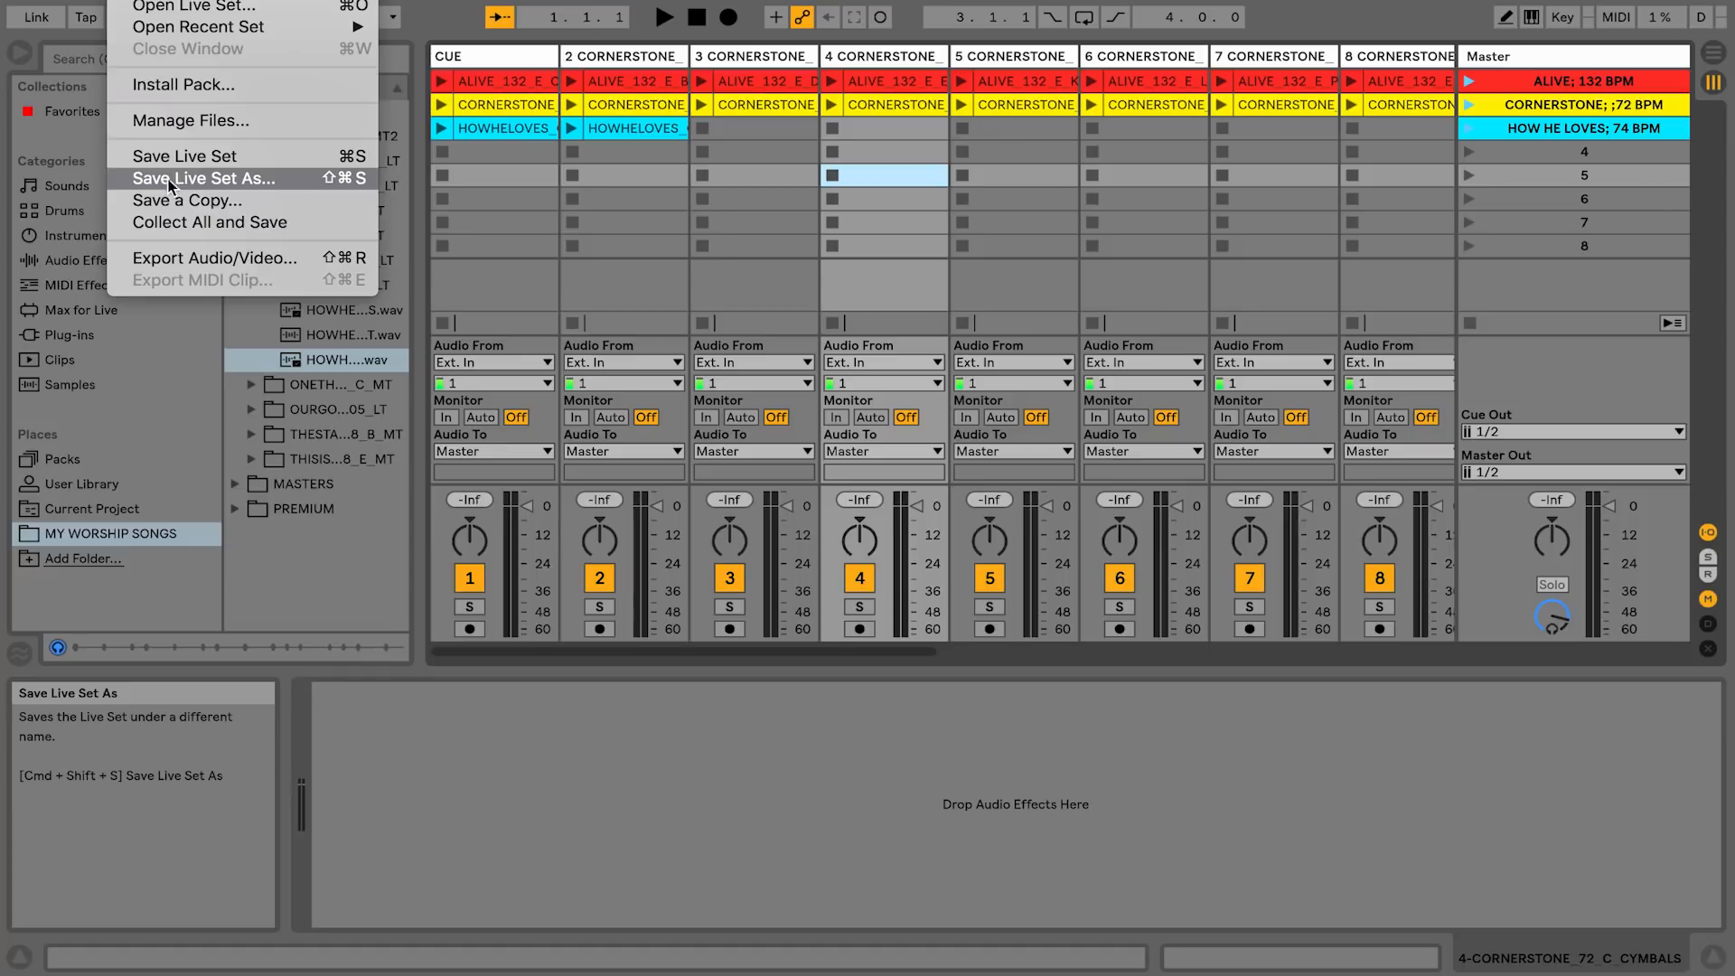
Save the Live Set under its own name, MASTER LIBRARY, via Save Live Set As
click(203, 179)
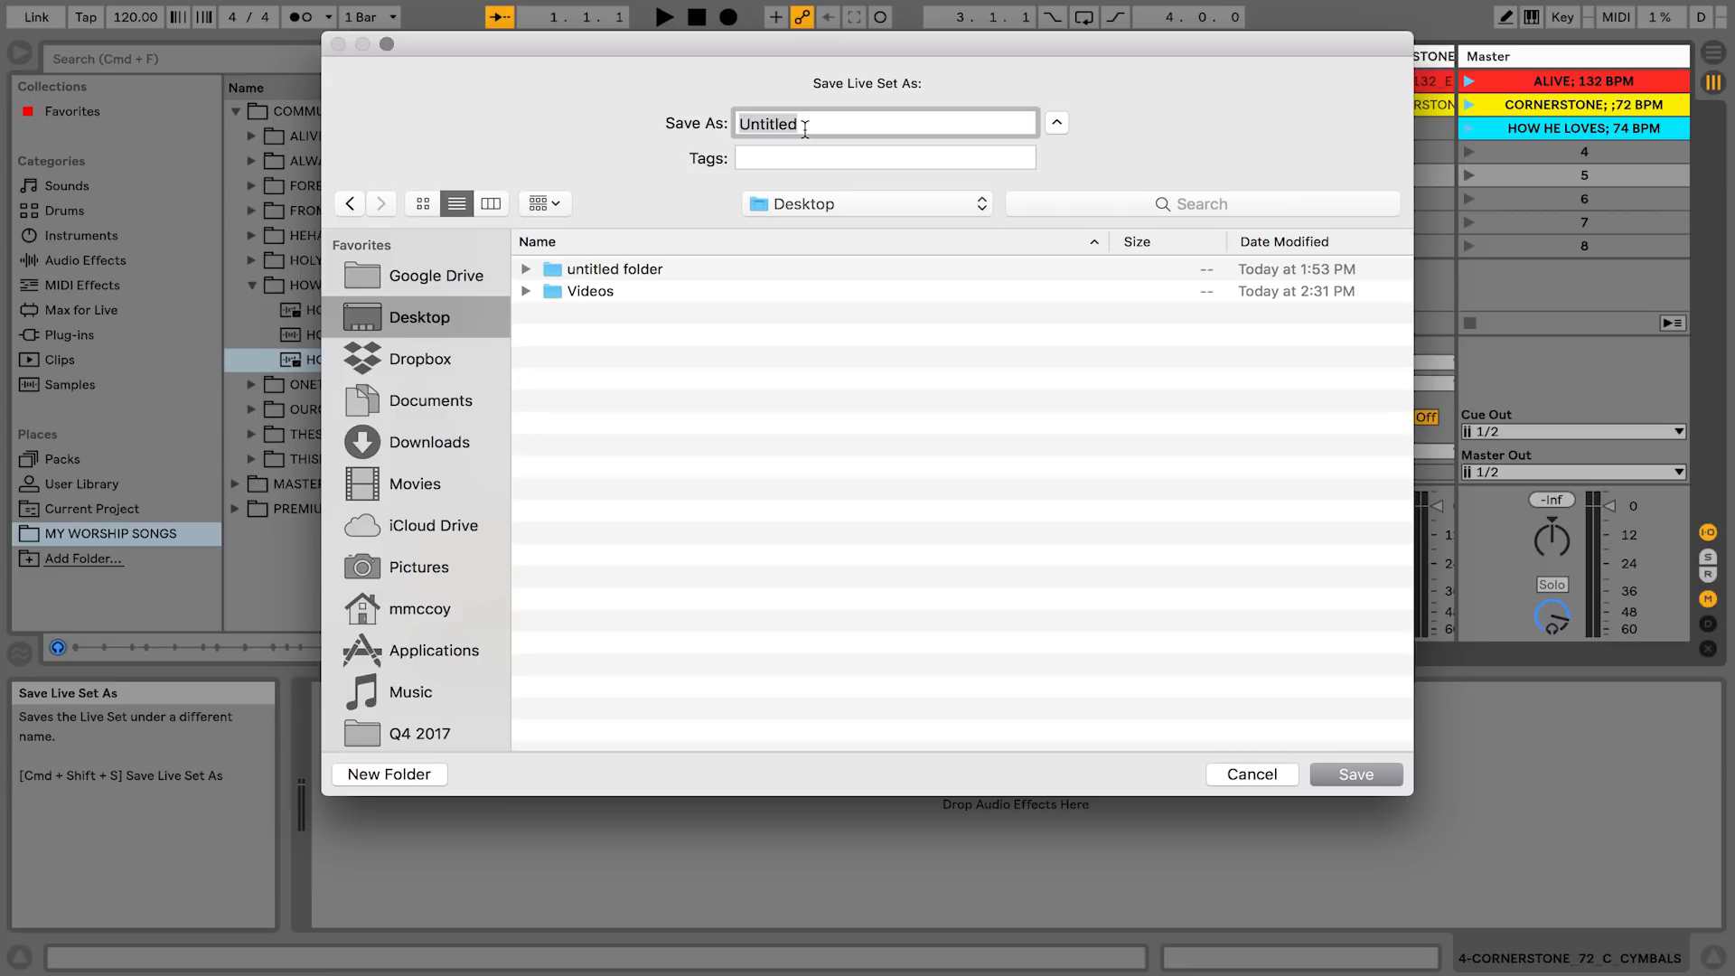
click(1354, 773)
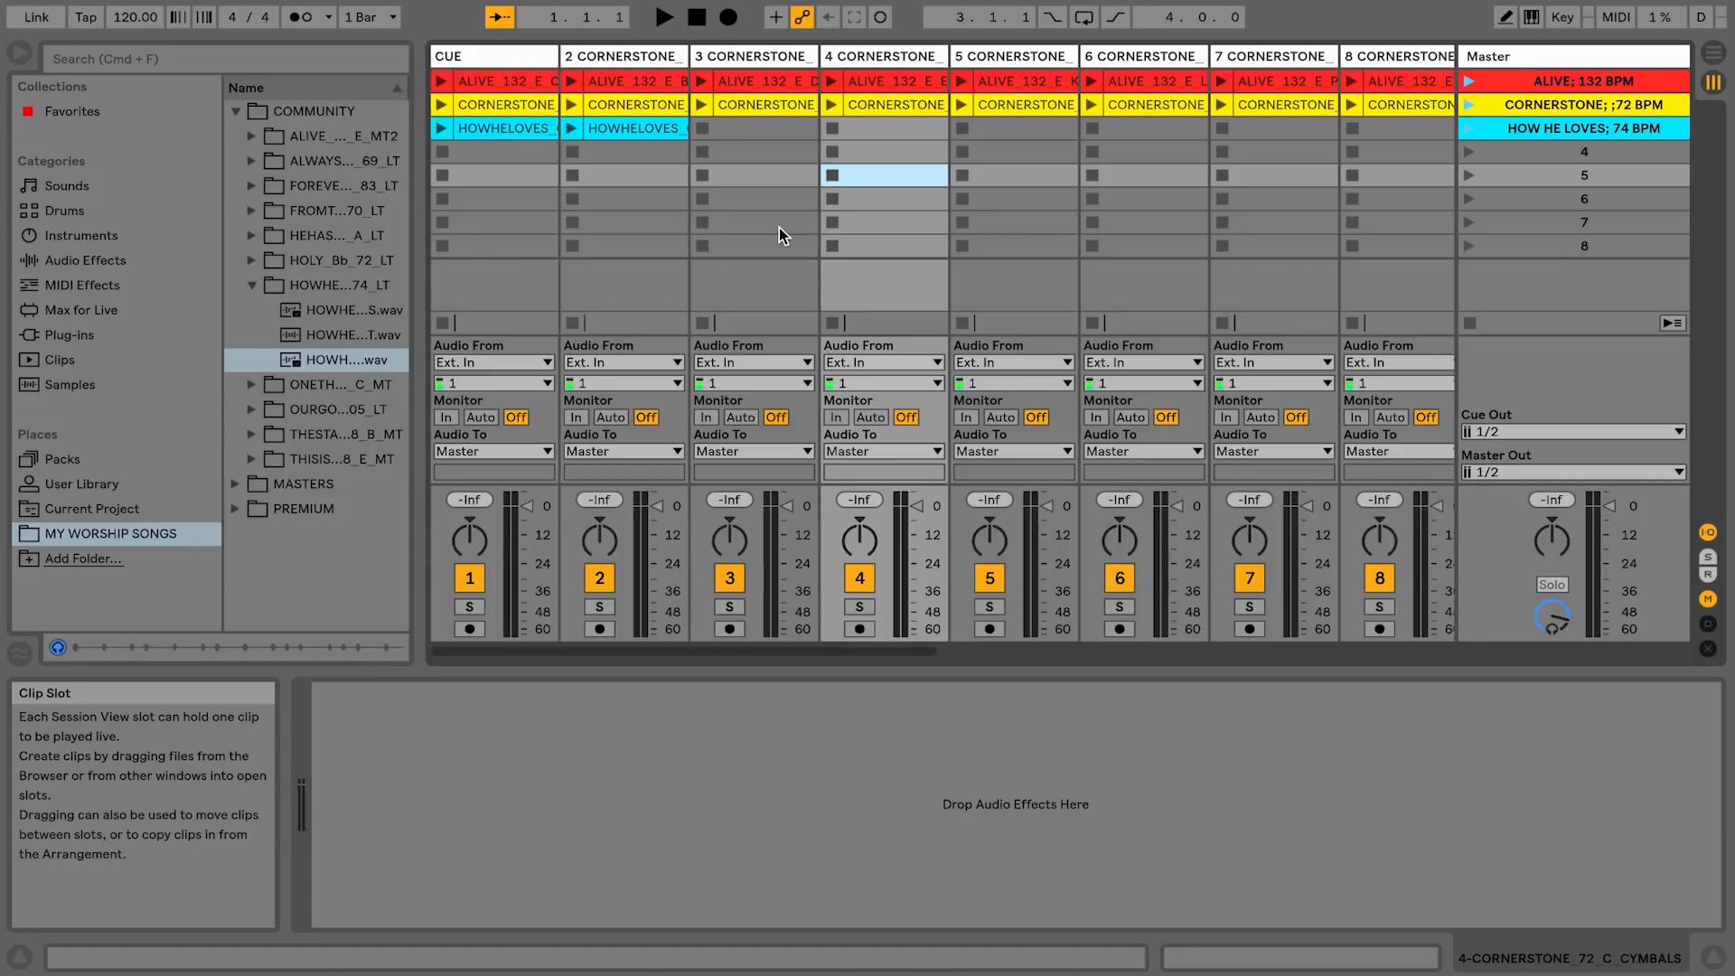
In Preferences > Audio, set the Buffer Size to 1024 samples
click(78, 12)
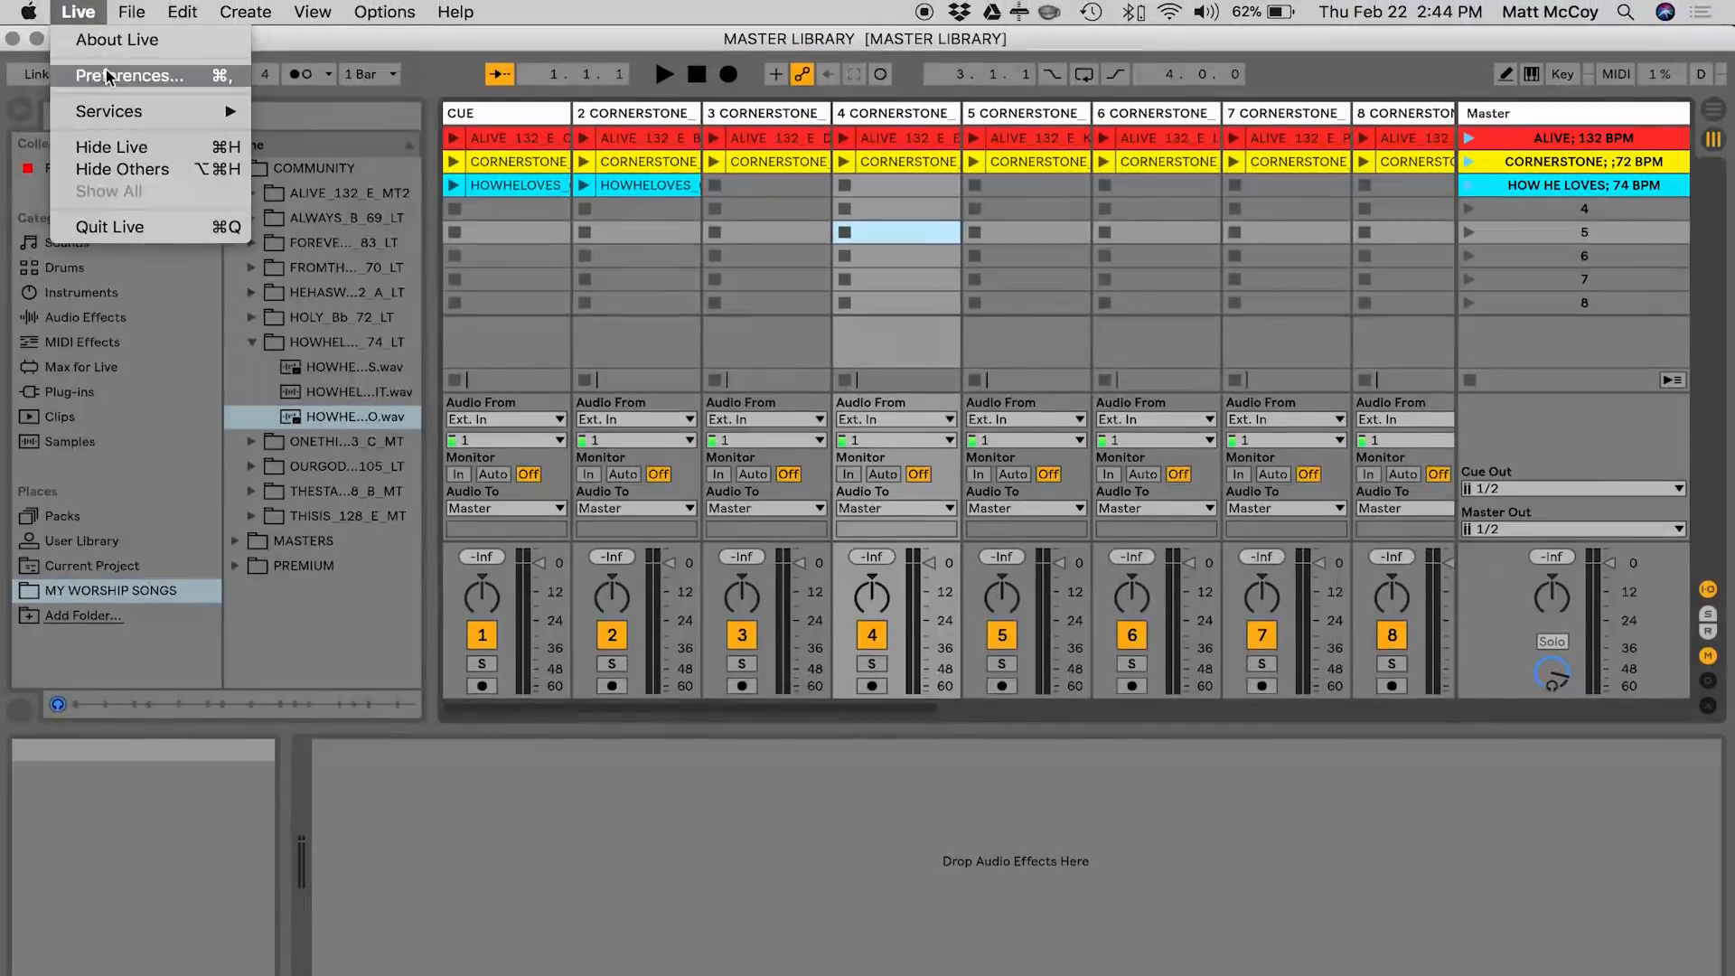
click(130, 76)
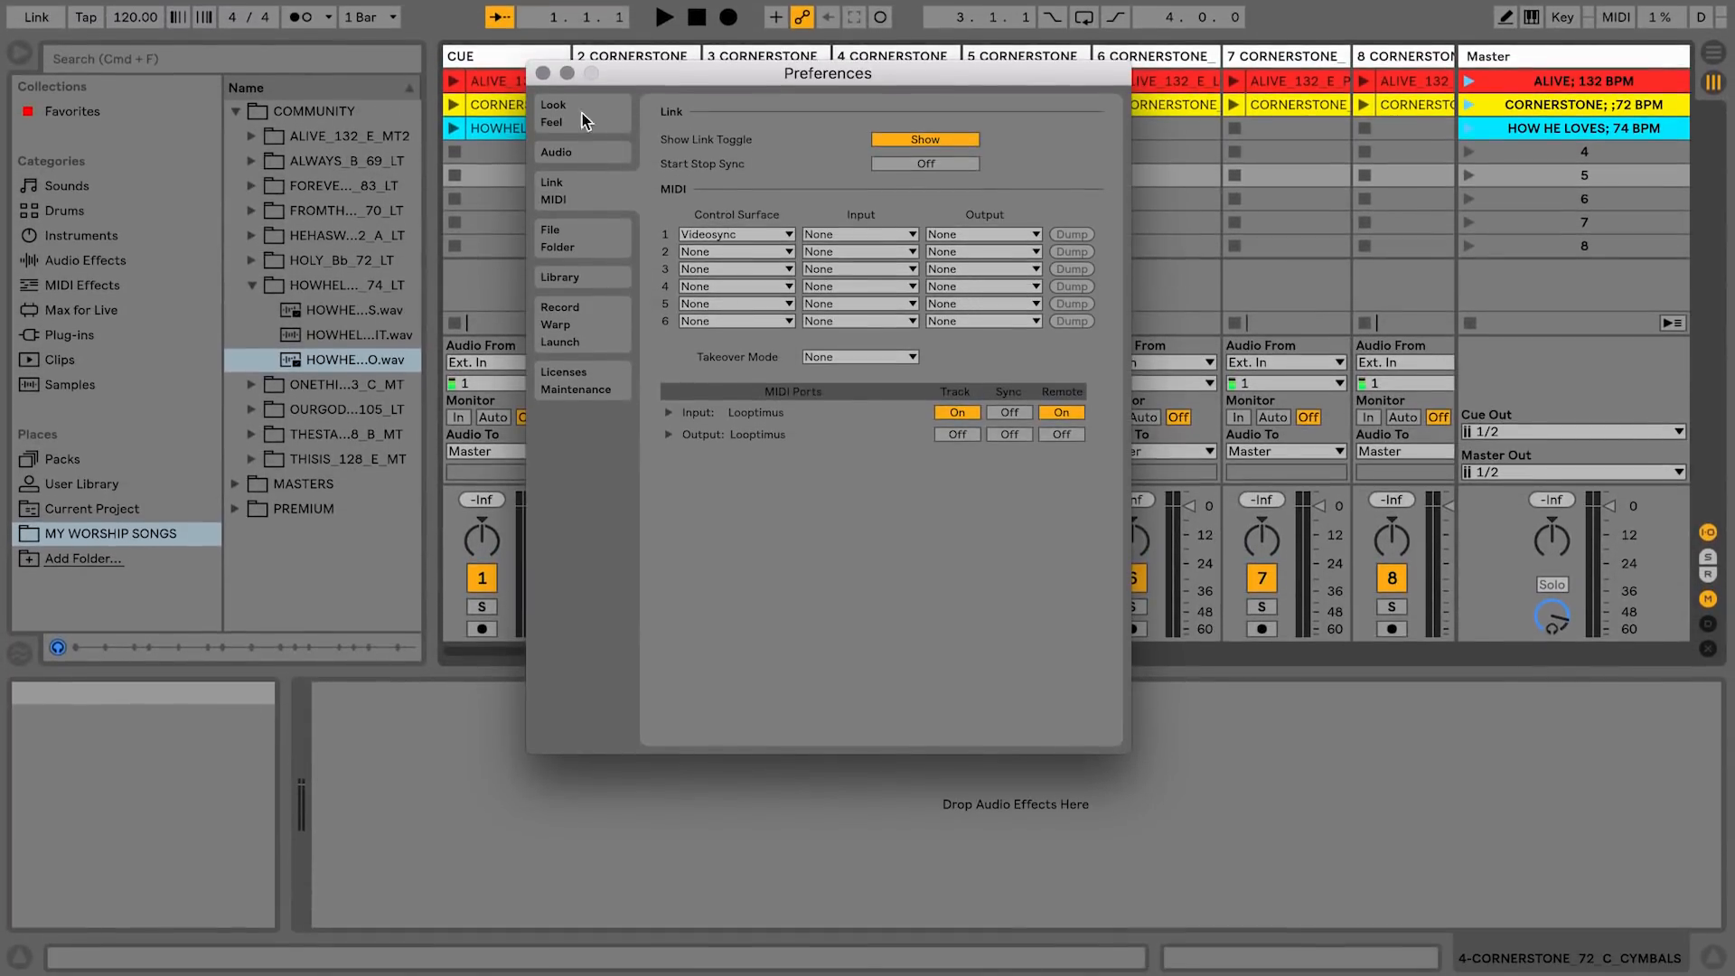
click(557, 152)
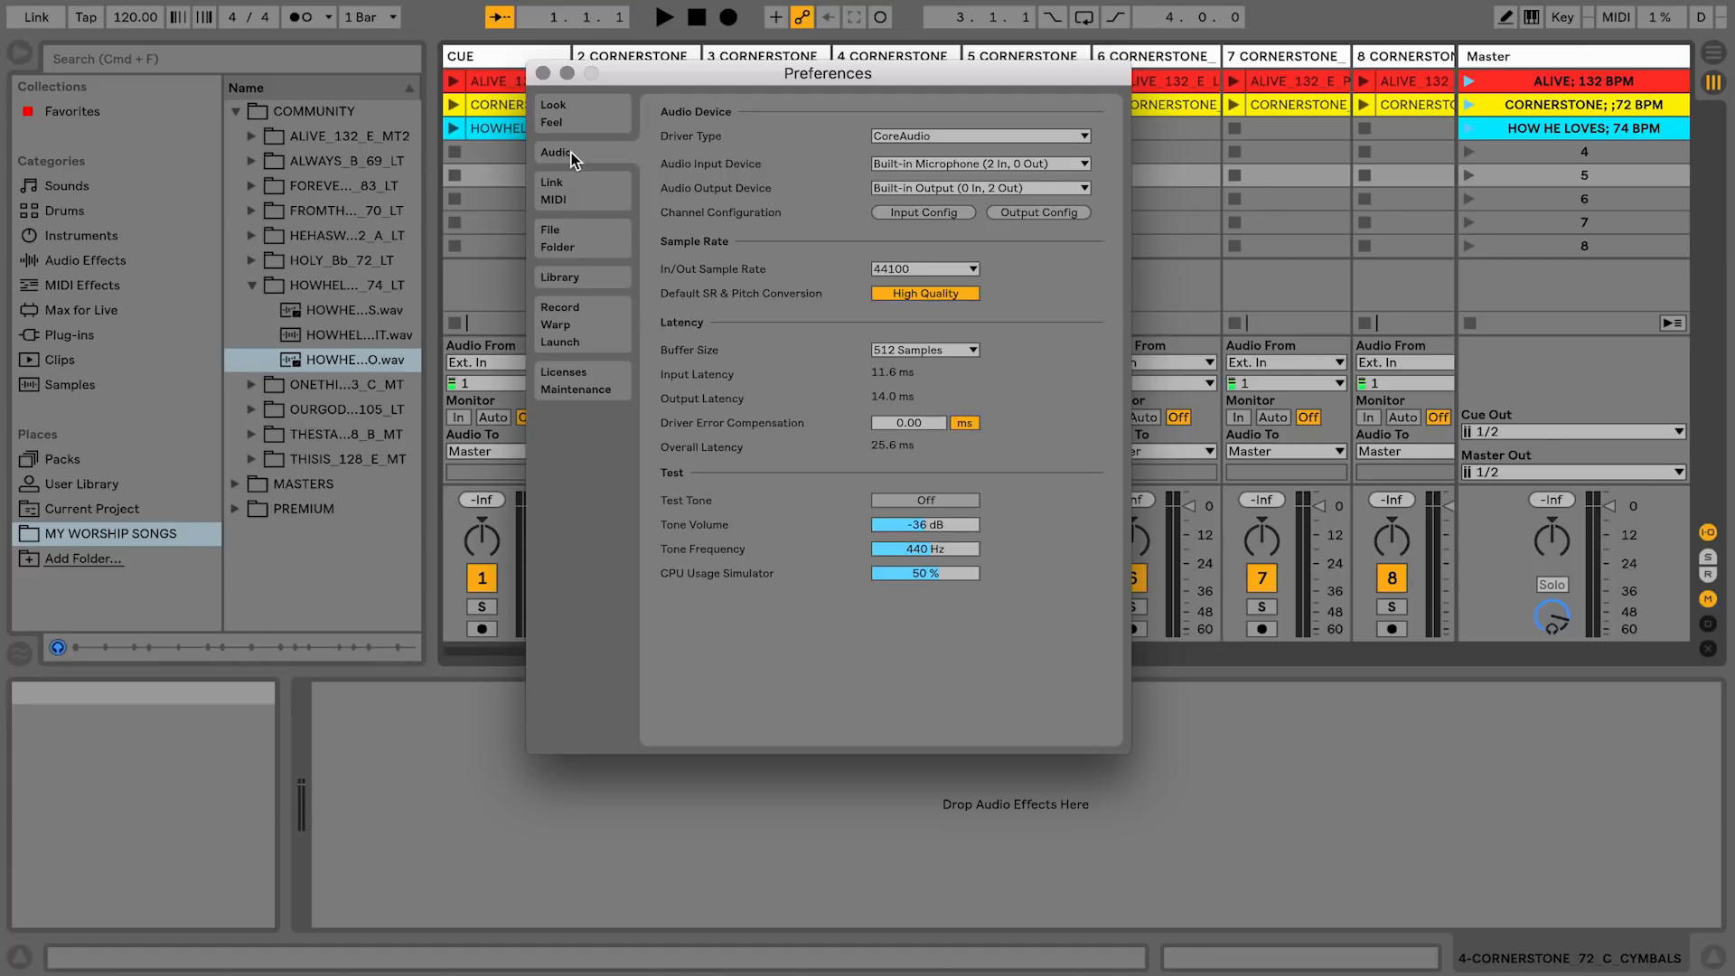
click(925, 349)
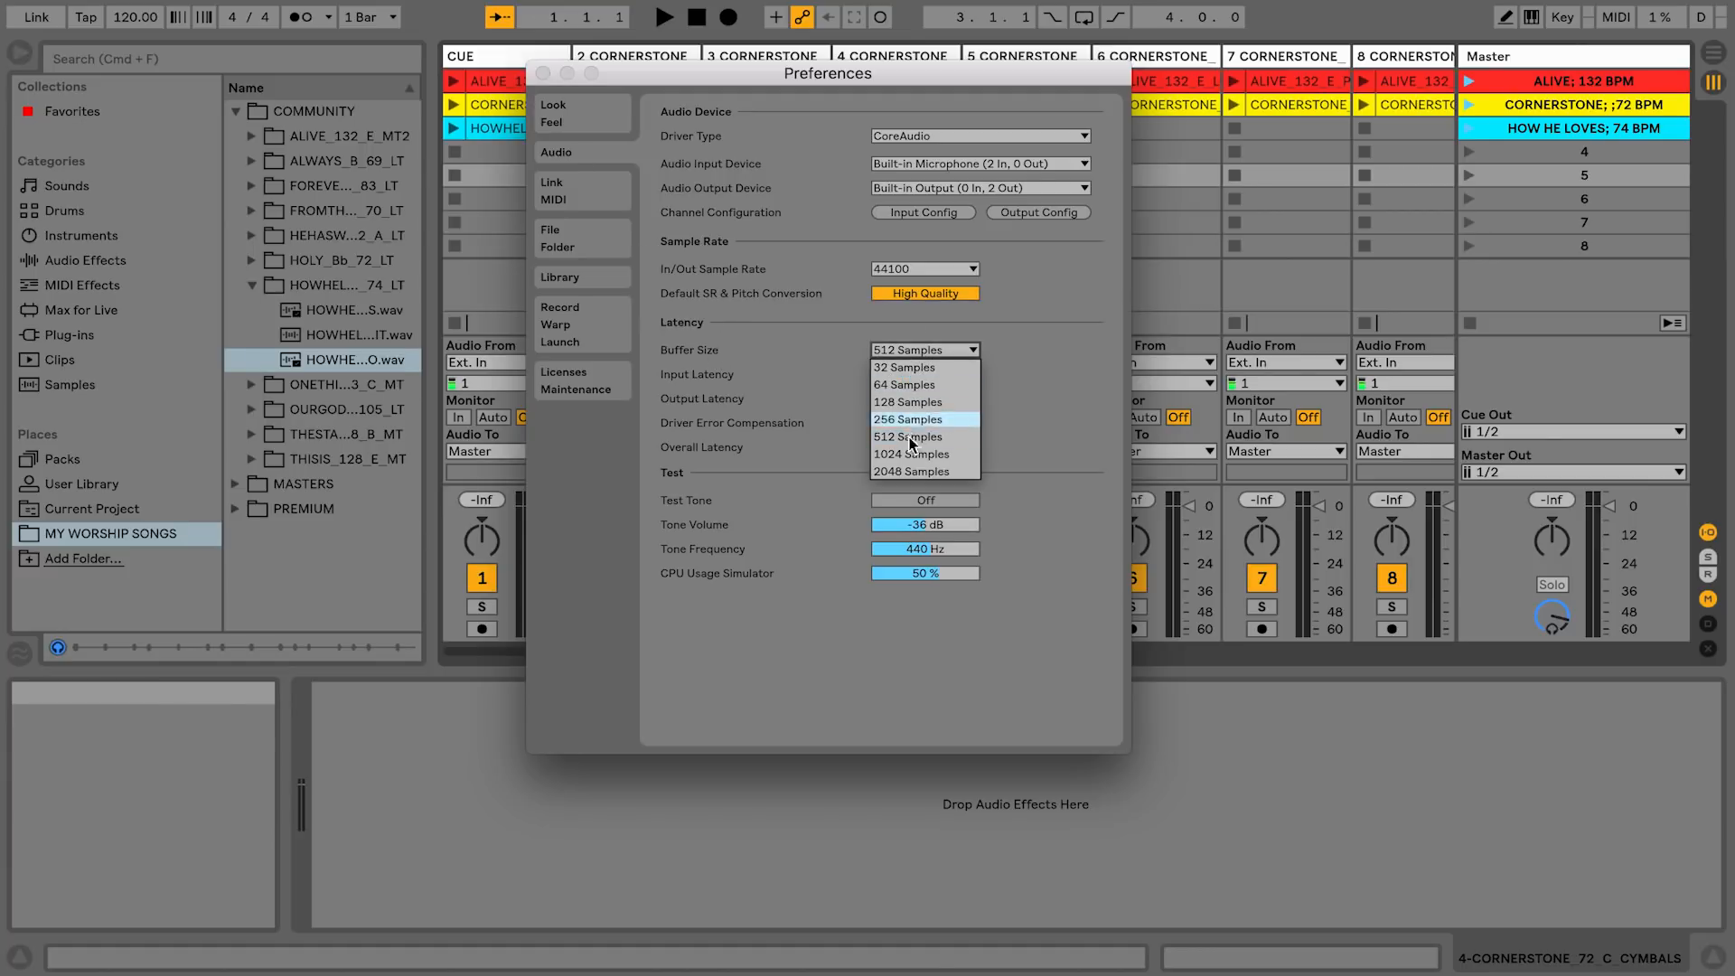
click(911, 453)
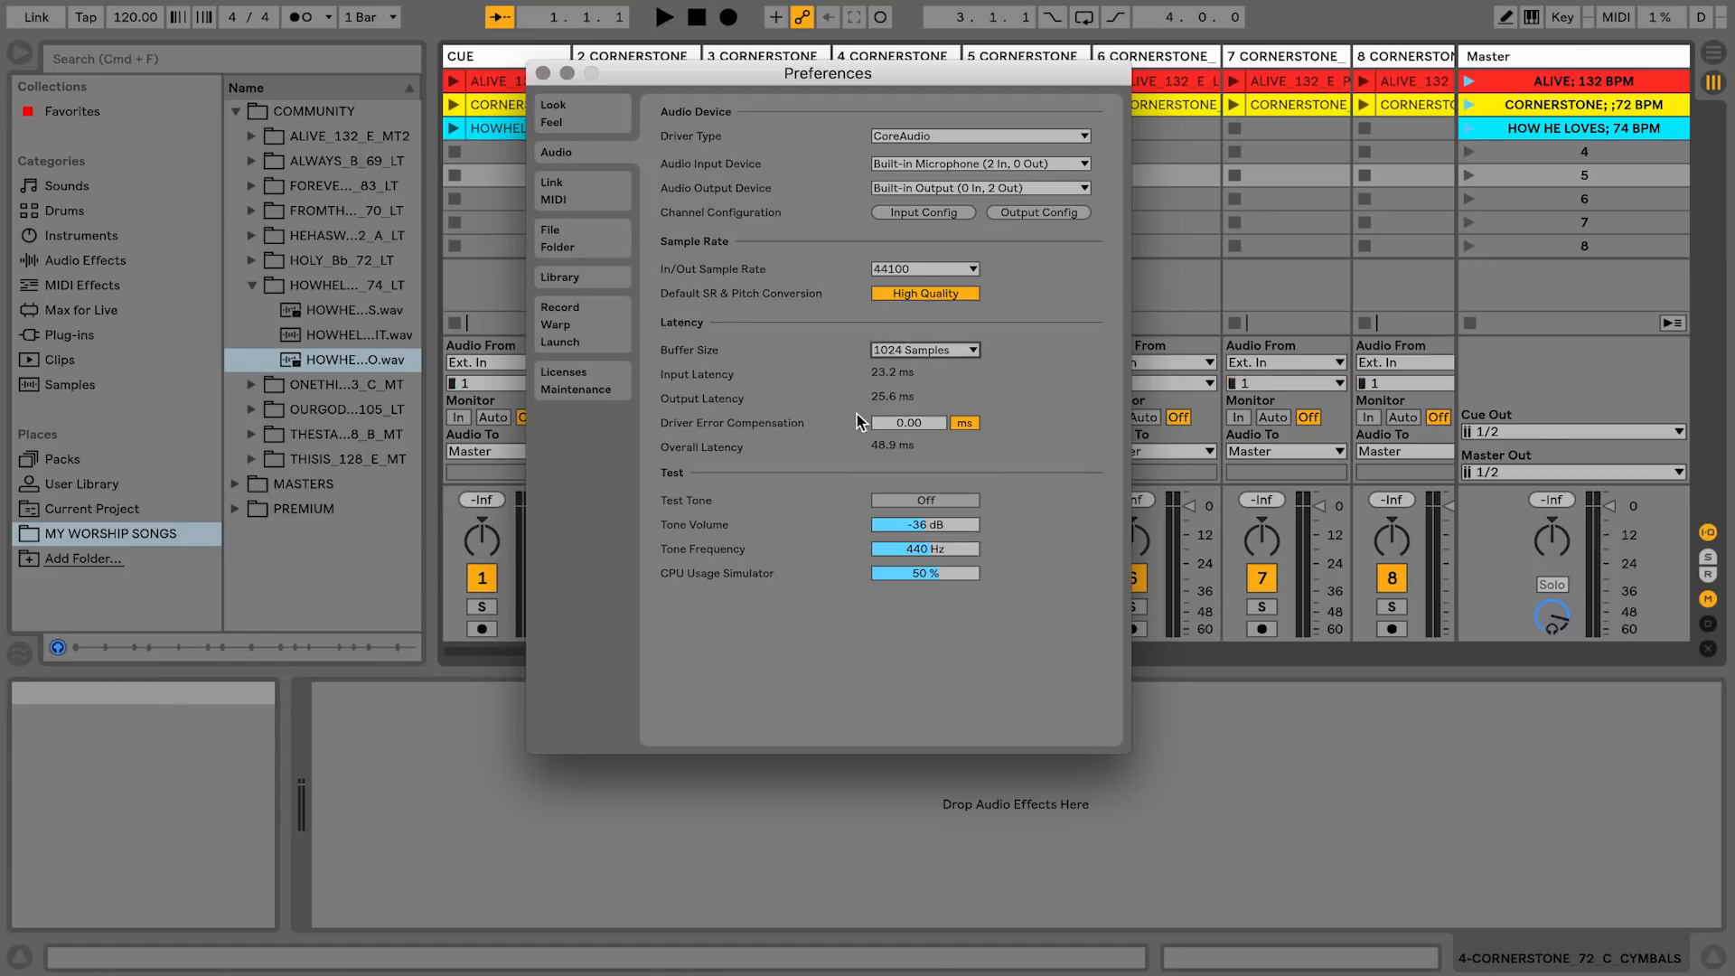